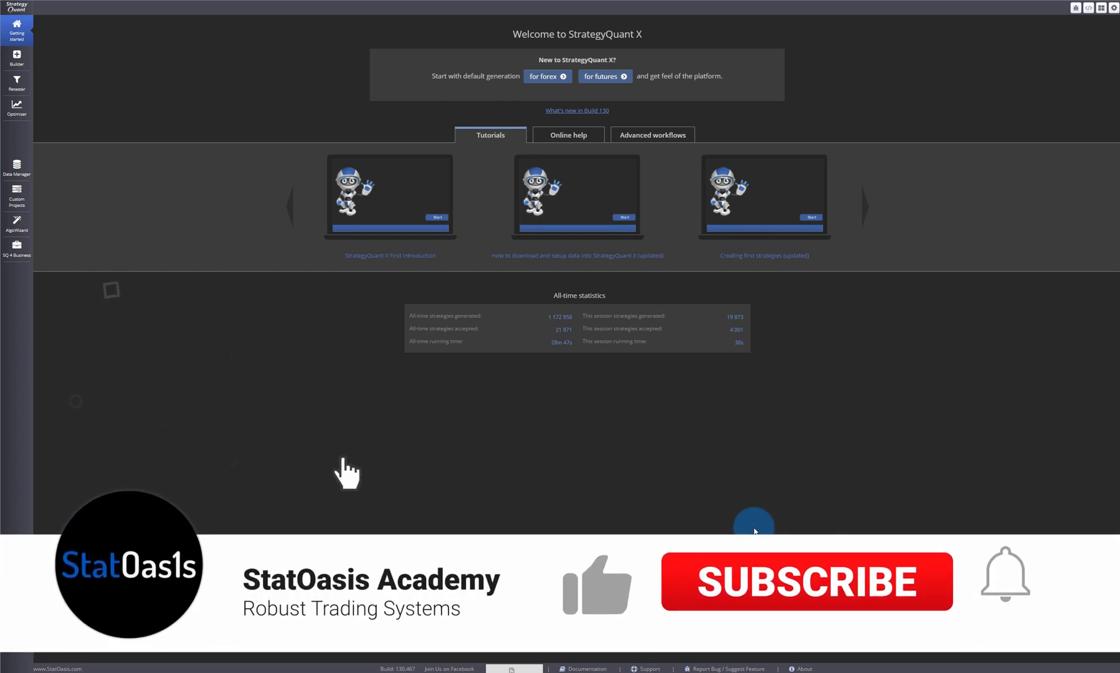
Create a new AlgoWizard strategy backtesting NZDCAD on H1 with the Tradestation engine
click(804, 580)
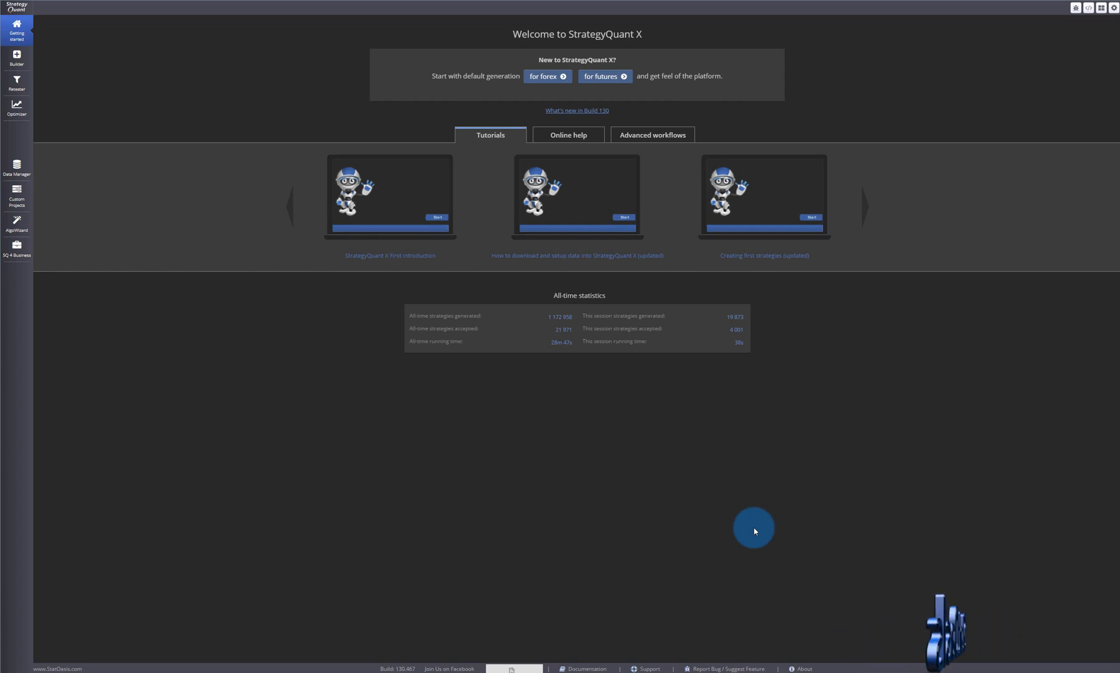
mouse_move(125, 102)
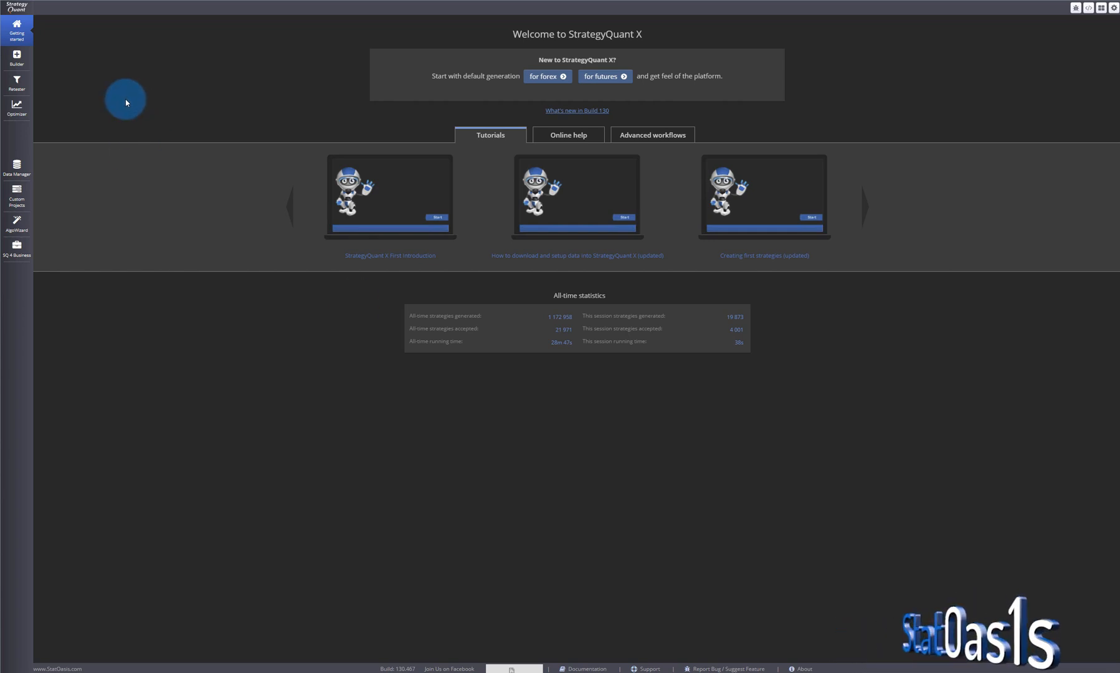
click(16, 223)
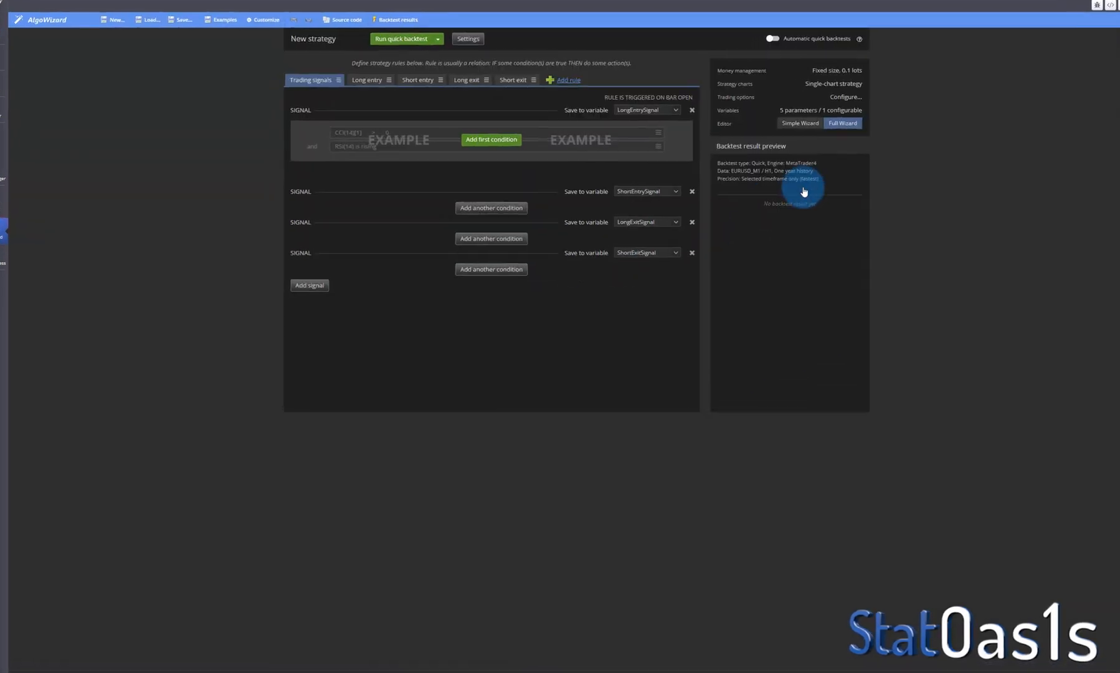
click(467, 38)
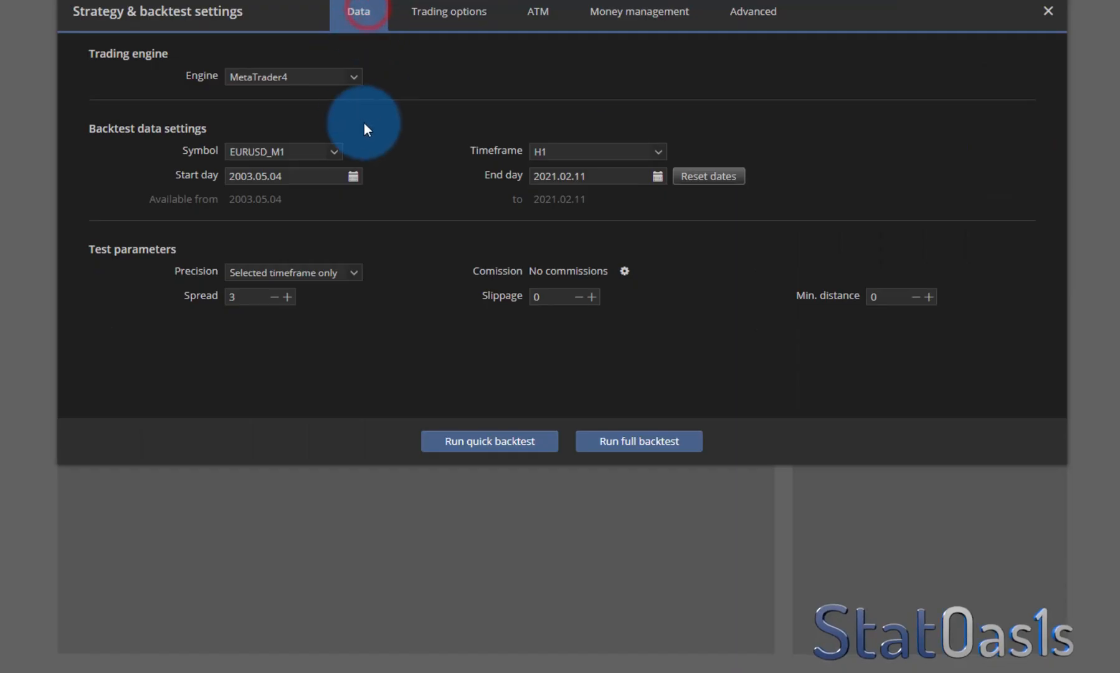
click(291, 77)
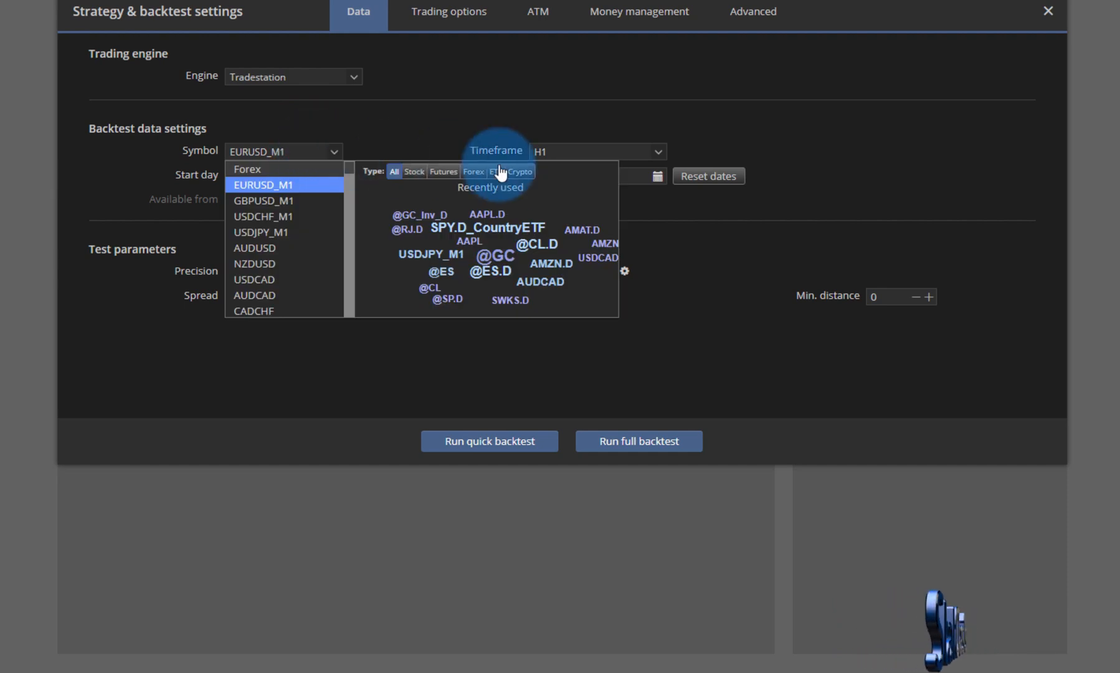
scroll(down, 3)
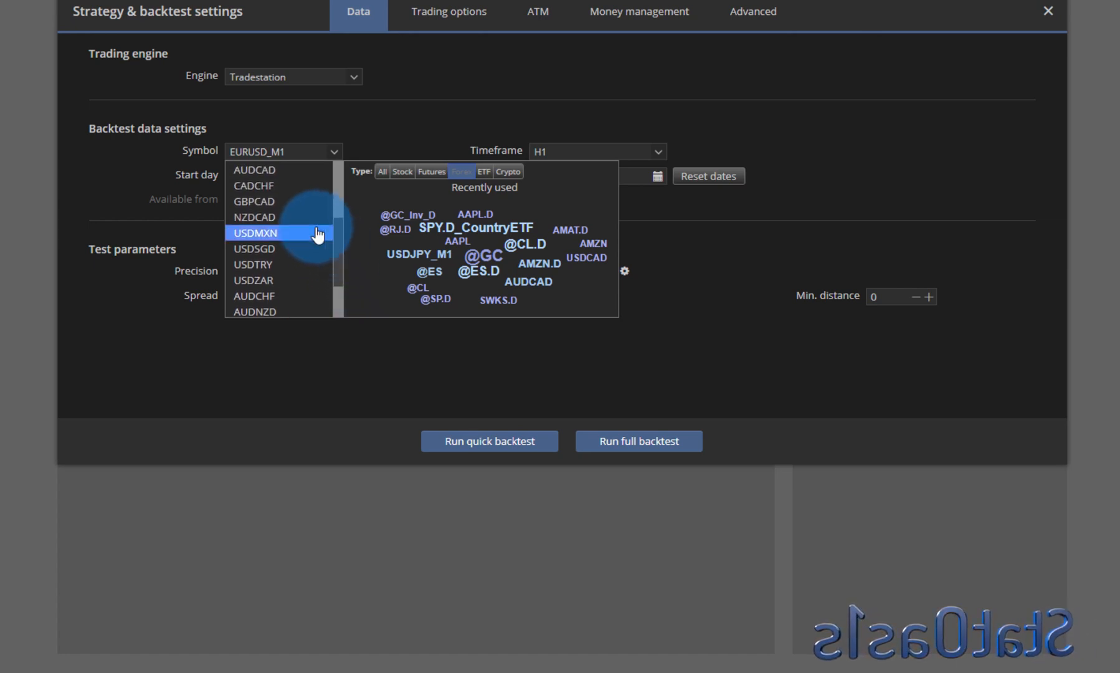
click(254, 217)
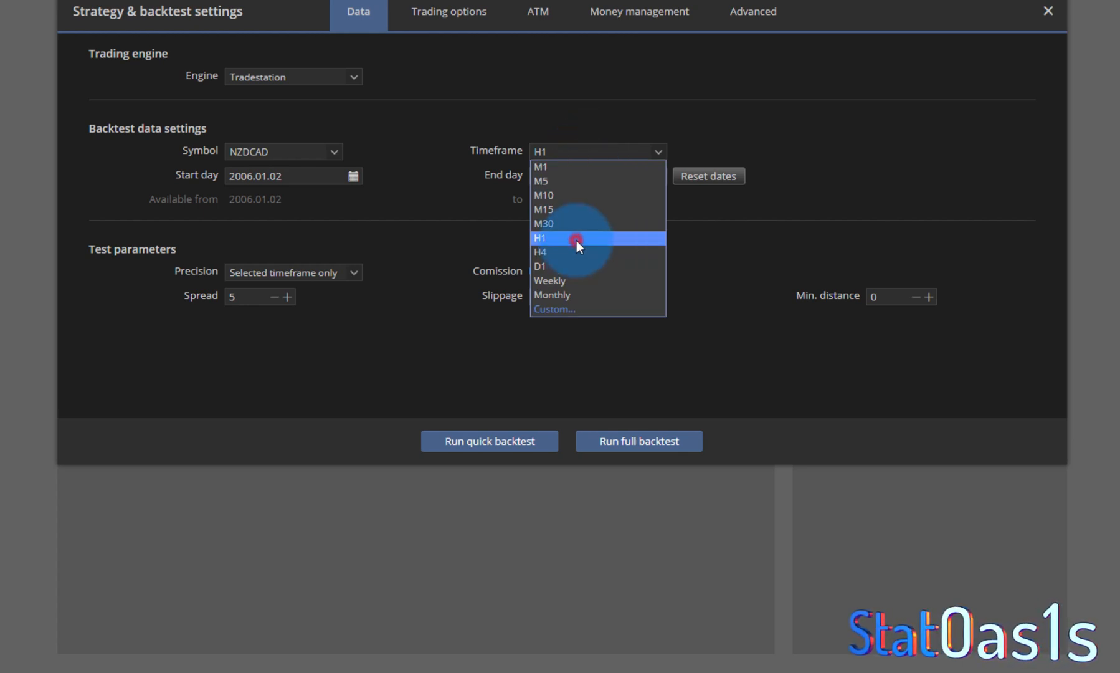
click(539, 238)
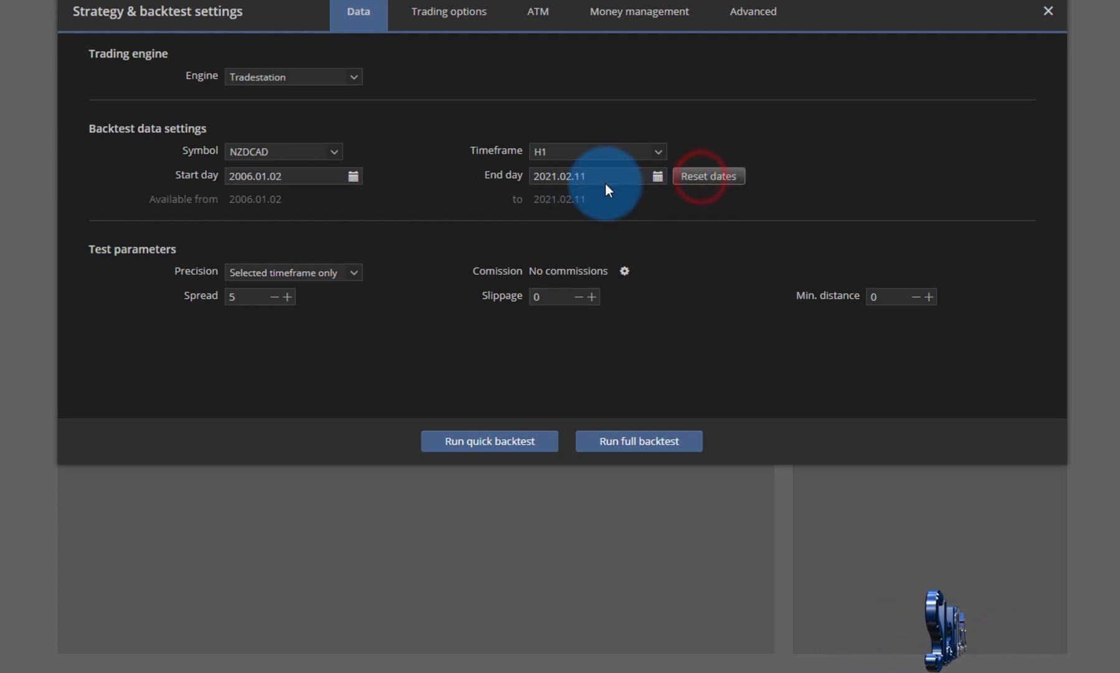
Set money management to a fixed 1-lot order size and close the settings
click(448, 11)
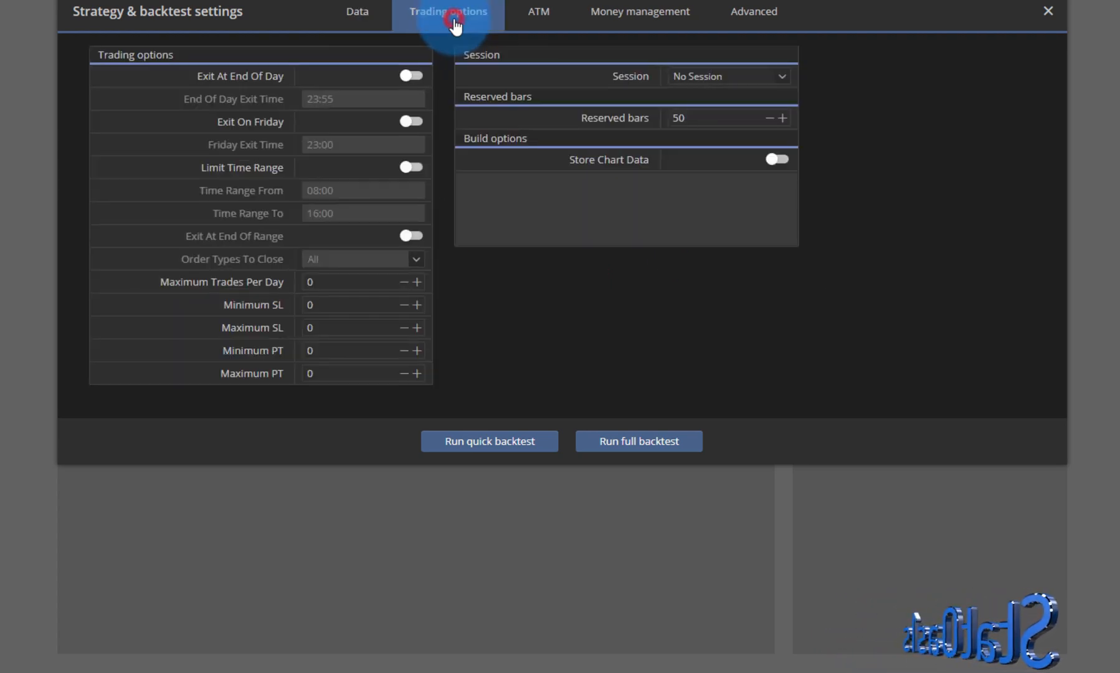
mouse_move(639, 11)
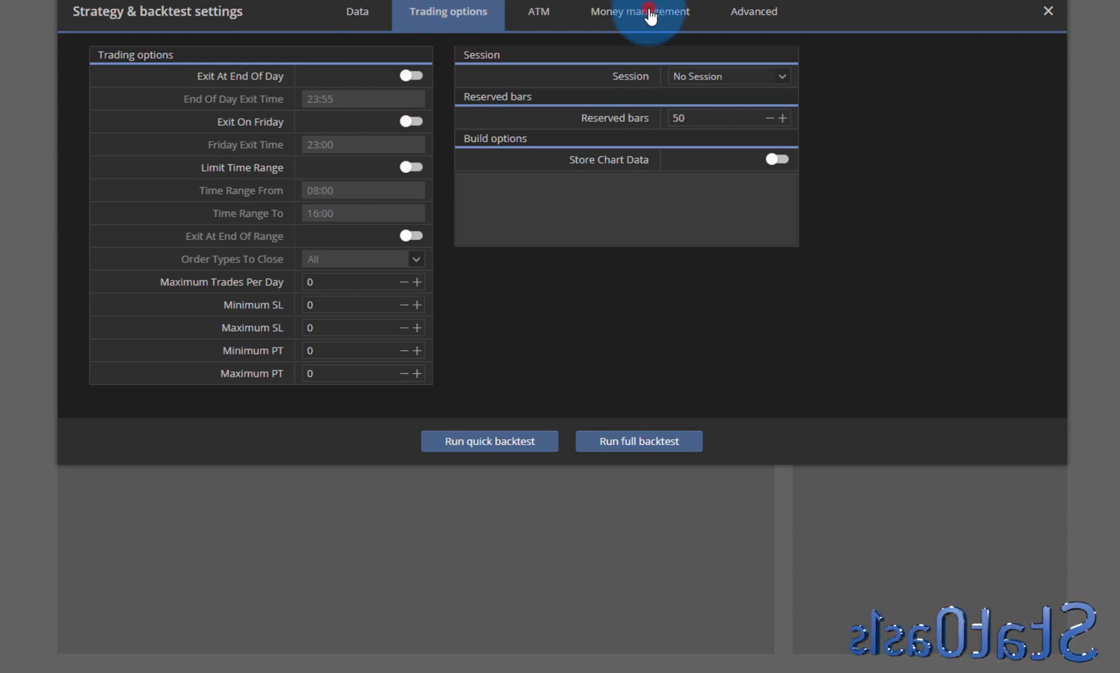
click(638, 11)
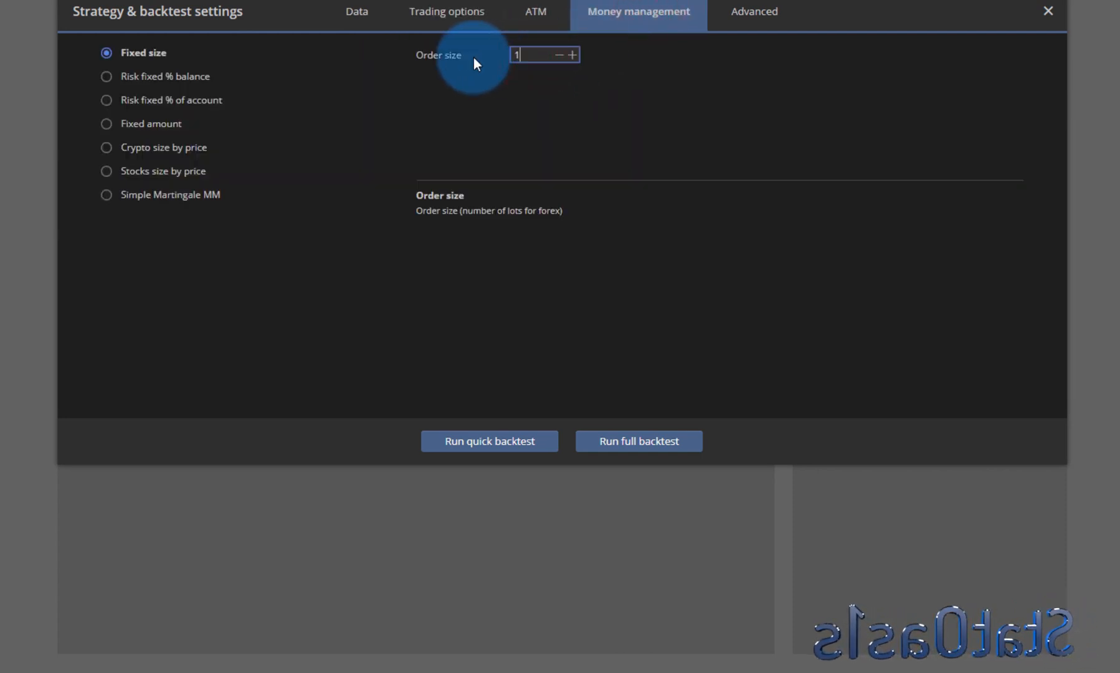
click(1047, 11)
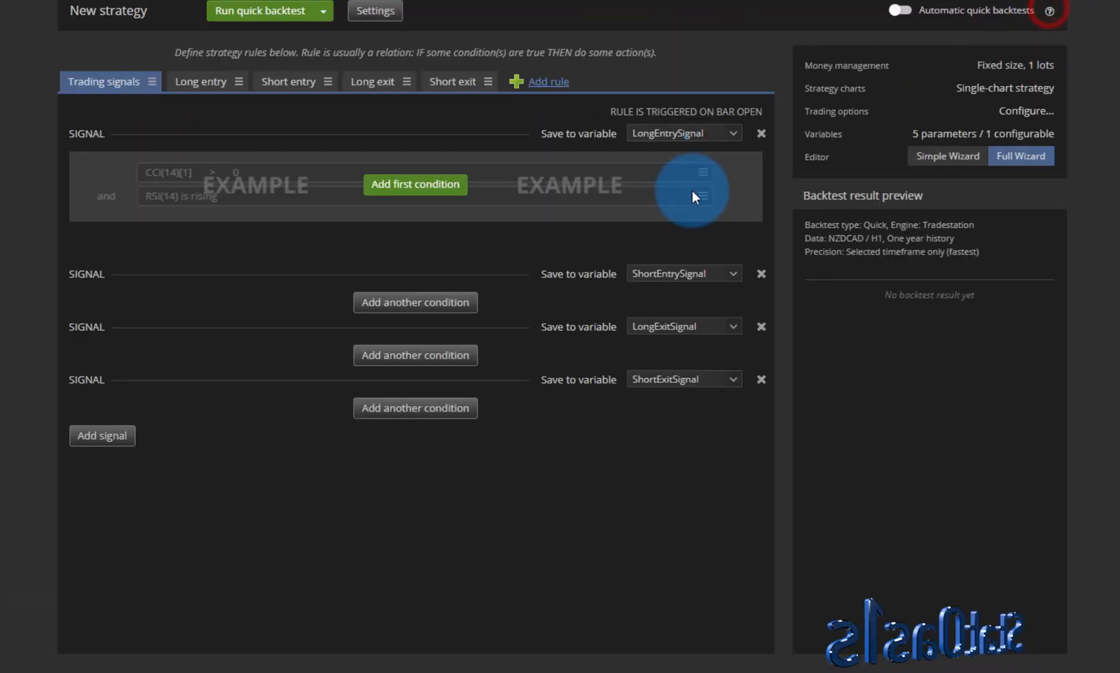
click(415, 184)
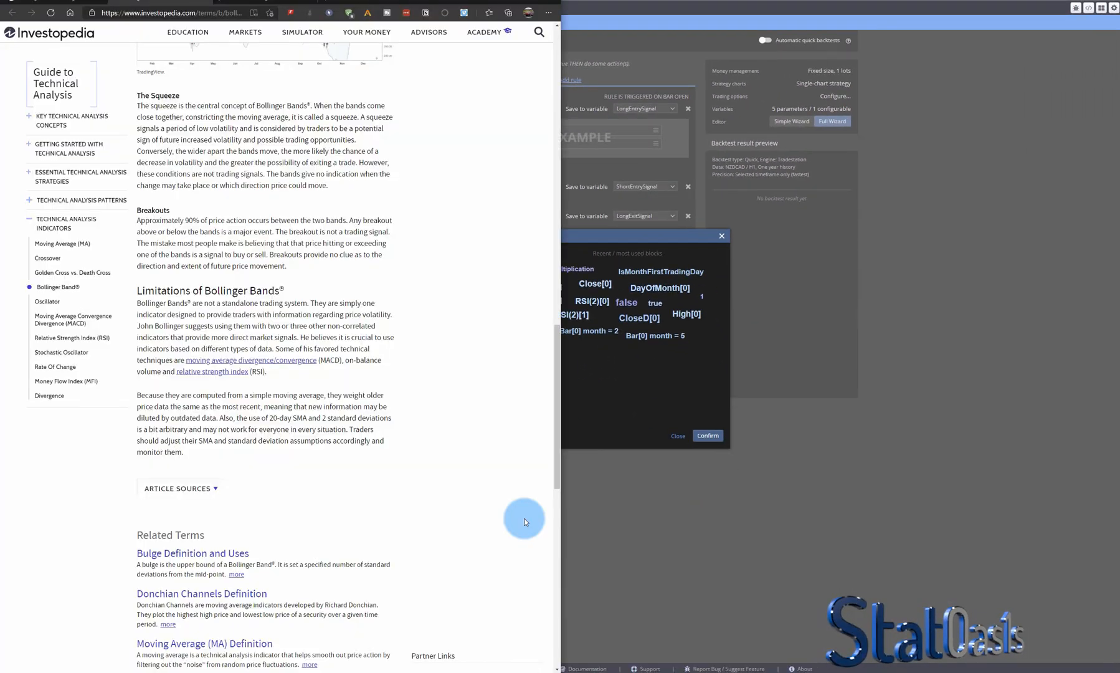
mouse_move(454, 106)
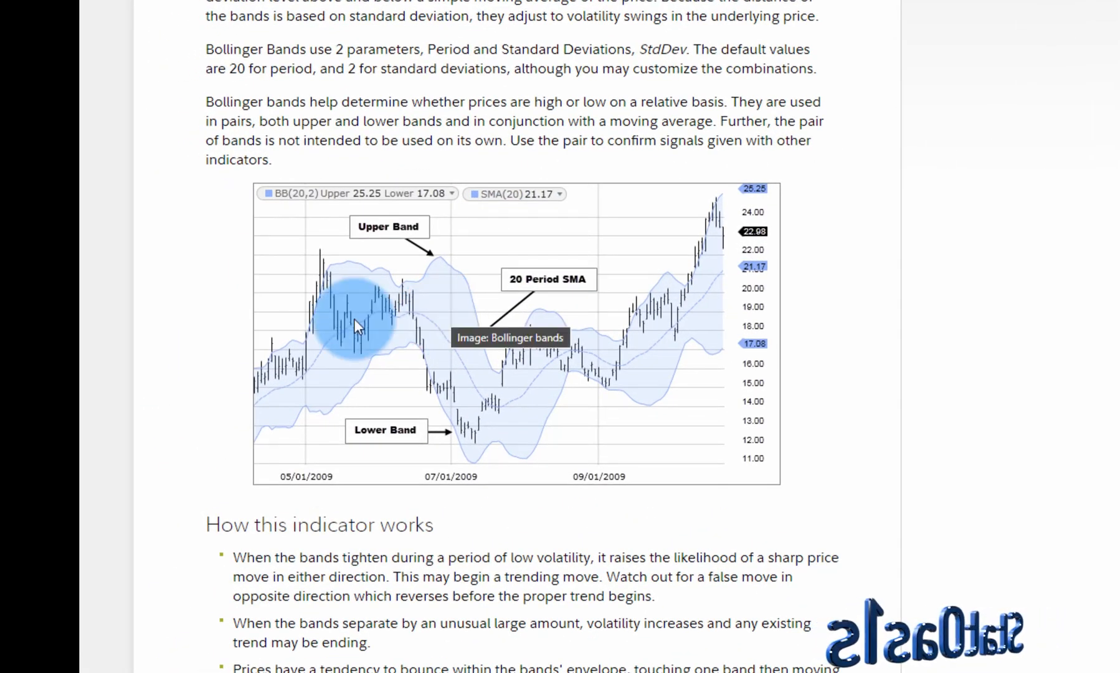
mouse_move(750, 289)
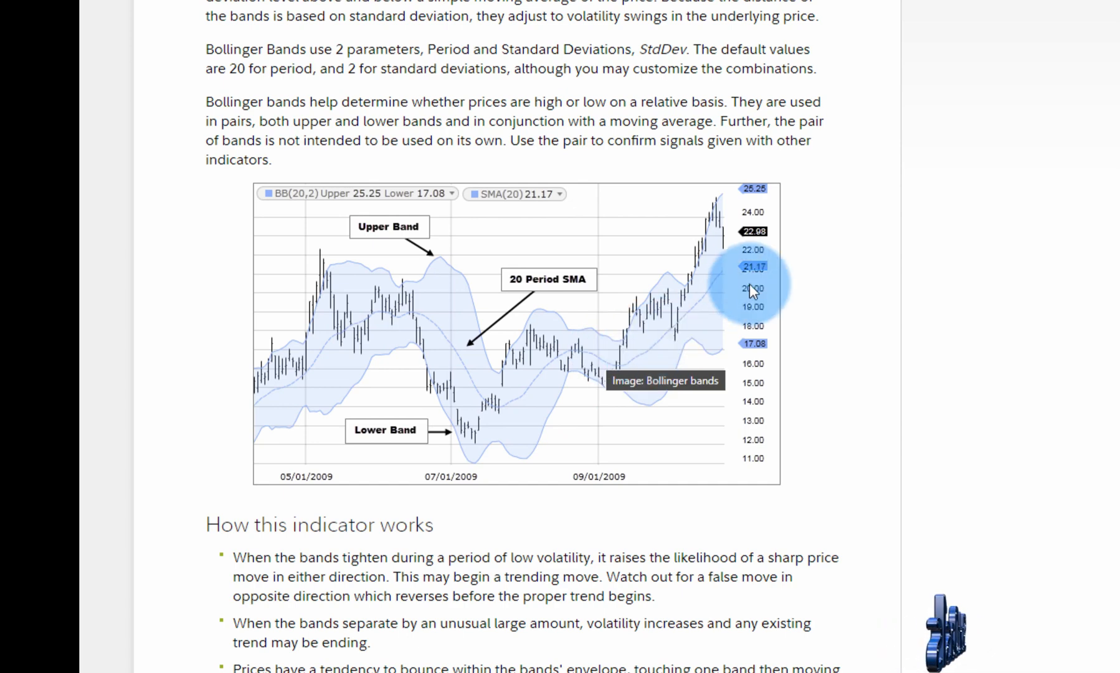
mouse_move(341, 340)
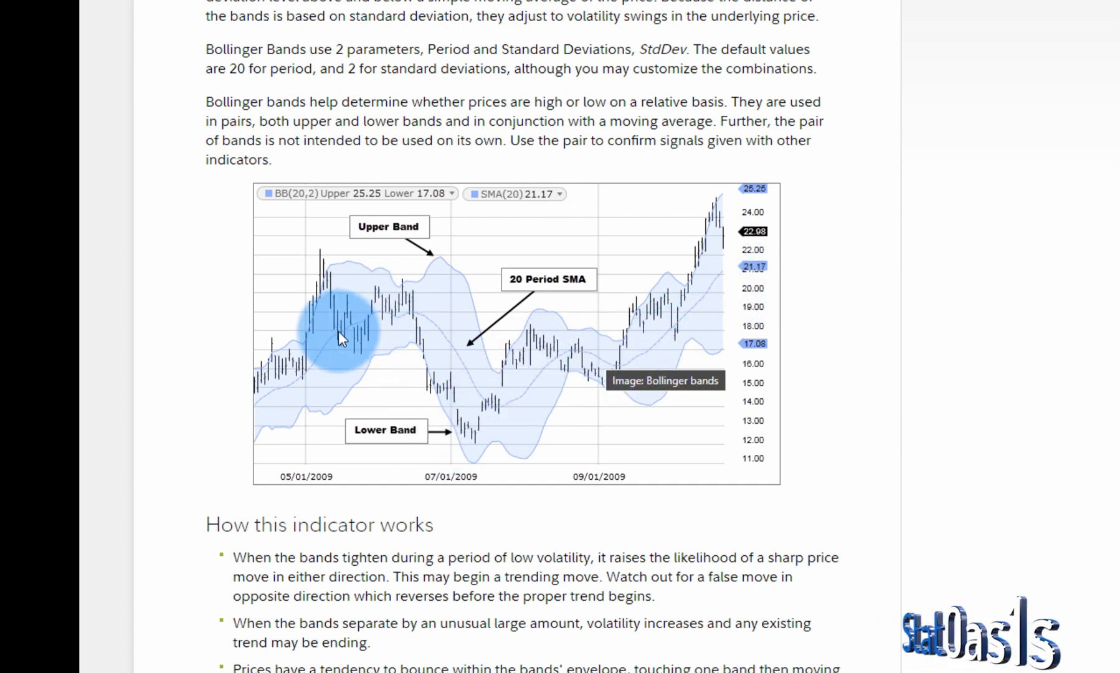
mouse_move(440, 354)
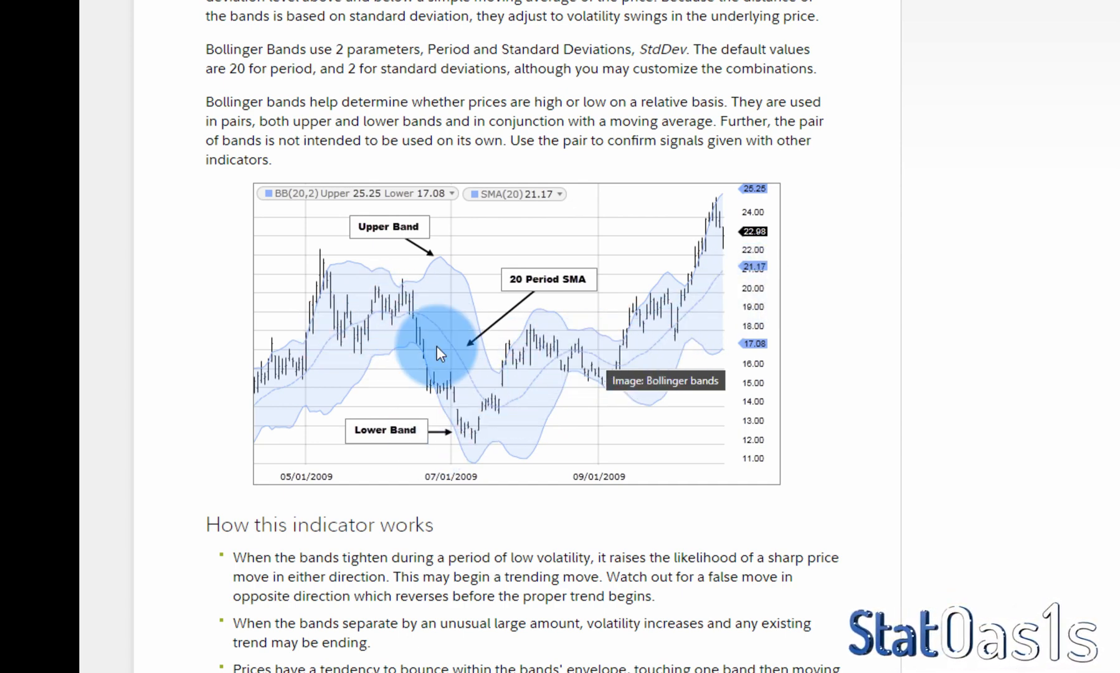
mouse_move(460, 282)
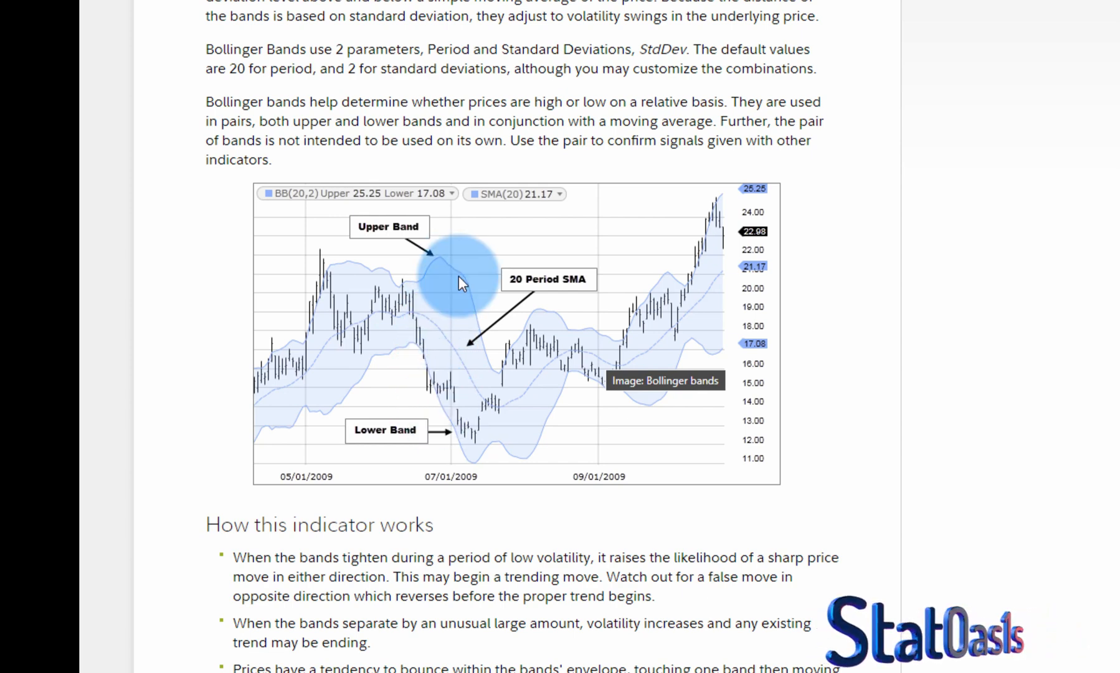
mouse_move(557, 381)
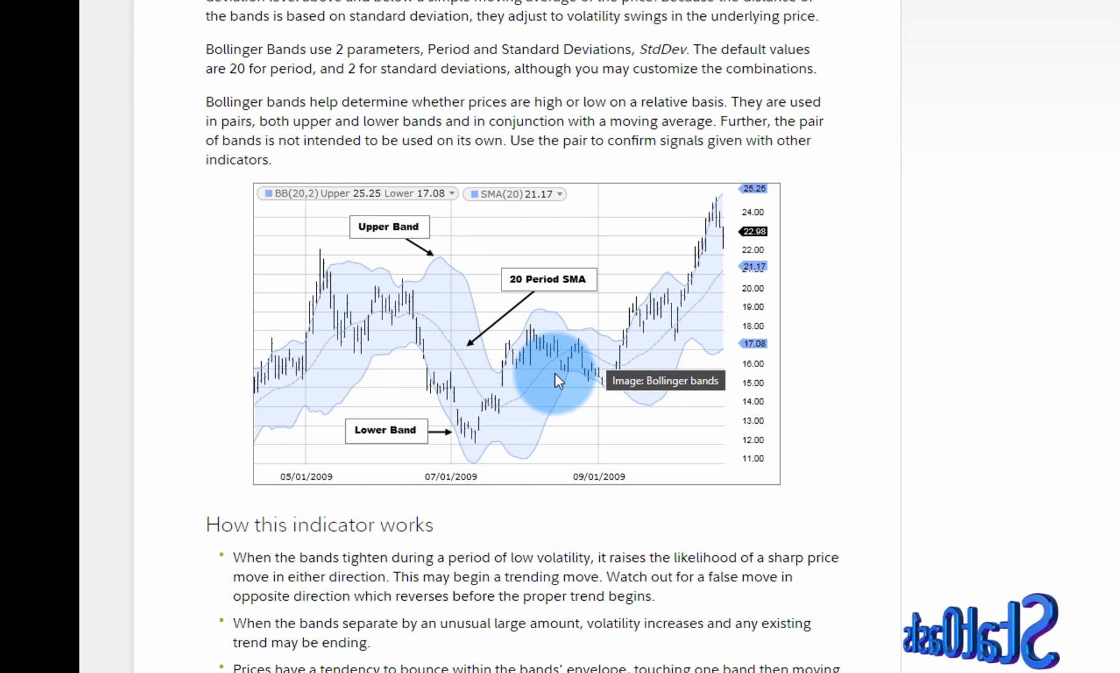
mouse_move(725, 298)
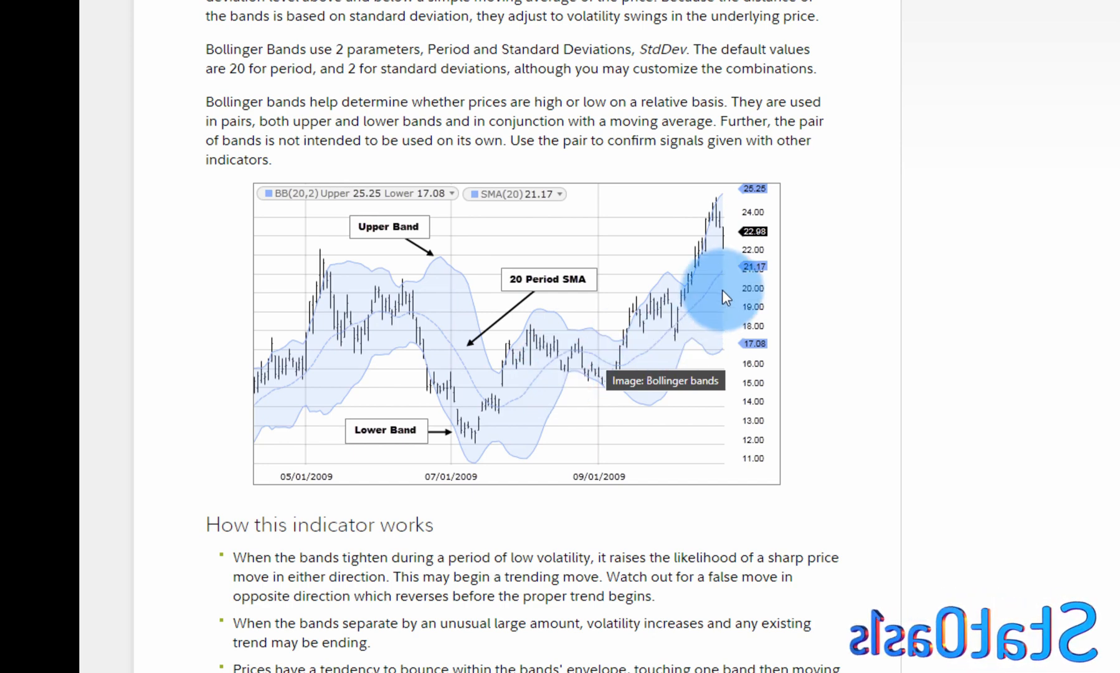
mouse_move(539, 393)
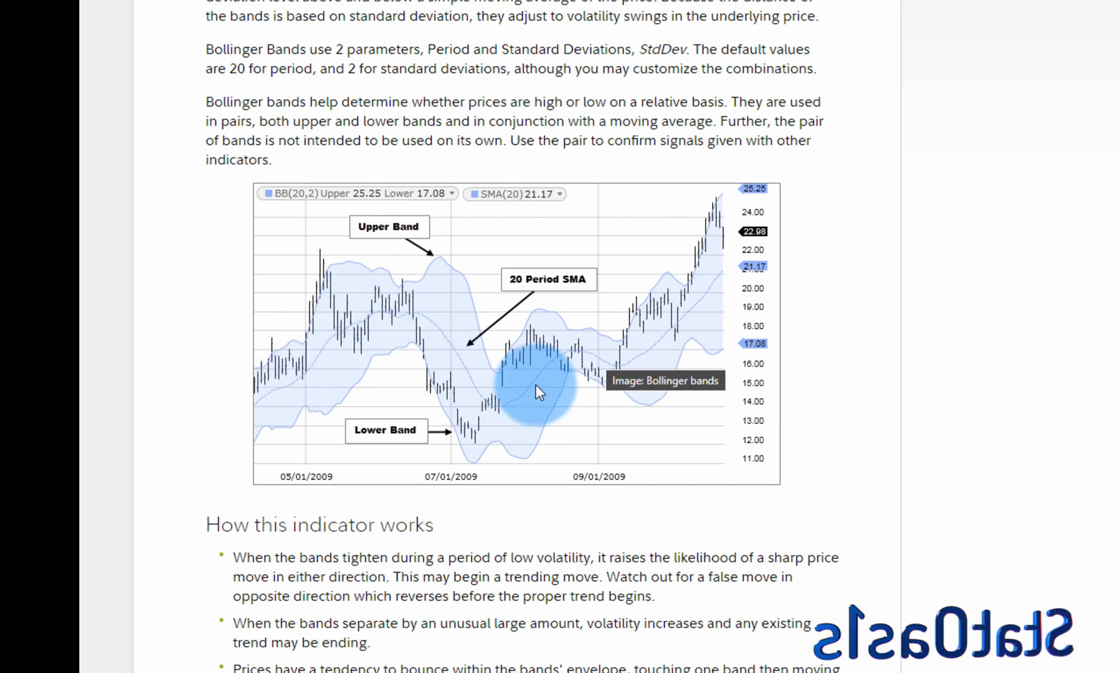
mouse_move(683, 379)
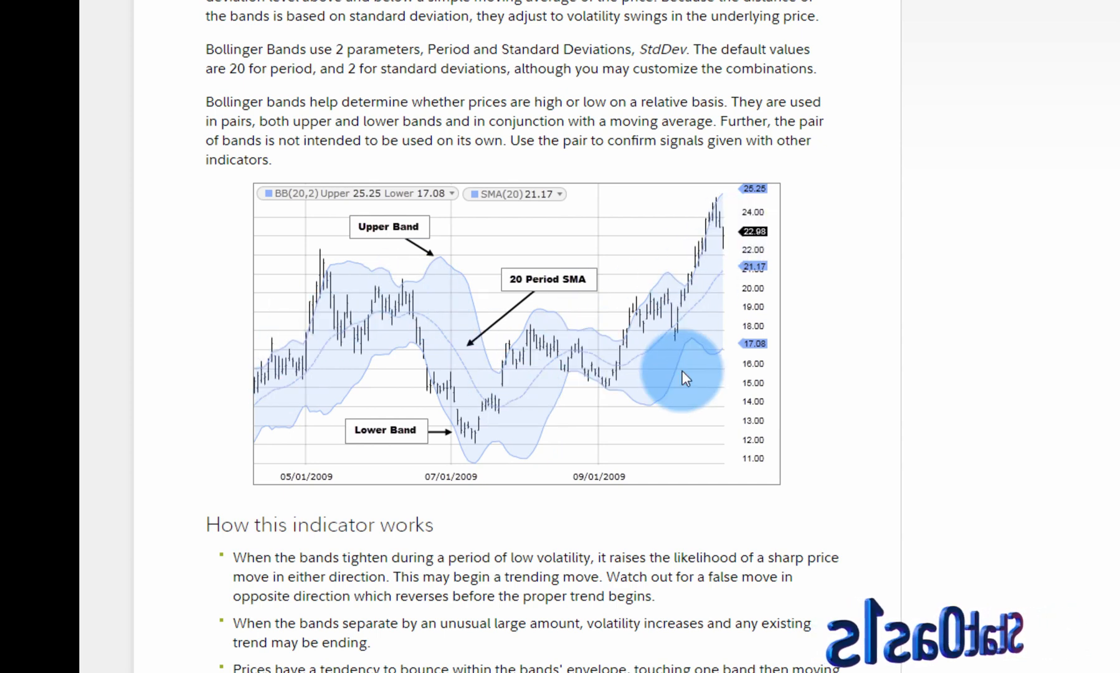
mouse_move(680, 382)
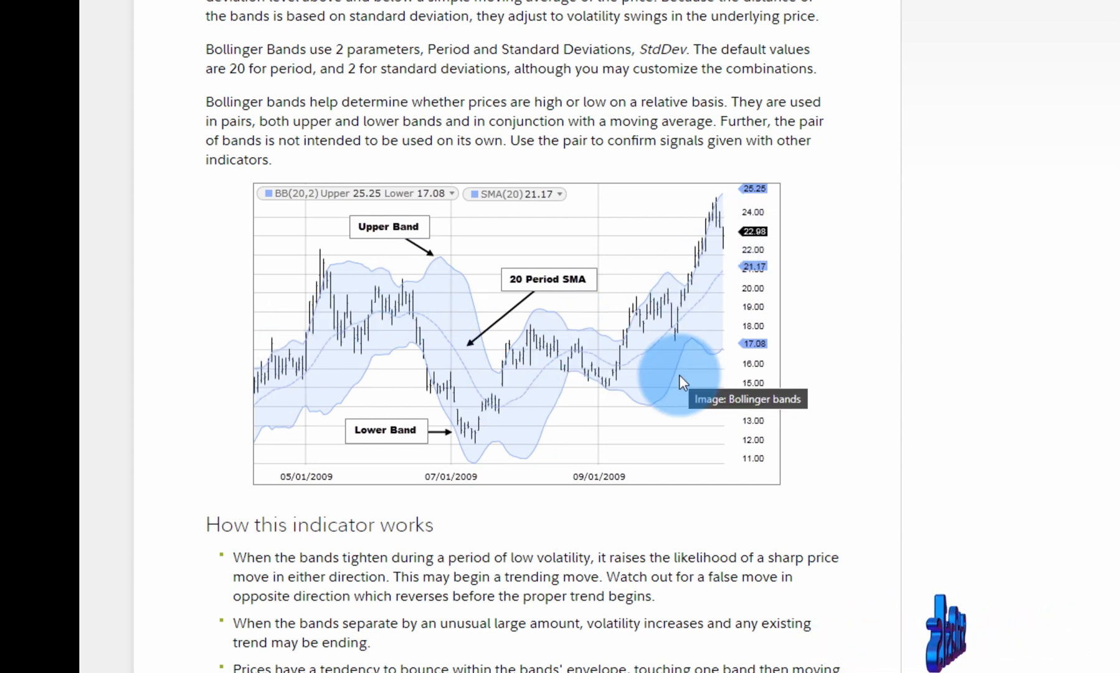
mouse_move(636, 377)
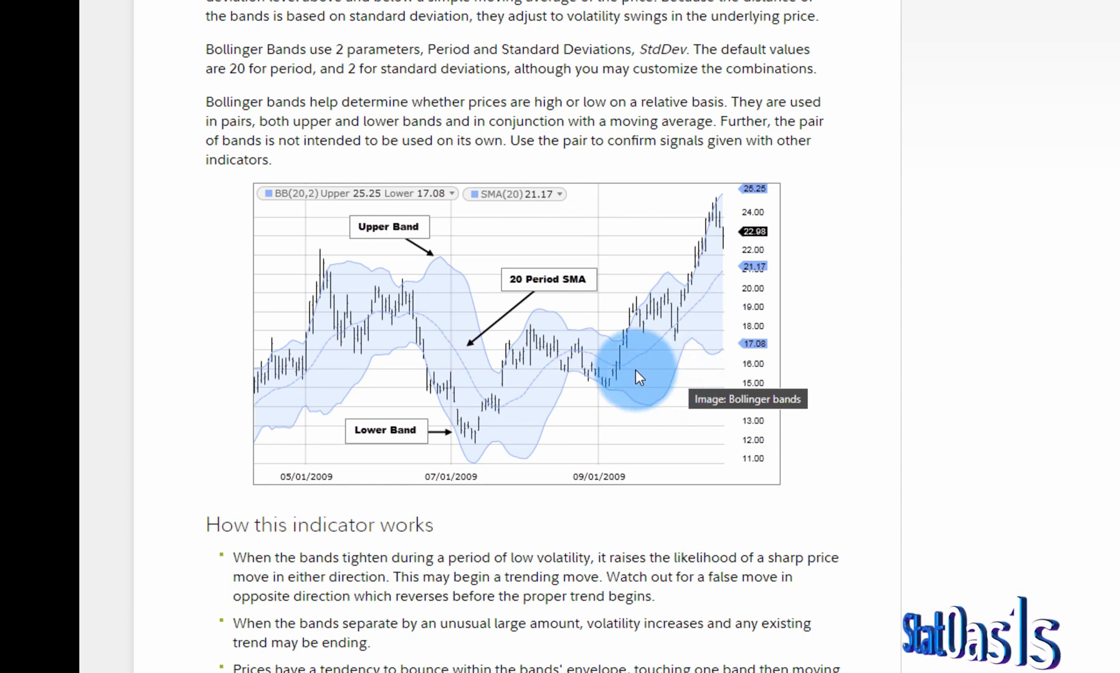
mouse_move(482, 354)
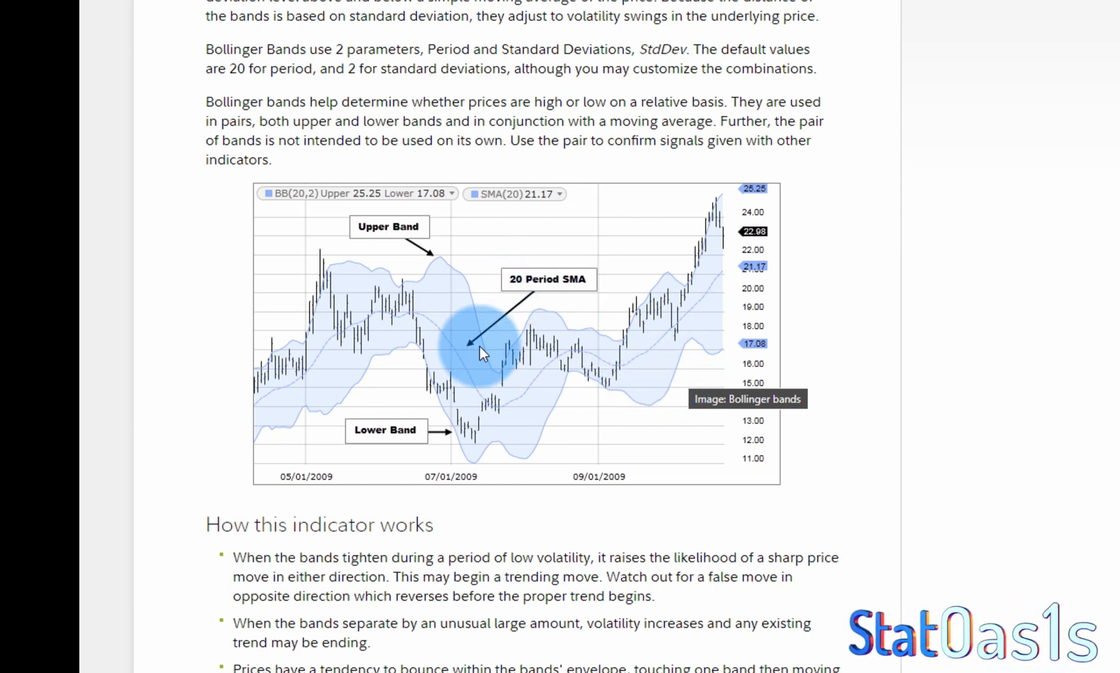
mouse_move(437, 270)
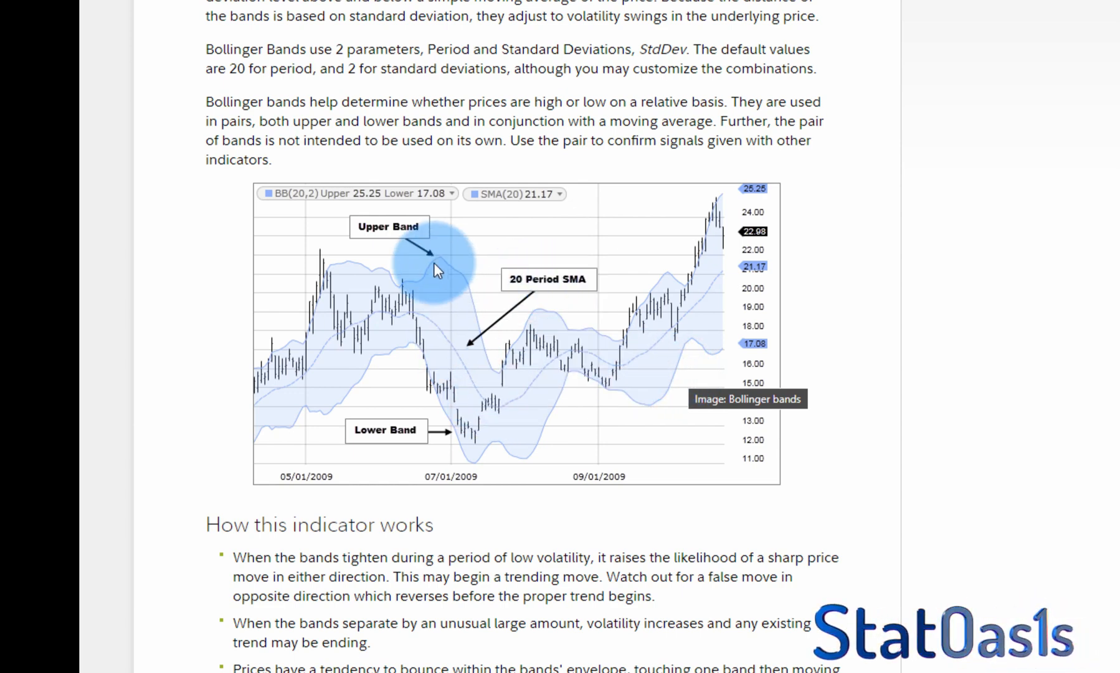
mouse_move(435, 268)
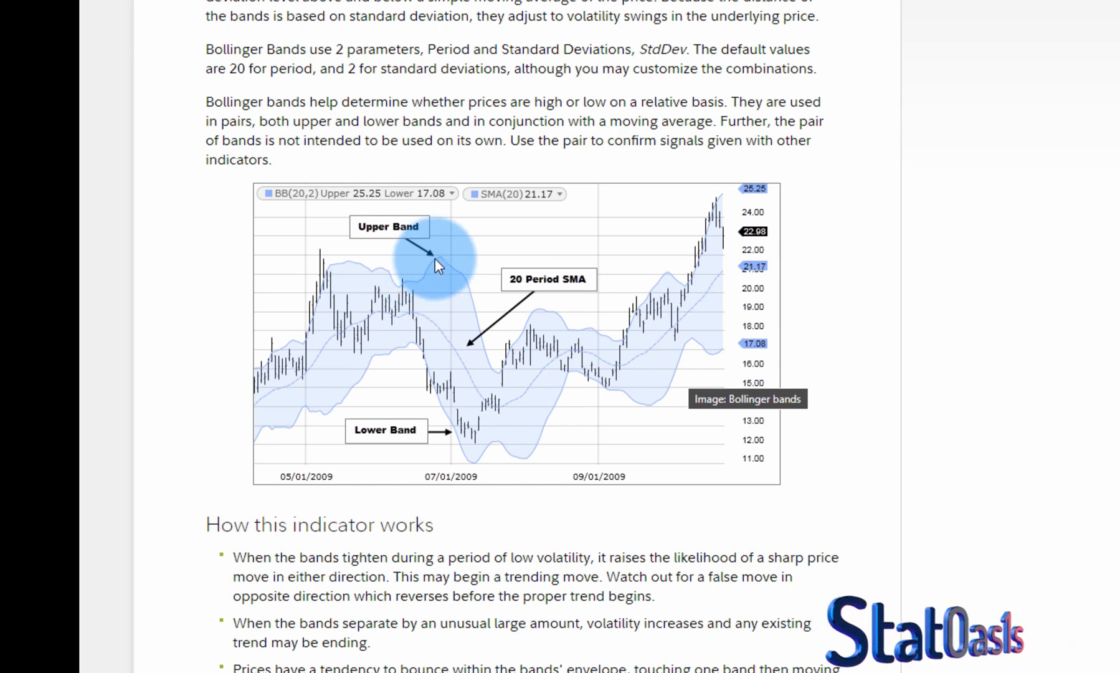
mouse_move(437, 416)
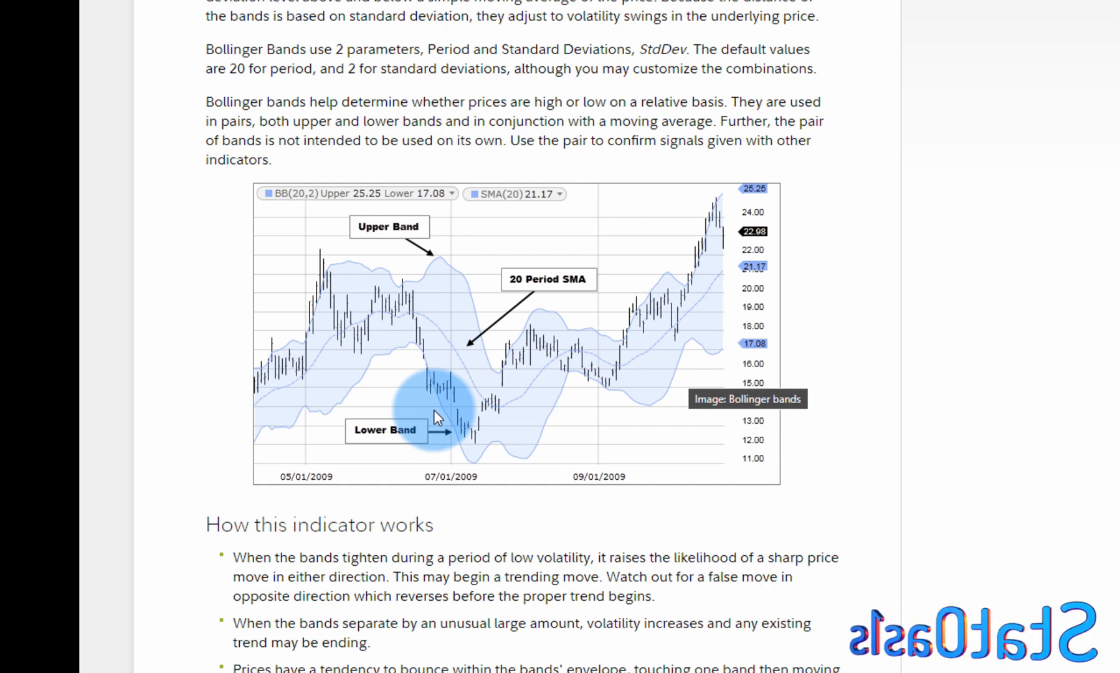
mouse_move(819, 300)
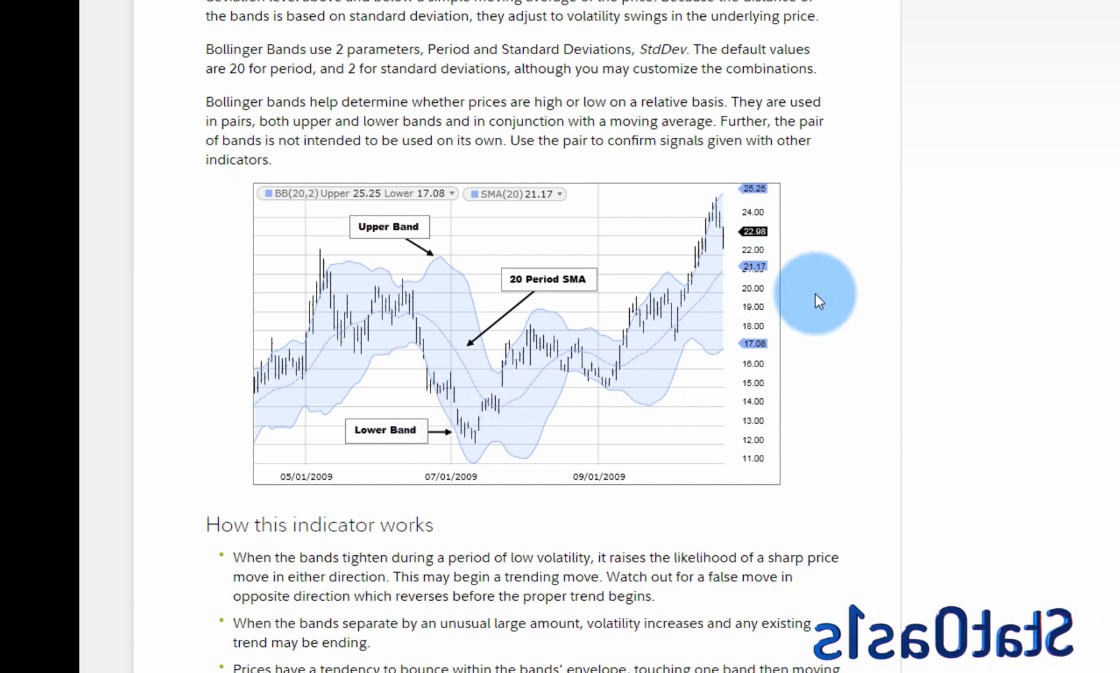
mouse_move(792, 288)
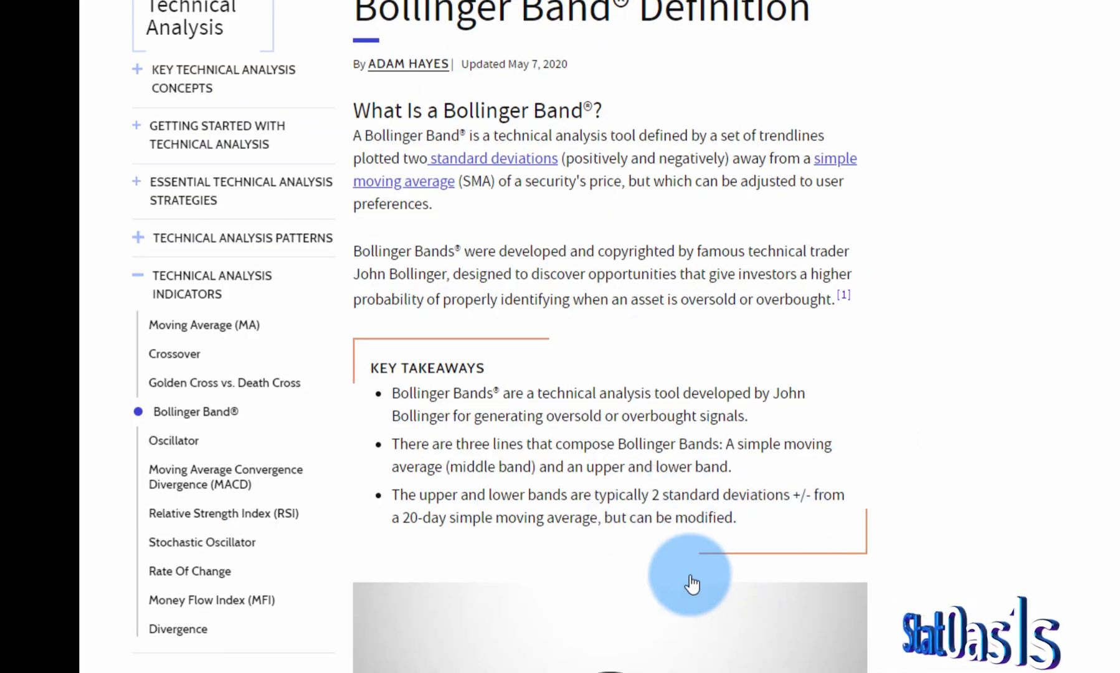
Scroll the Investopedia Bollinger Band article to its annotated band chart
scroll(down, 3)
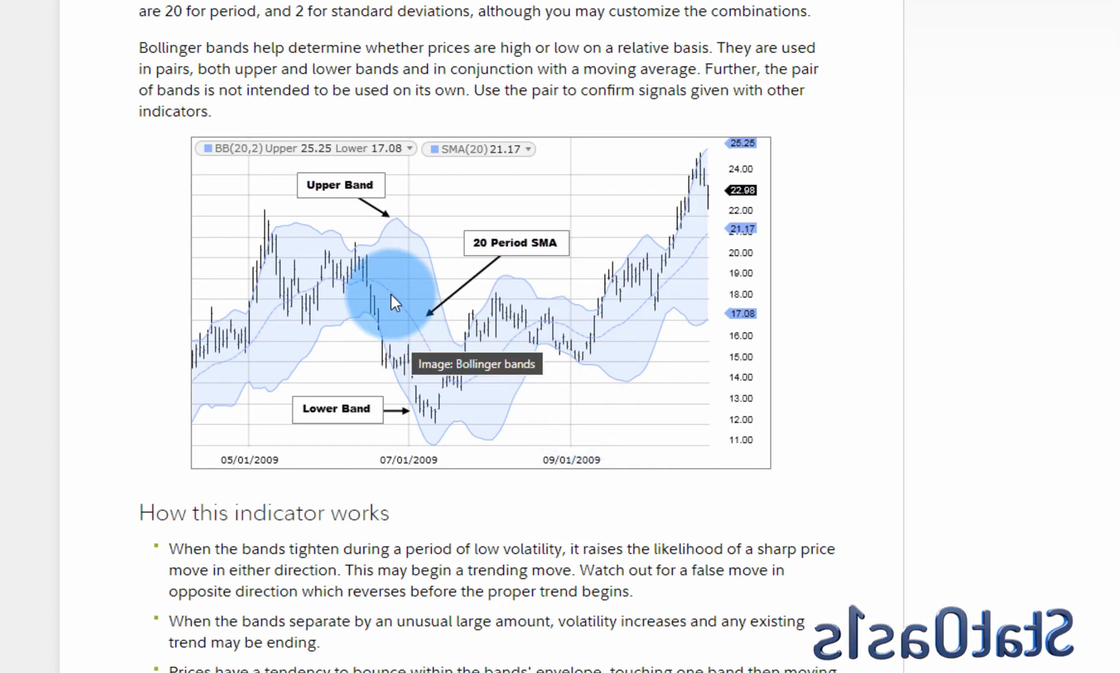
mouse_move(394, 237)
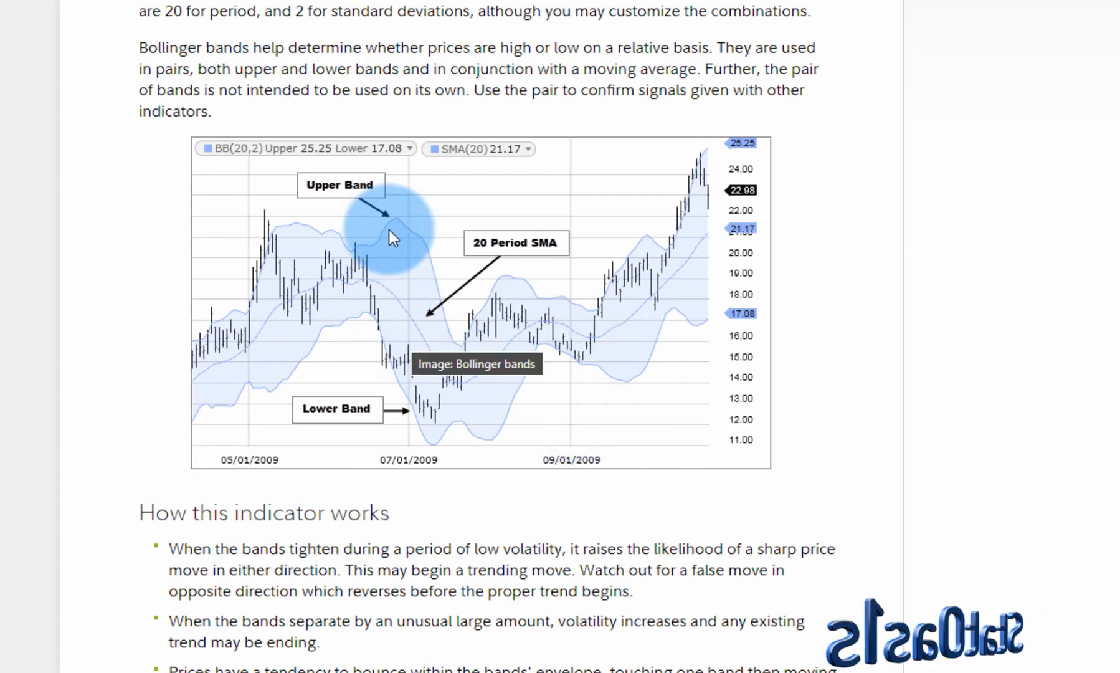
mouse_move(390, 353)
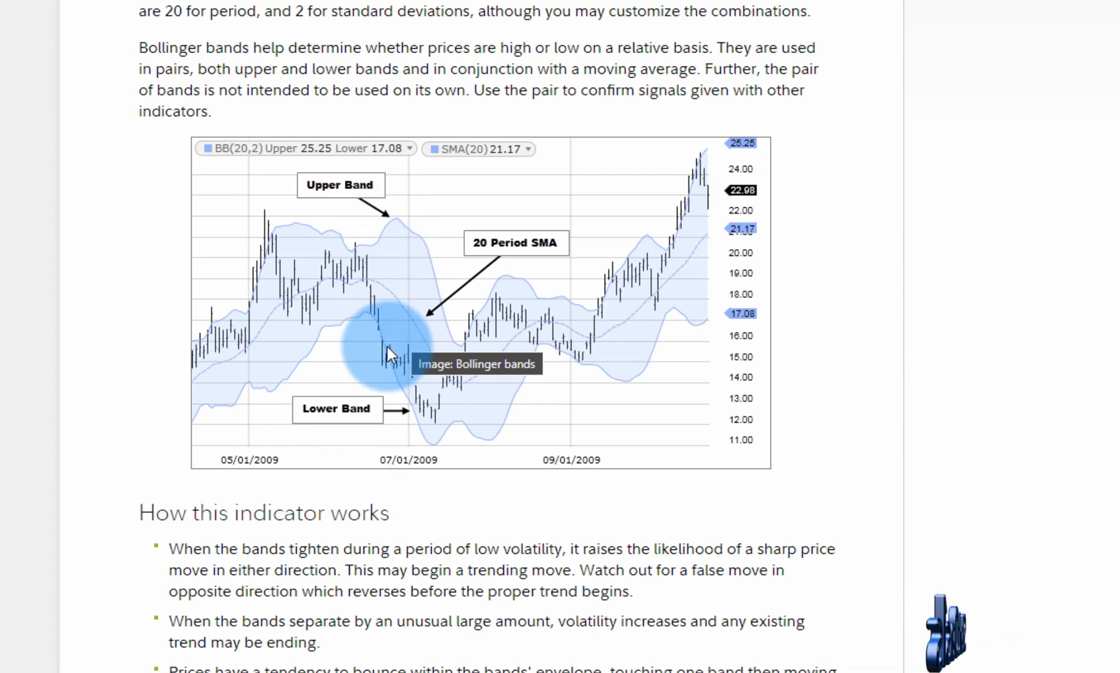
mouse_move(391, 368)
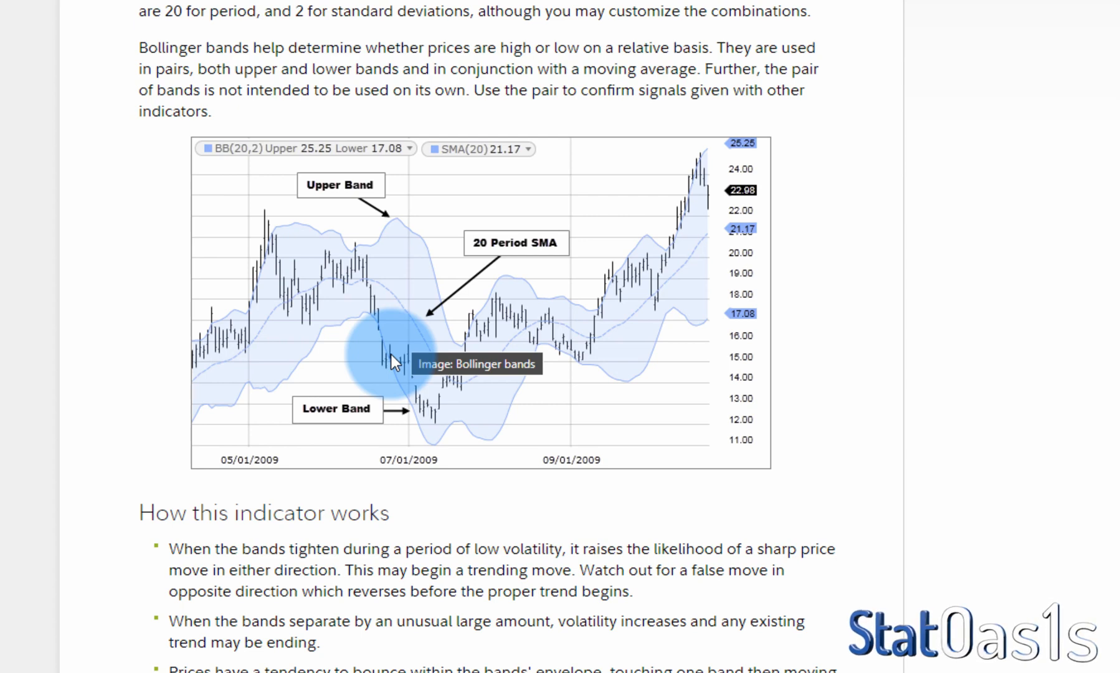
mouse_move(268, 268)
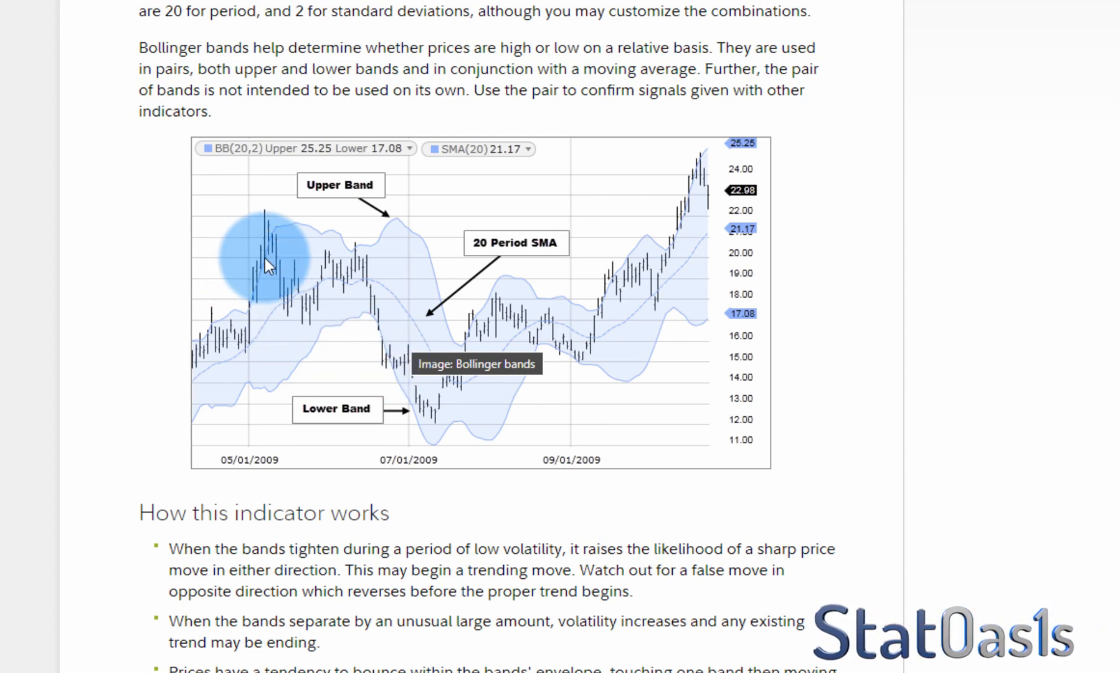
mouse_move(281, 242)
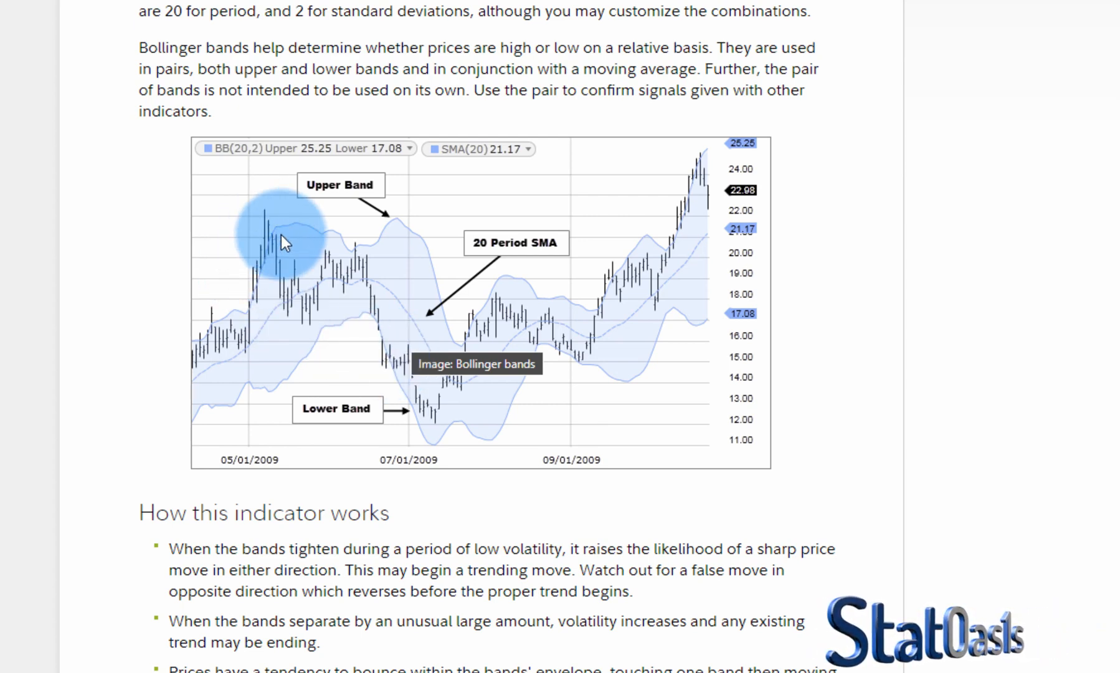
mouse_move(388, 370)
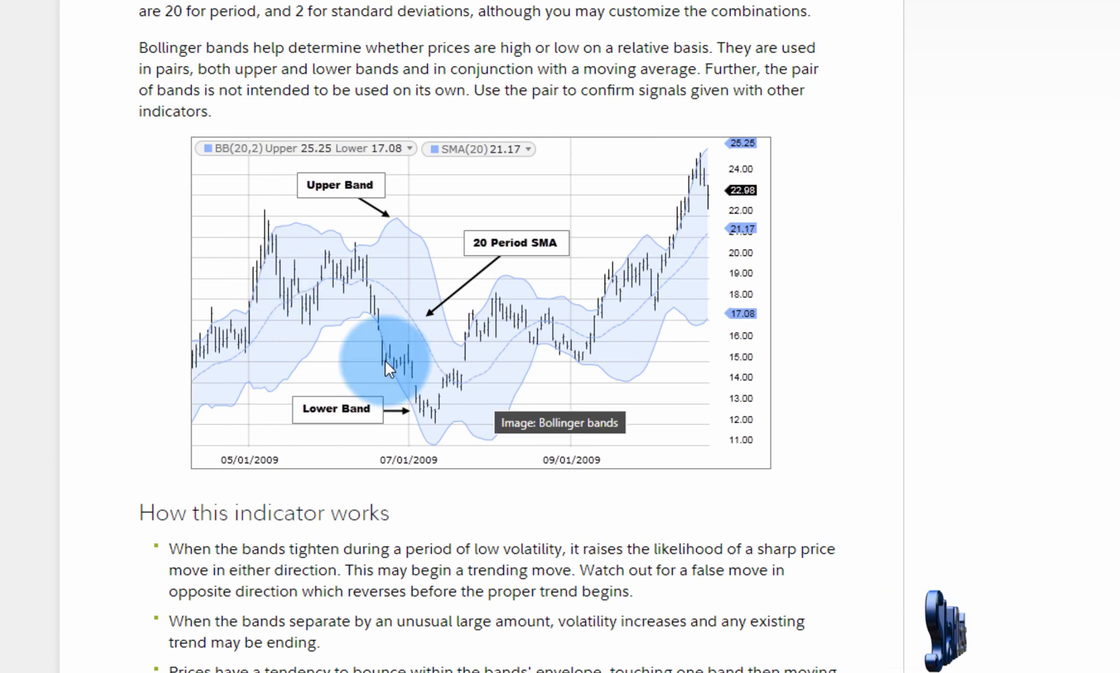
mouse_move(350, 277)
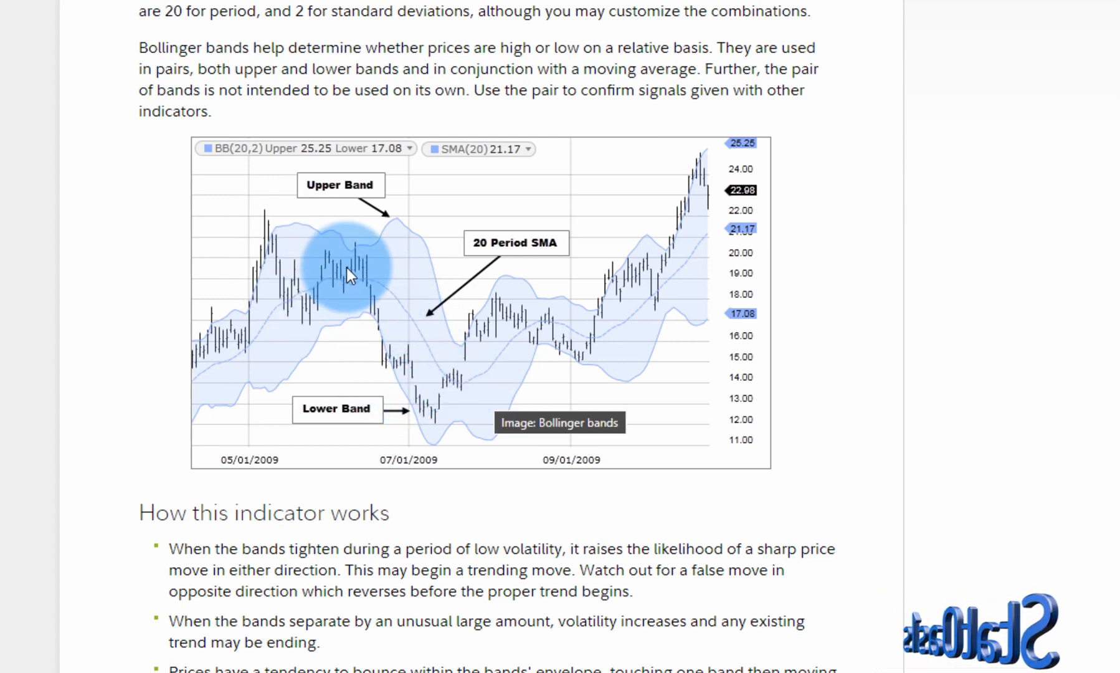
mouse_move(529, 256)
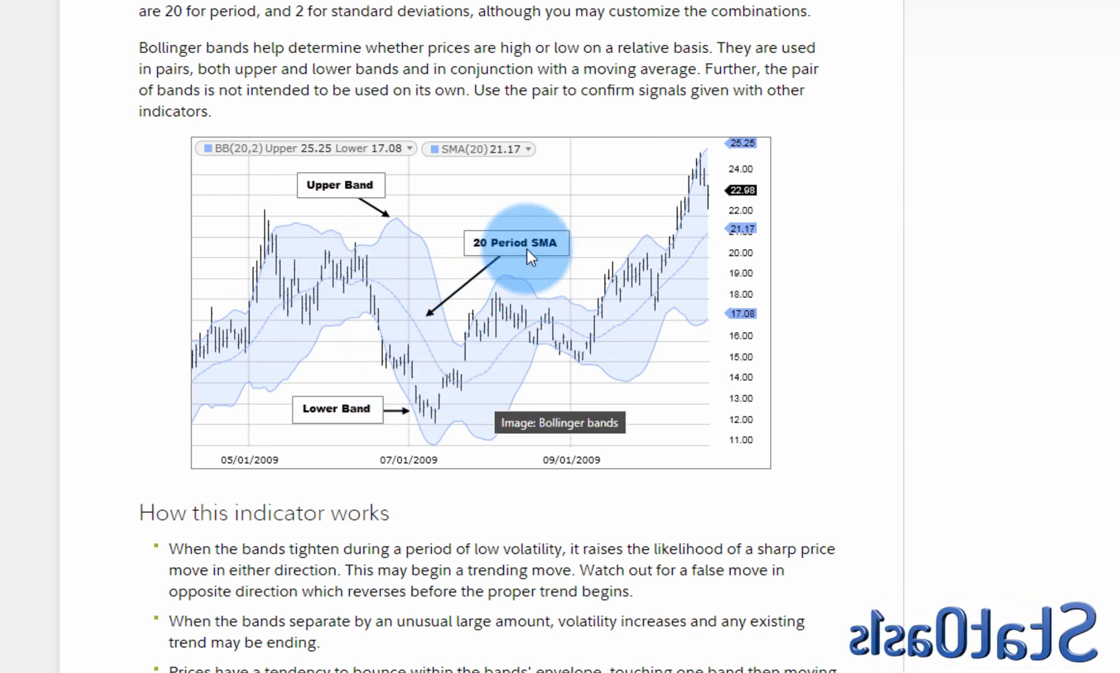
mouse_move(425, 337)
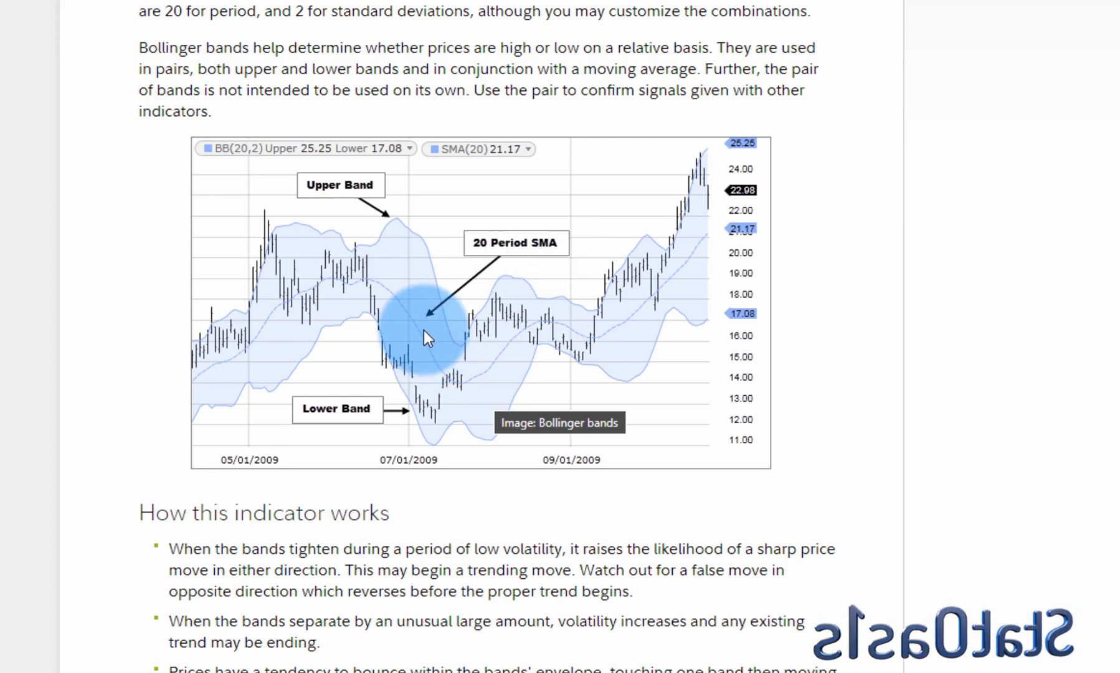
mouse_move(343, 328)
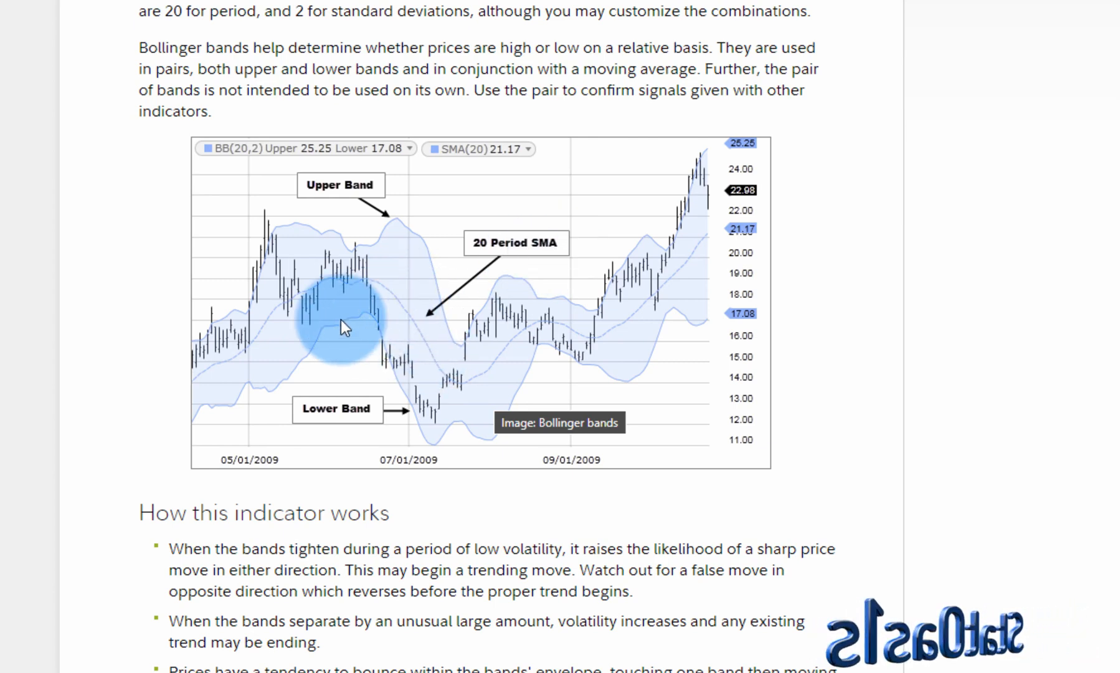
mouse_move(259, 257)
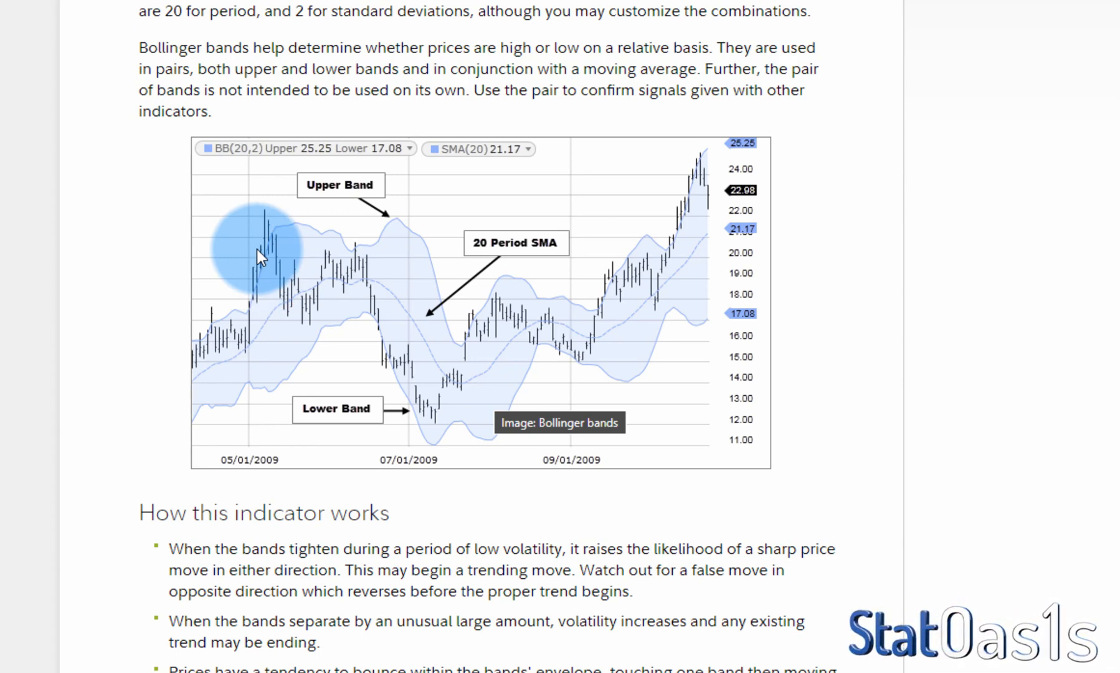
mouse_move(270, 214)
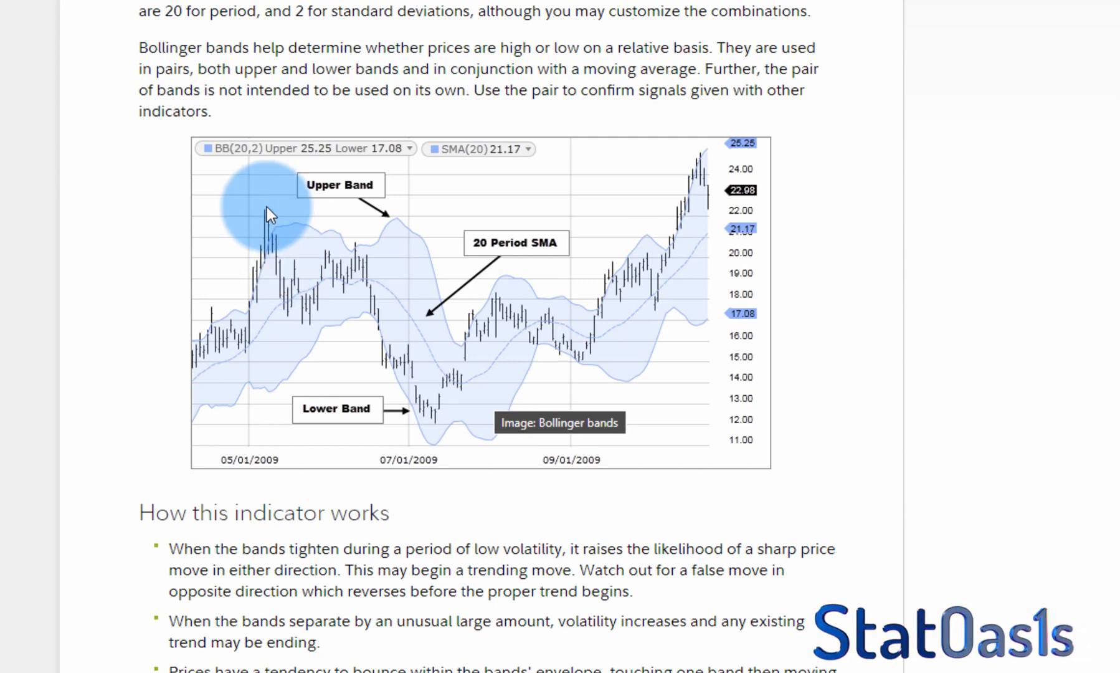
mouse_move(274, 232)
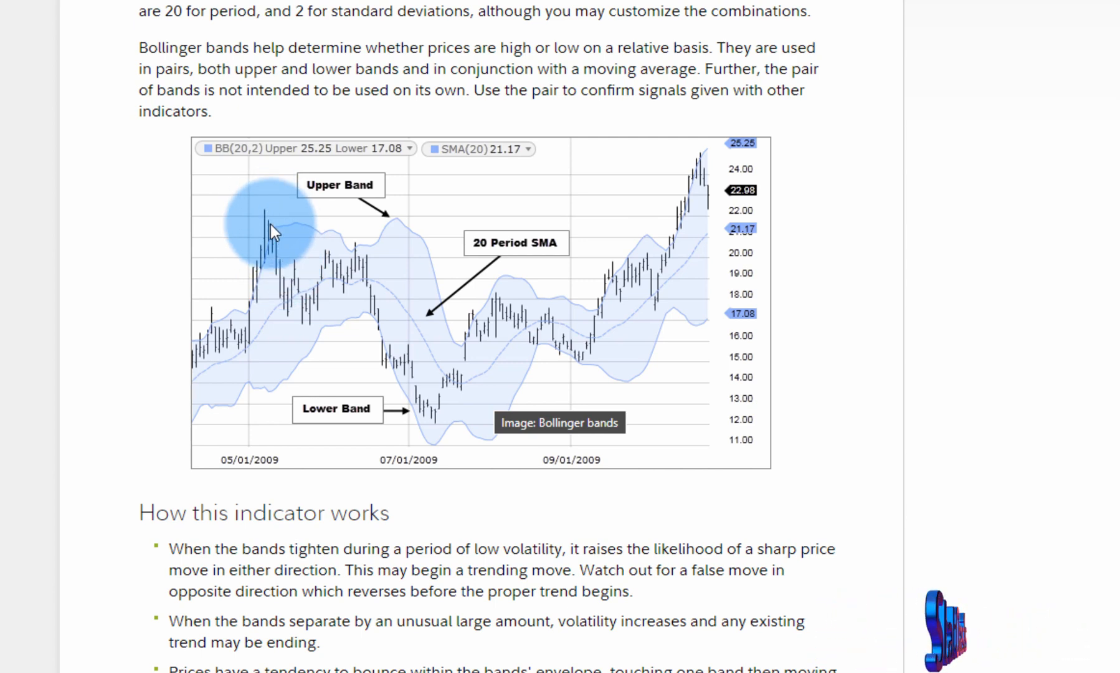
mouse_move(286, 274)
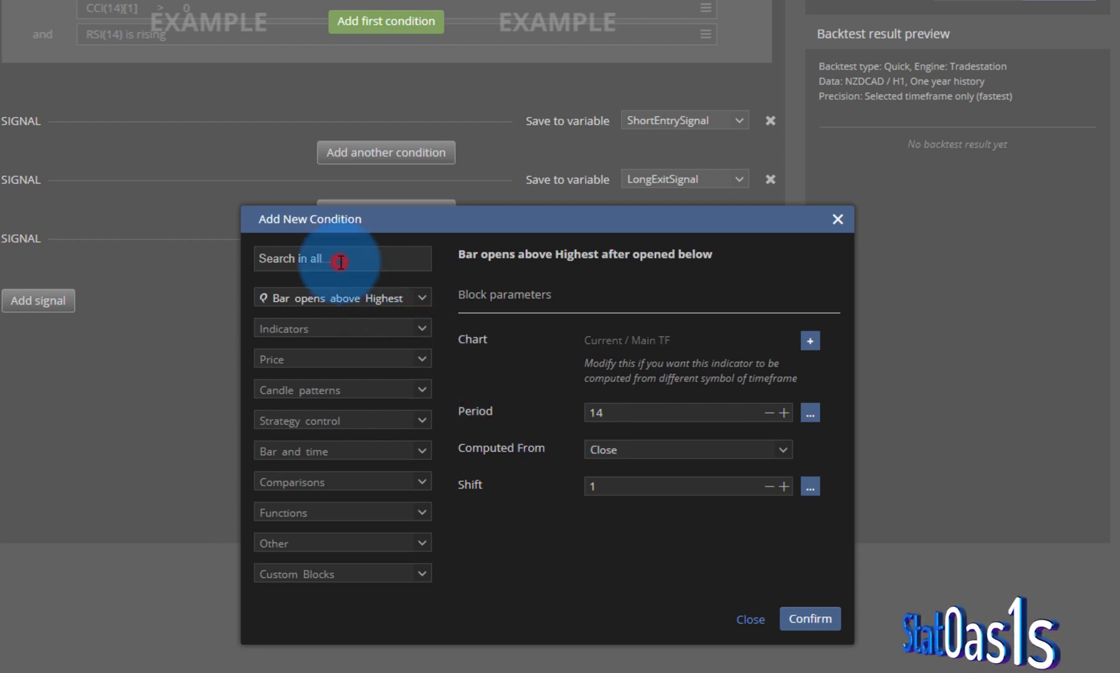
Pick Bollinger Bands on Close with period 100 and the Lower band line
text(boll)
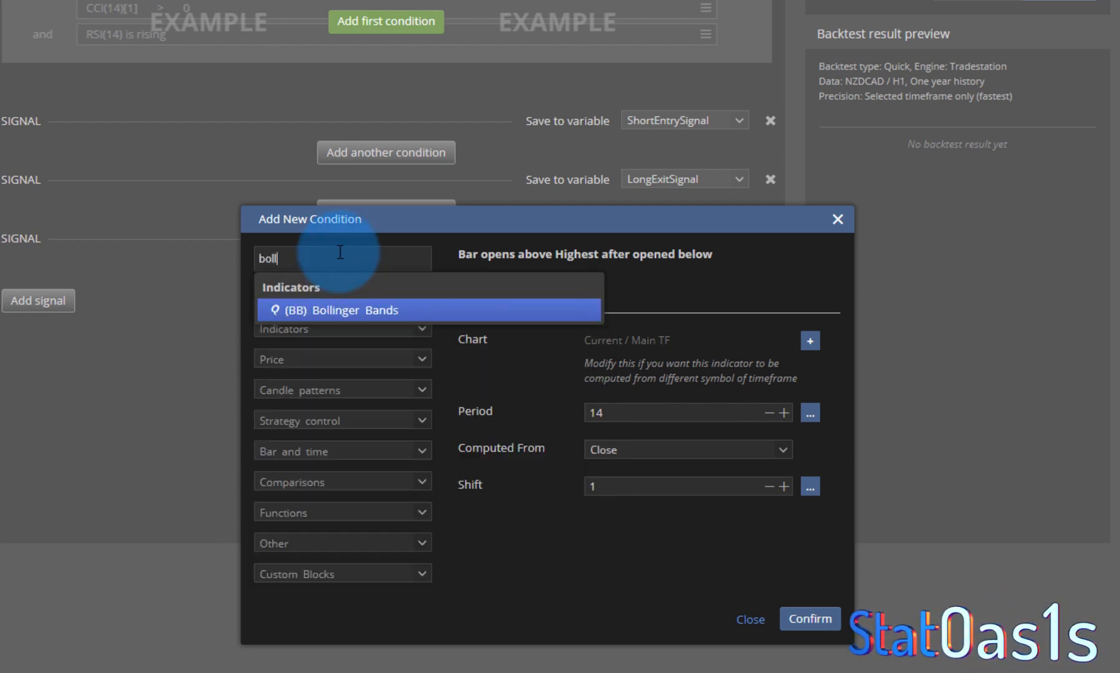
click(341, 309)
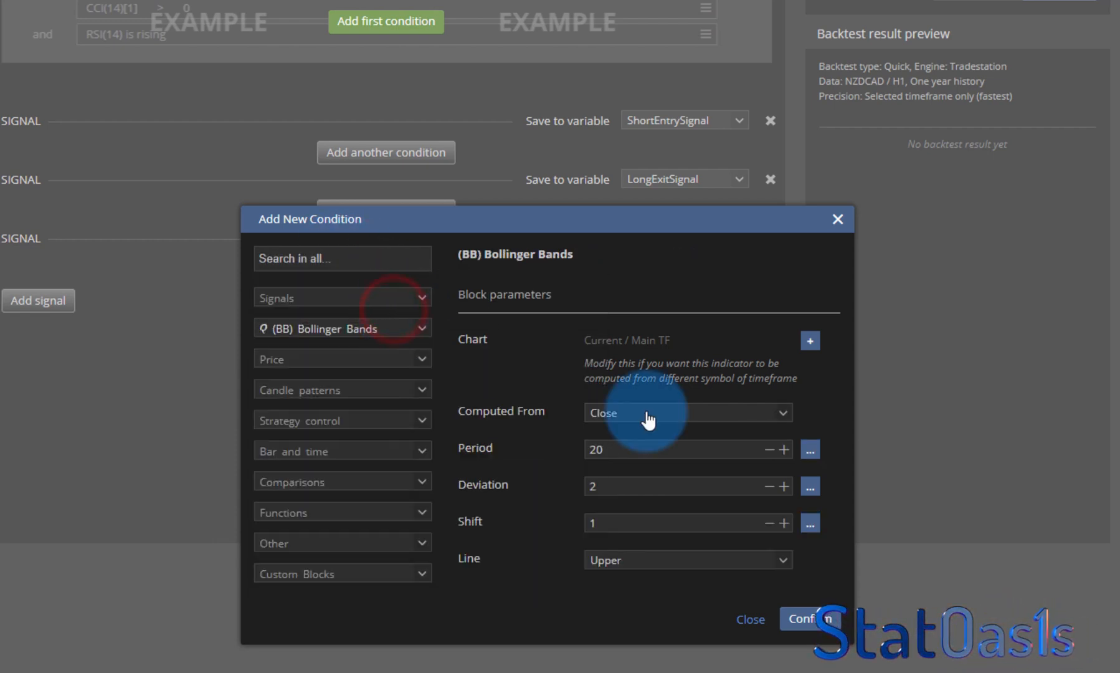
click(686, 412)
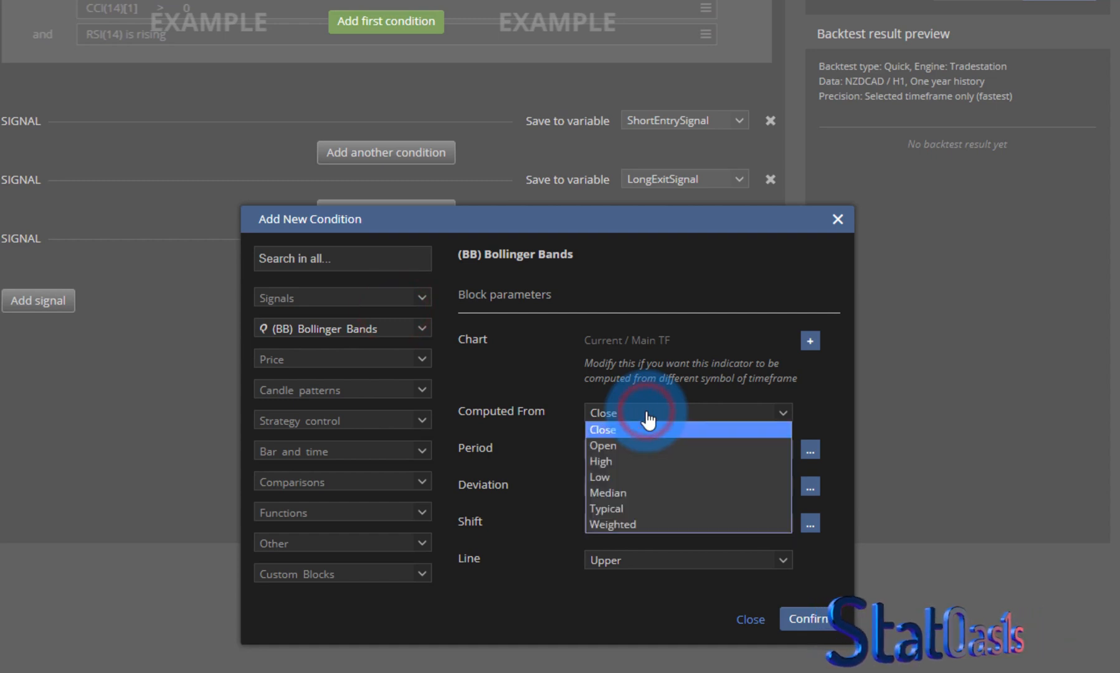
click(603, 430)
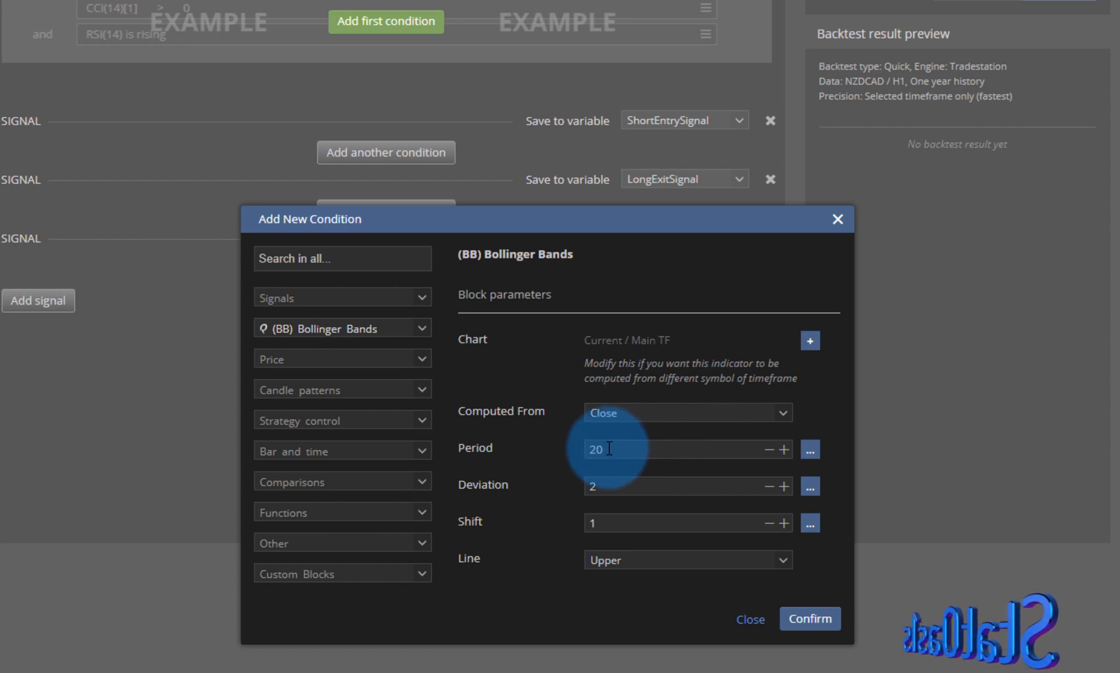
mouse_move(613, 468)
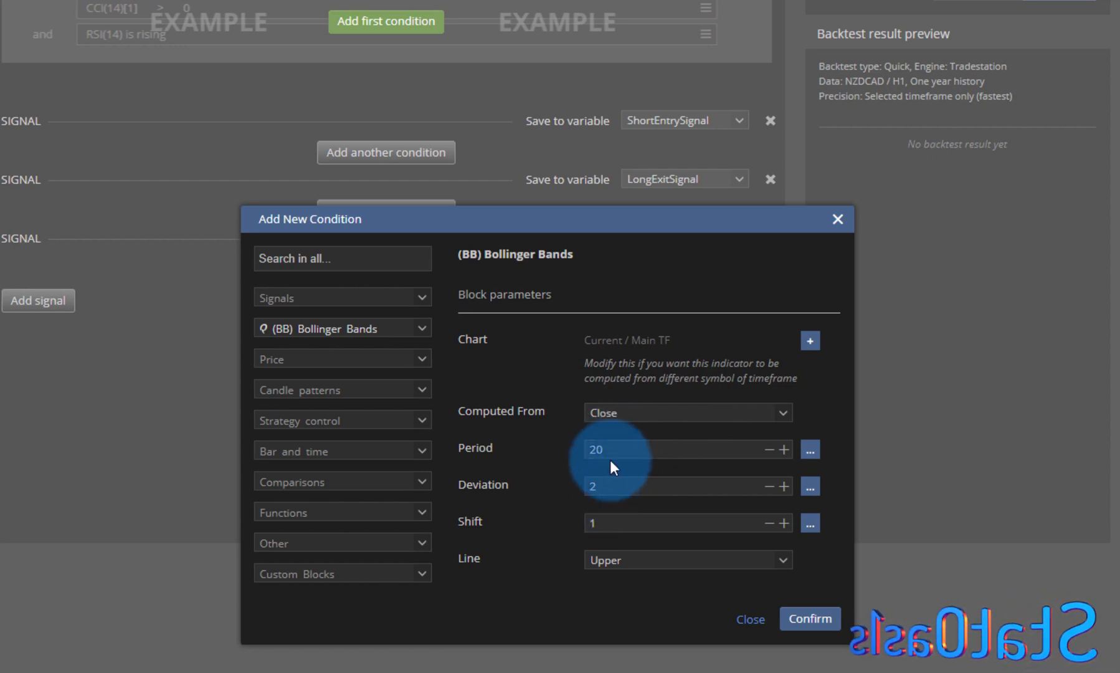
mouse_move(568, 78)
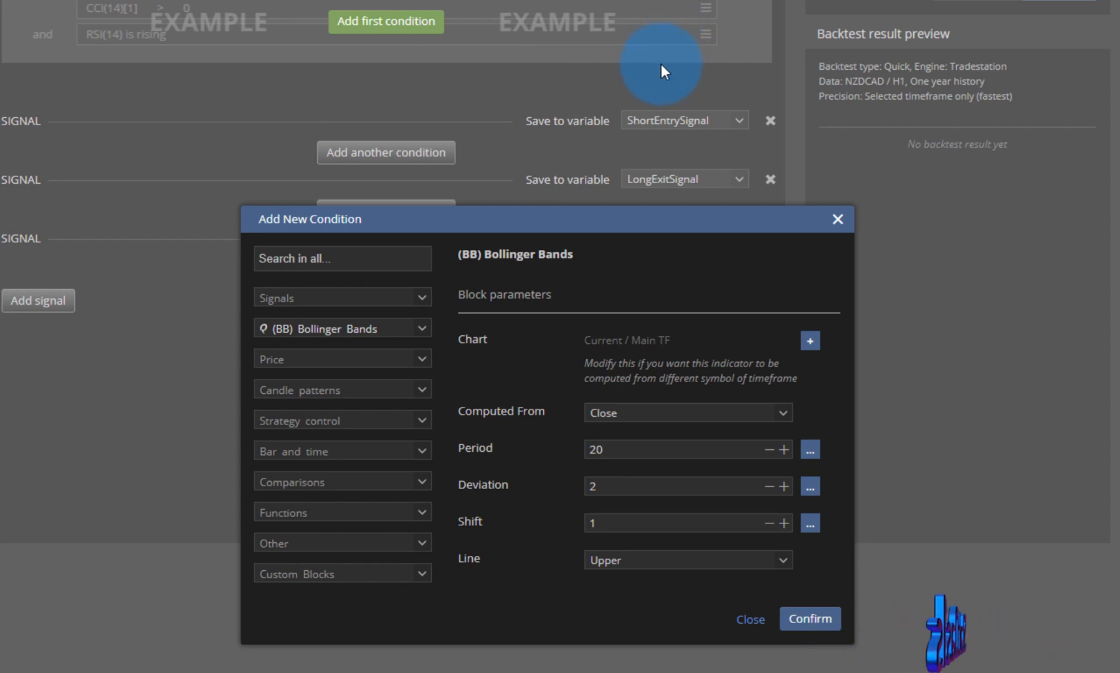
mouse_move(649, 98)
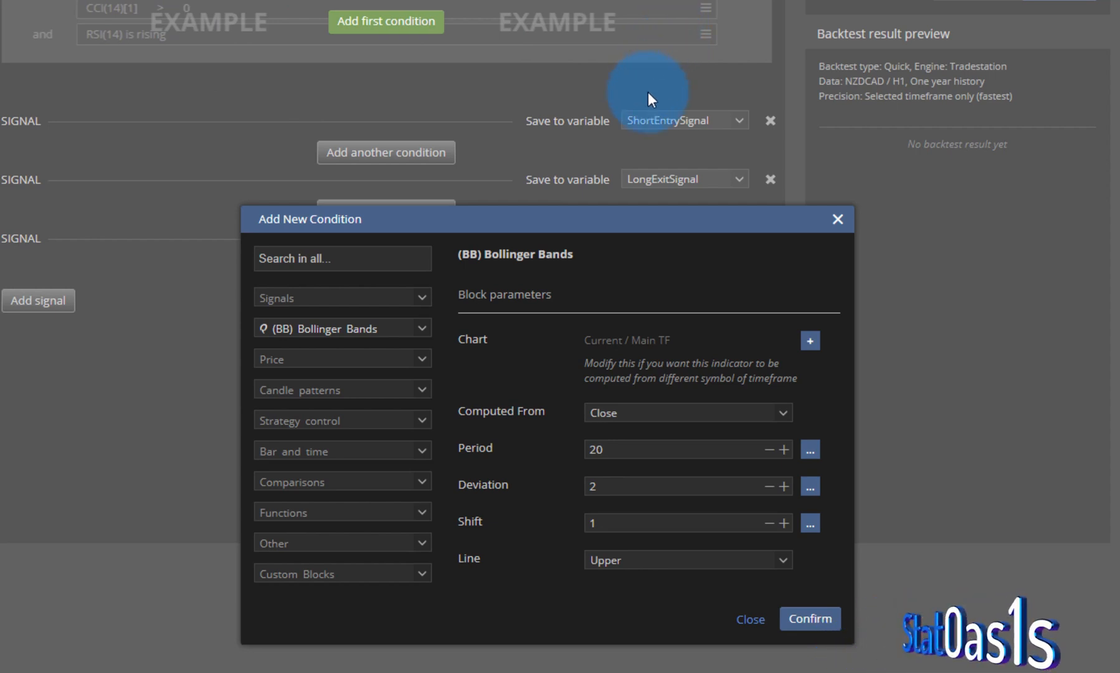
mouse_move(619, 127)
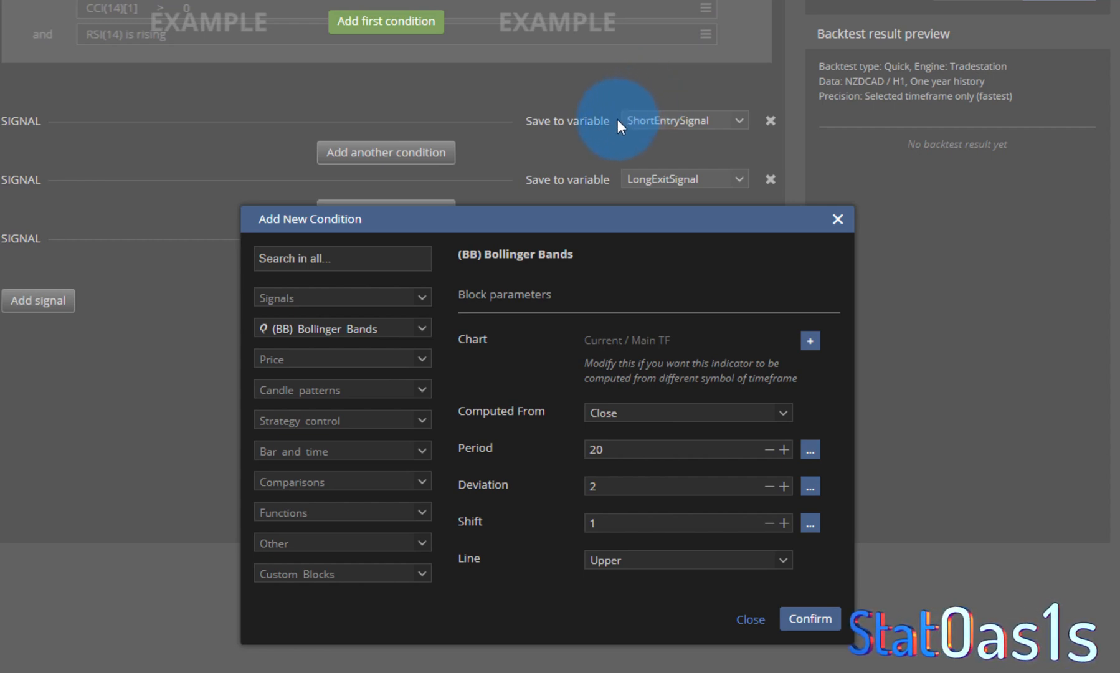
mouse_move(557, 454)
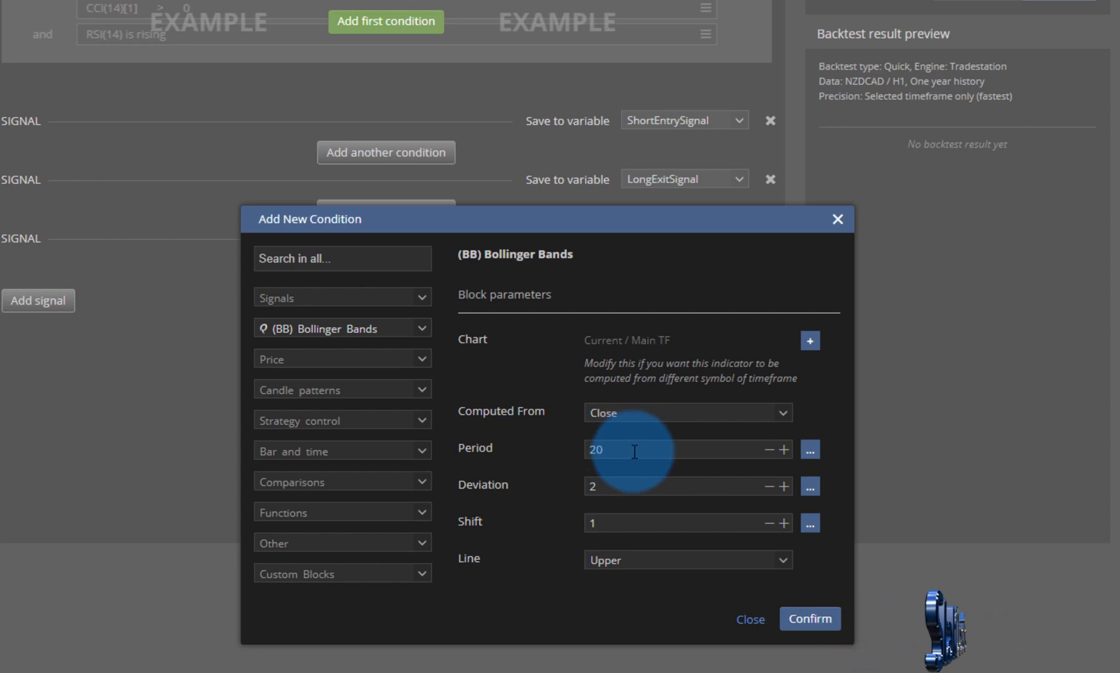
click(634, 449)
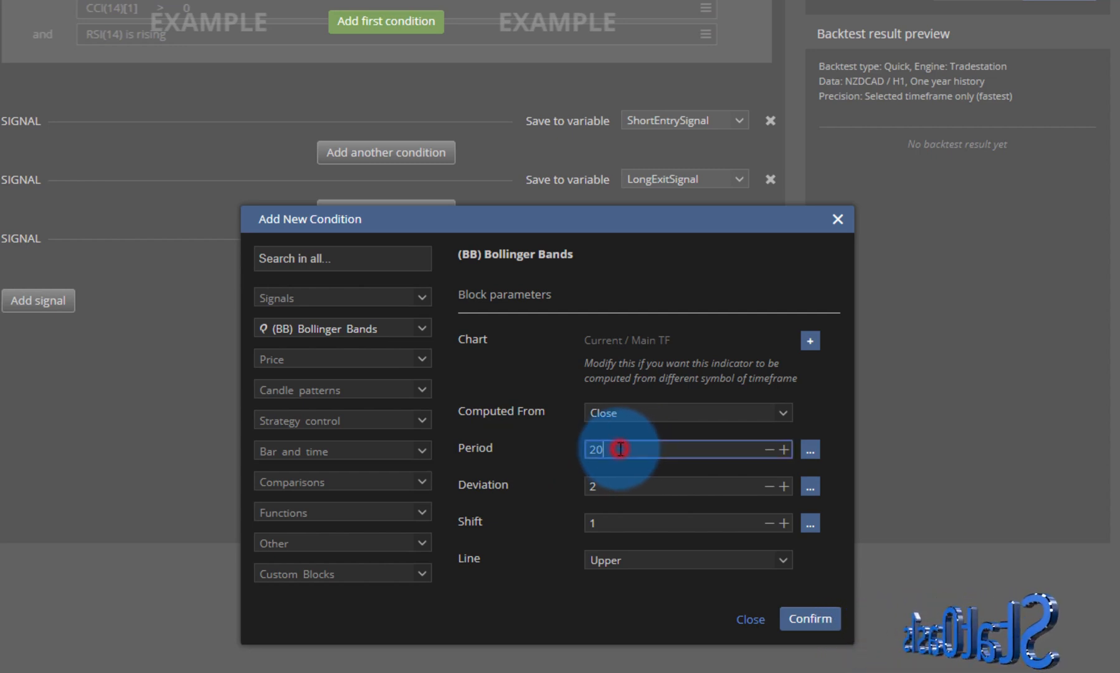
text(100)
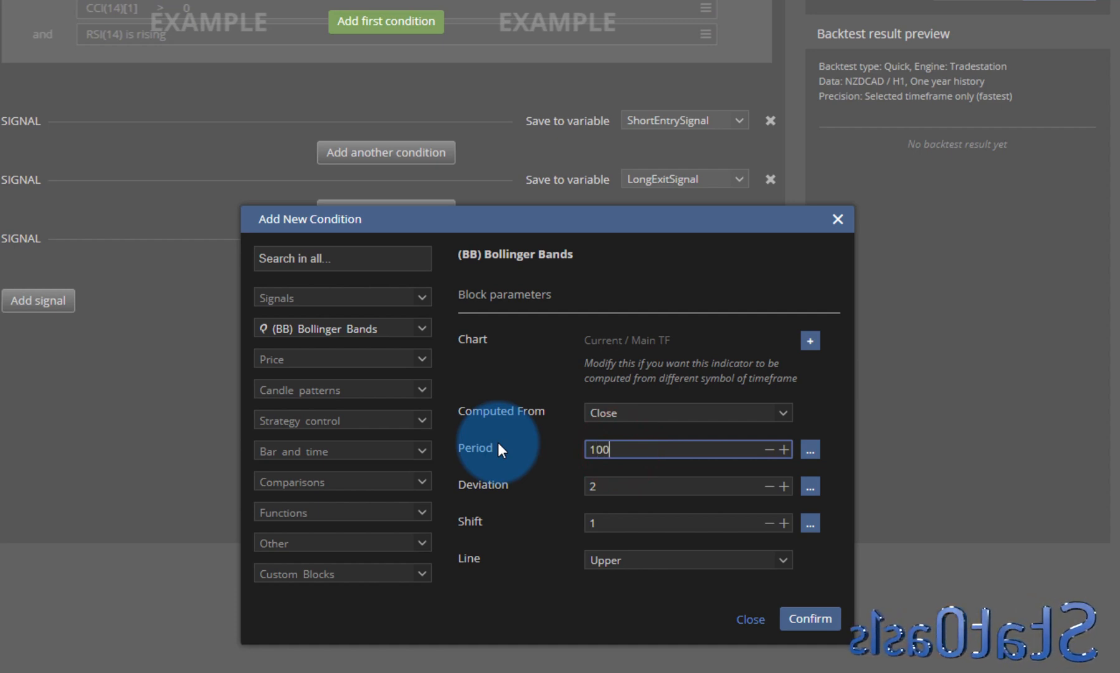
mouse_move(614, 487)
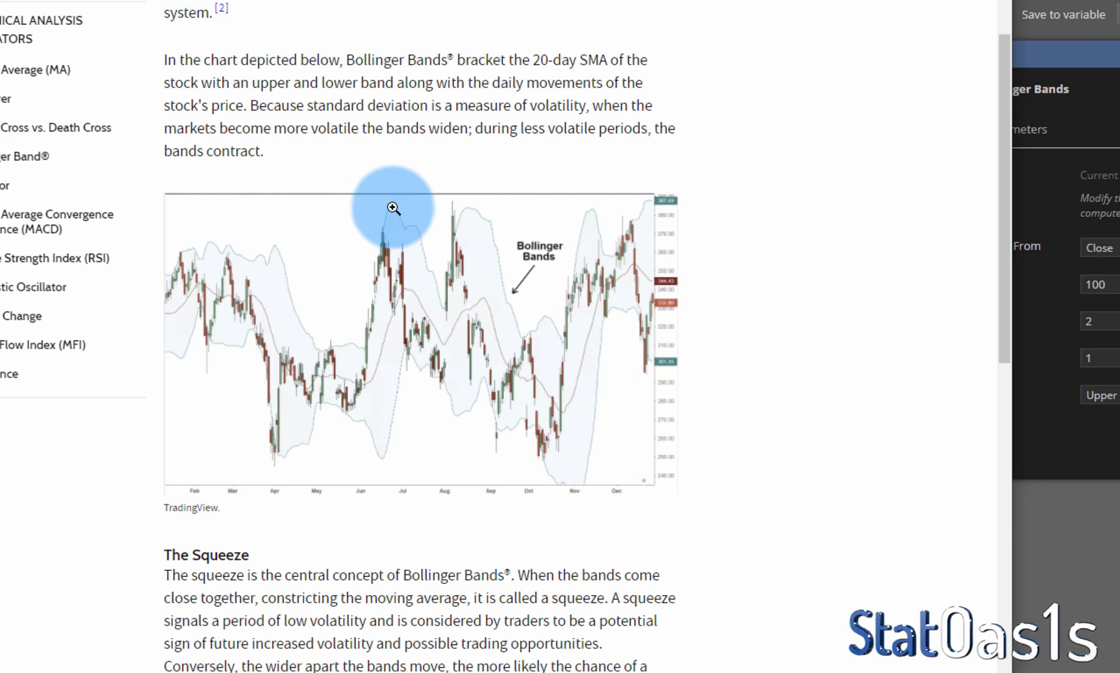
mouse_move(671, 284)
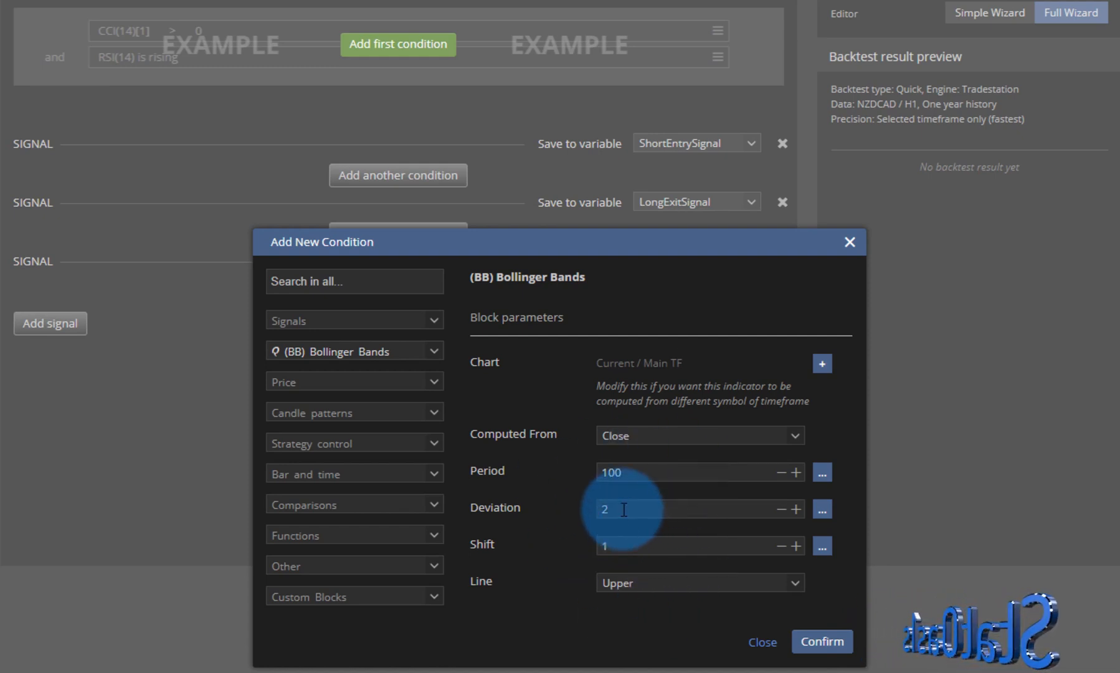
mouse_move(646, 593)
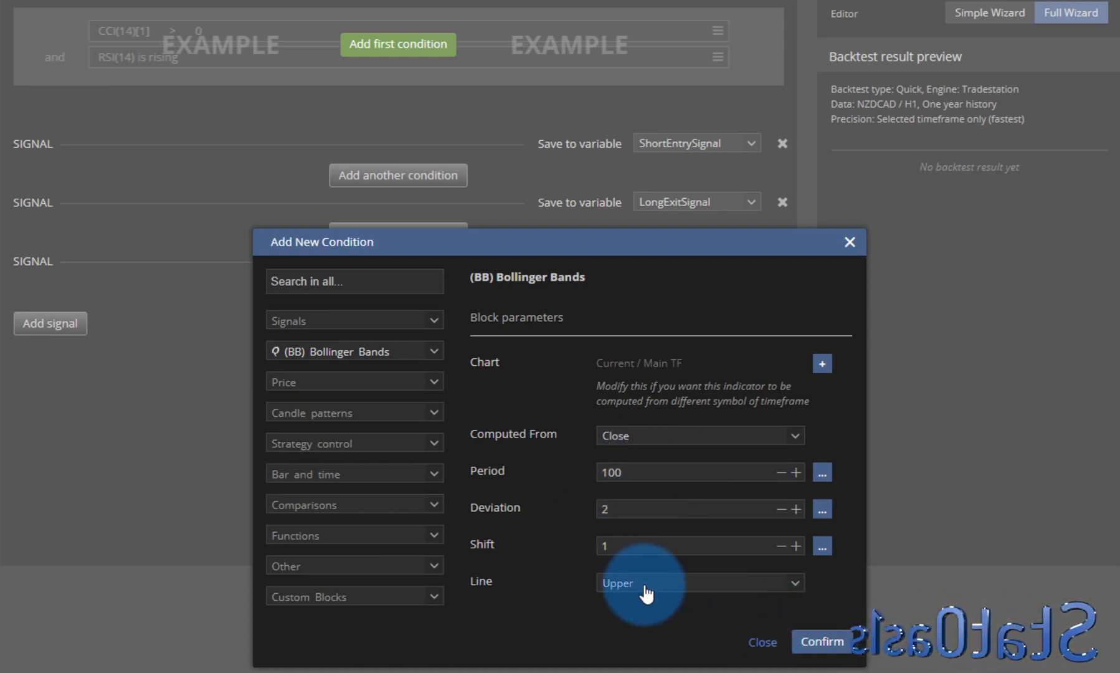
click(697, 582)
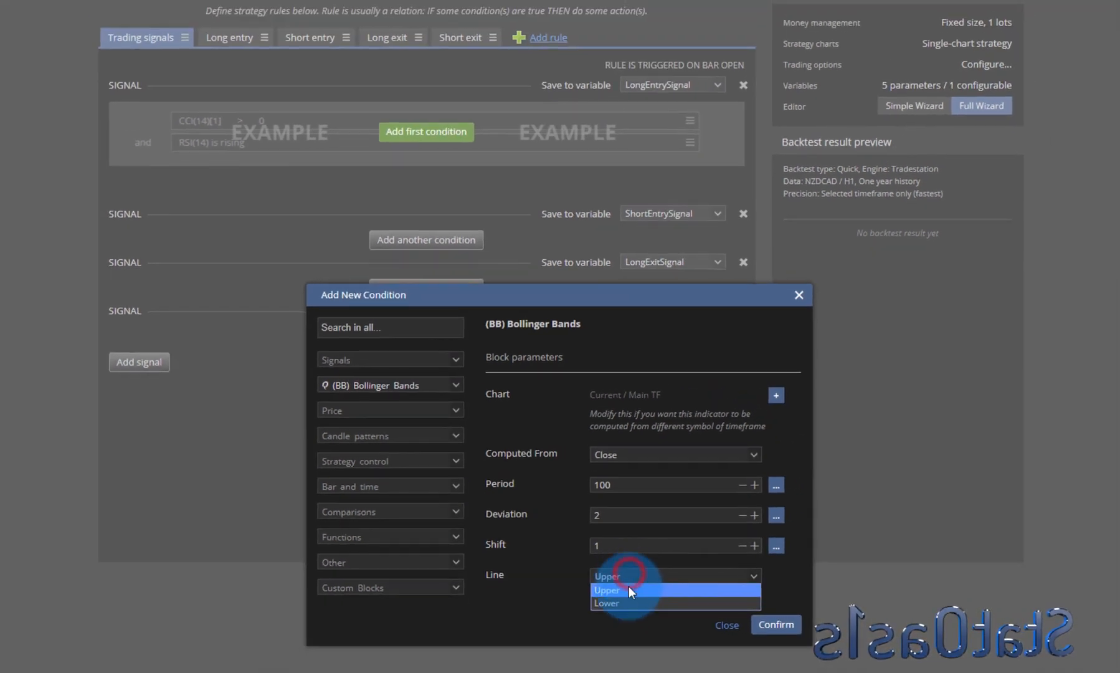
click(605, 602)
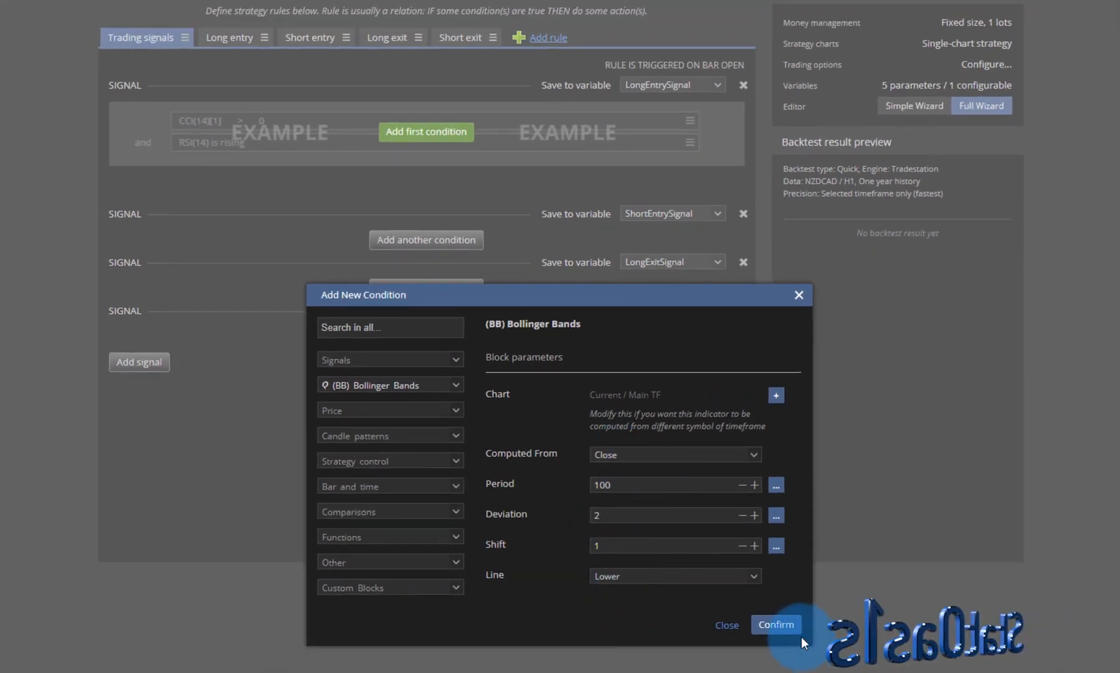
Confirm the bands block and set the entry condition's left side to Close
click(775, 624)
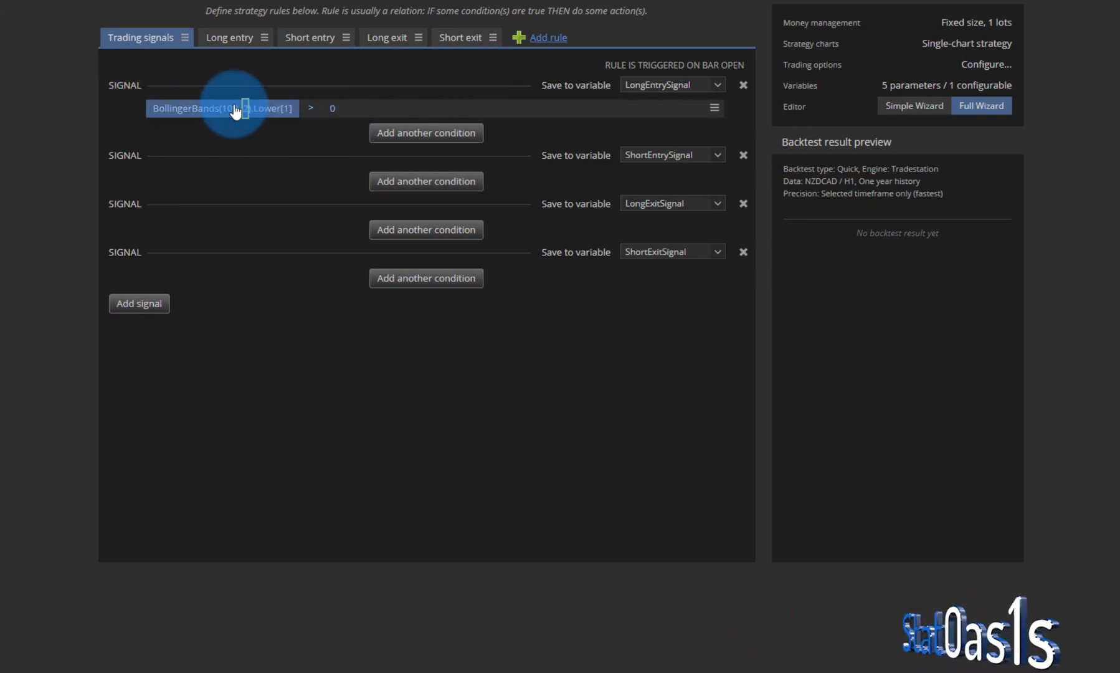
click(221, 107)
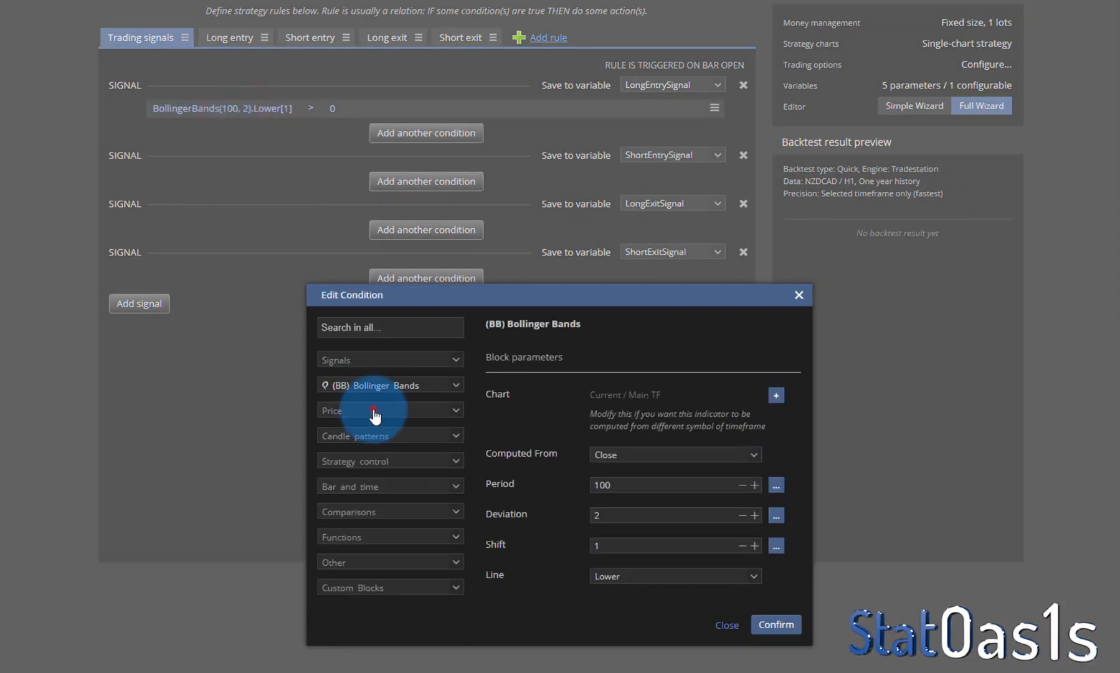
click(390, 409)
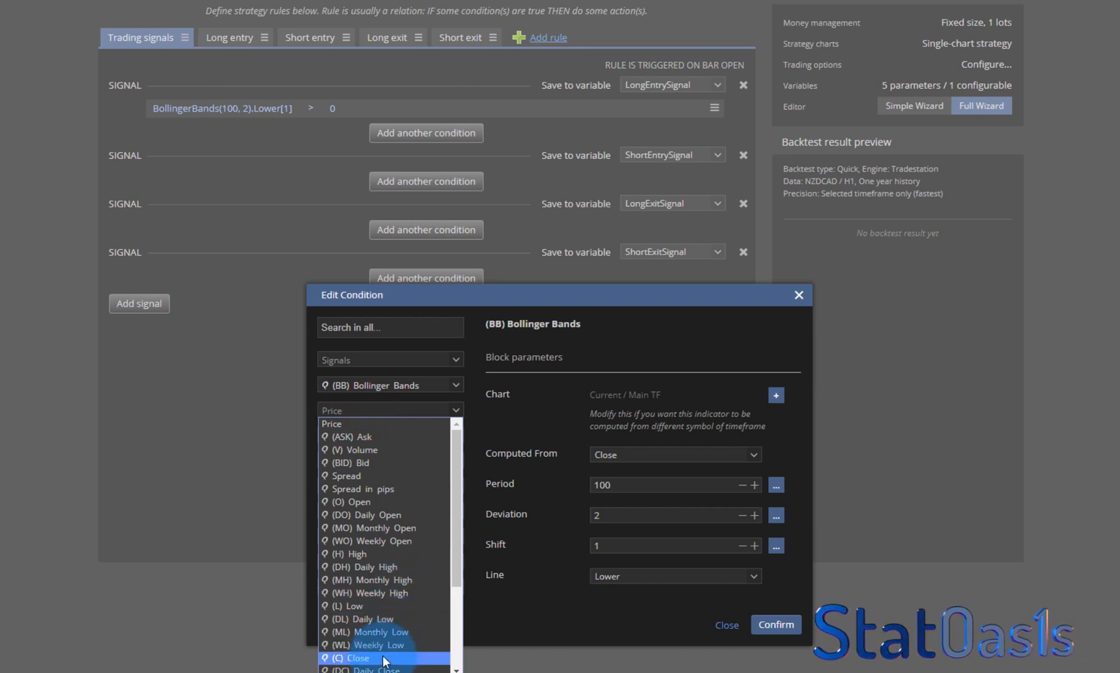
click(350, 658)
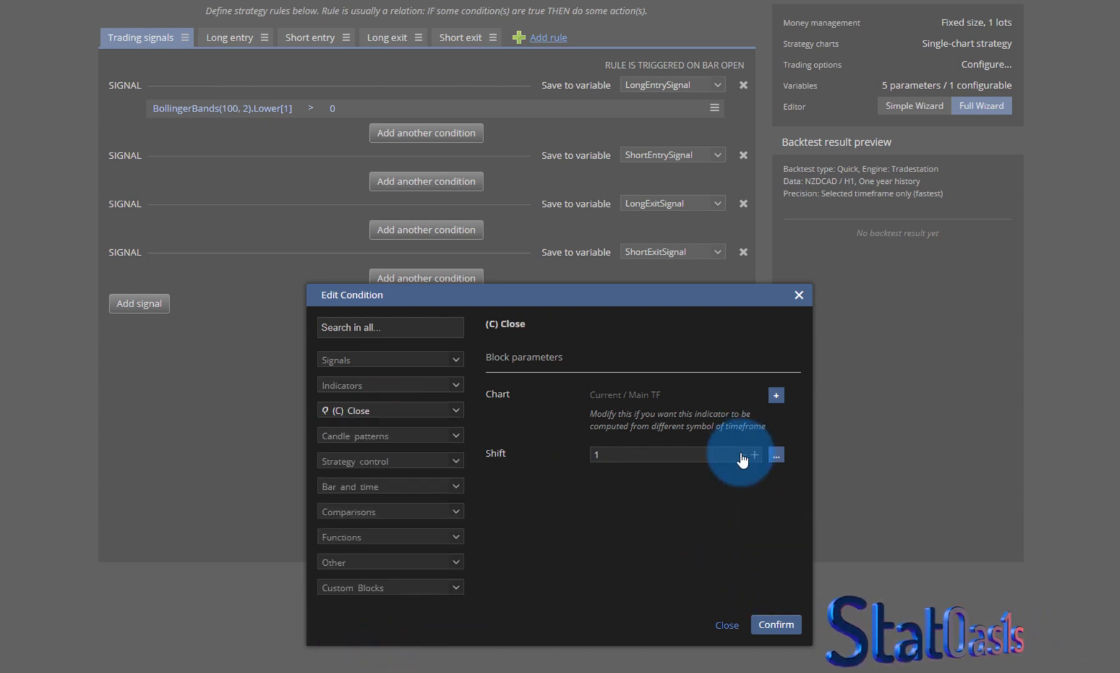
click(774, 624)
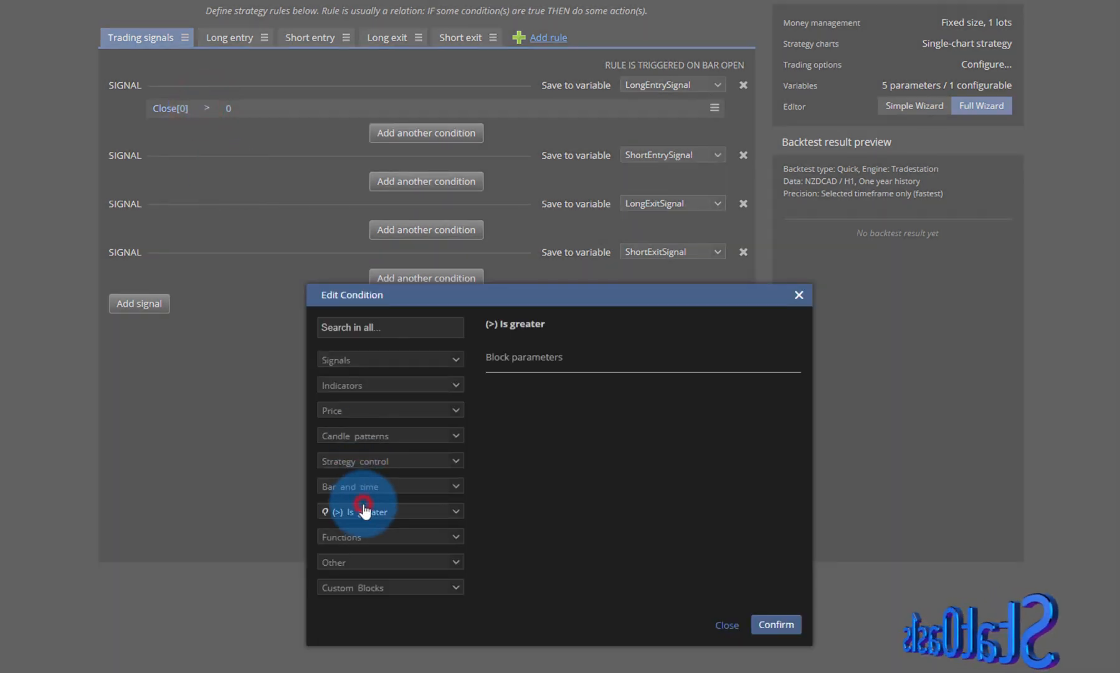
Compare with < against BollingerBands(100, 2) Lower line and confirm
click(364, 512)
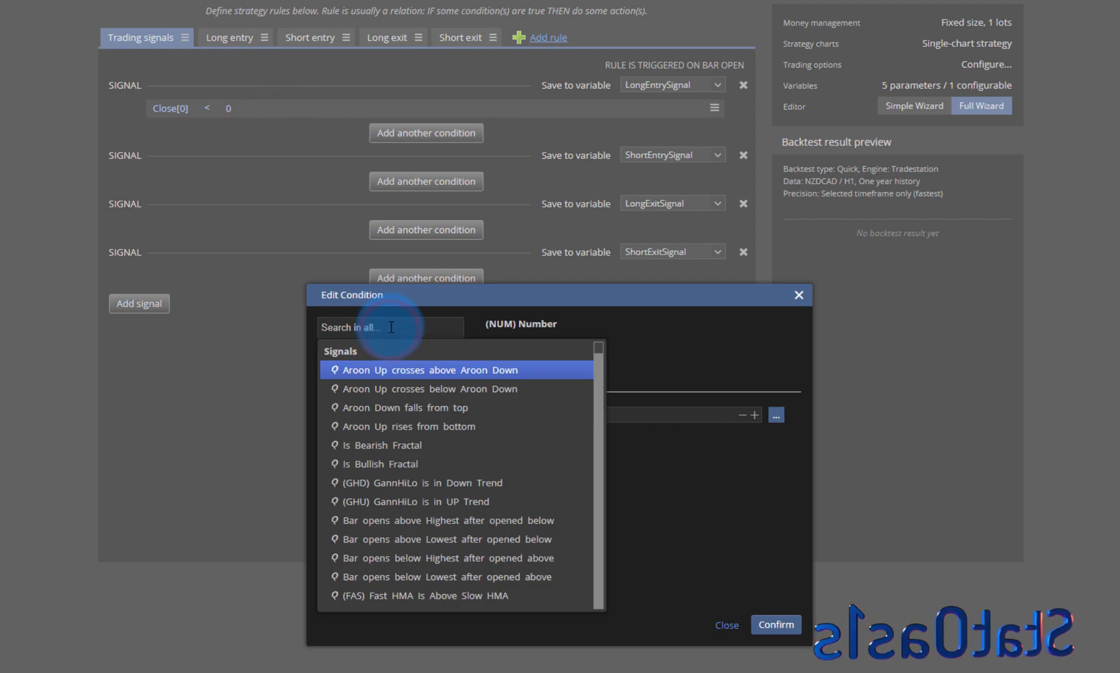
text(bollin)
text(100)
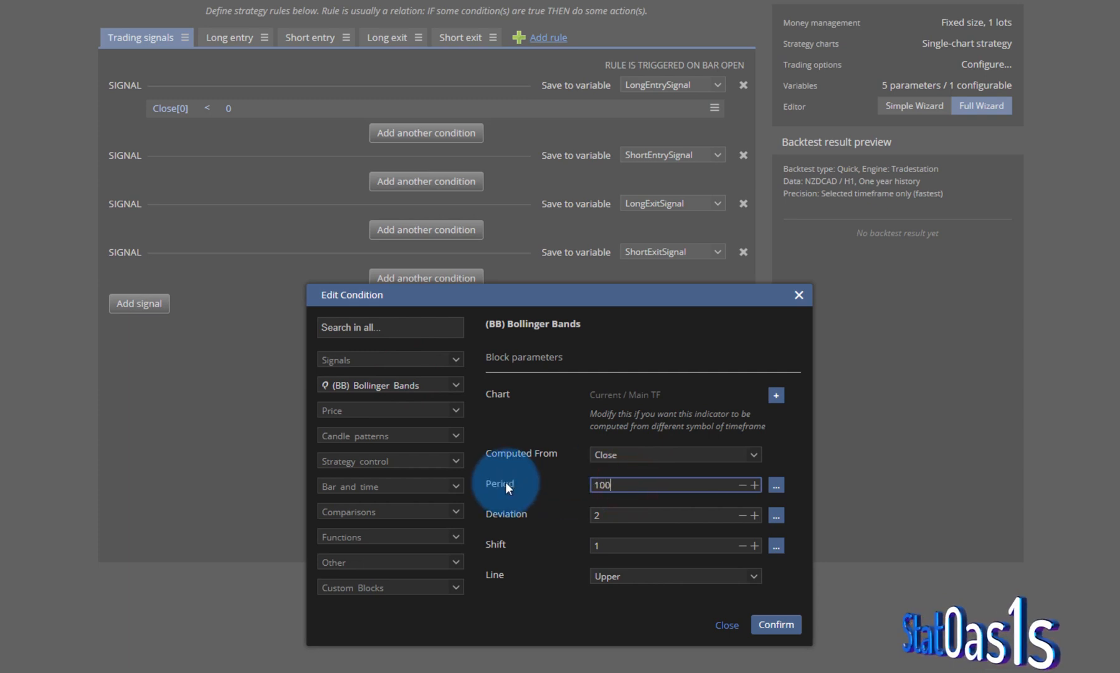
mouse_move(715, 562)
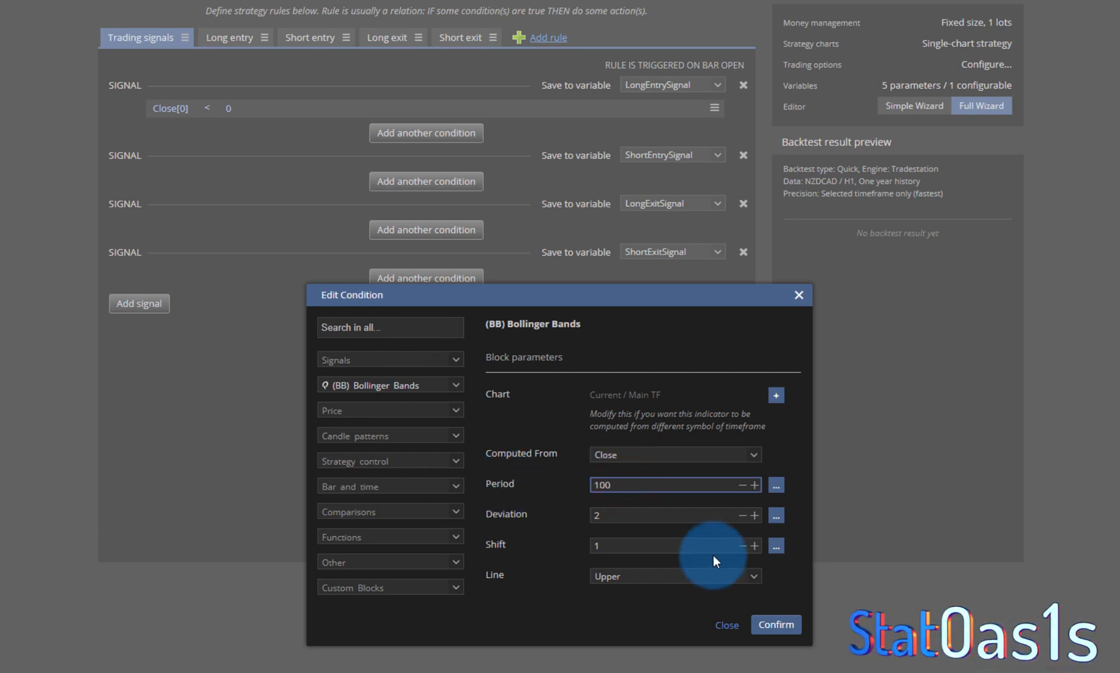
click(671, 576)
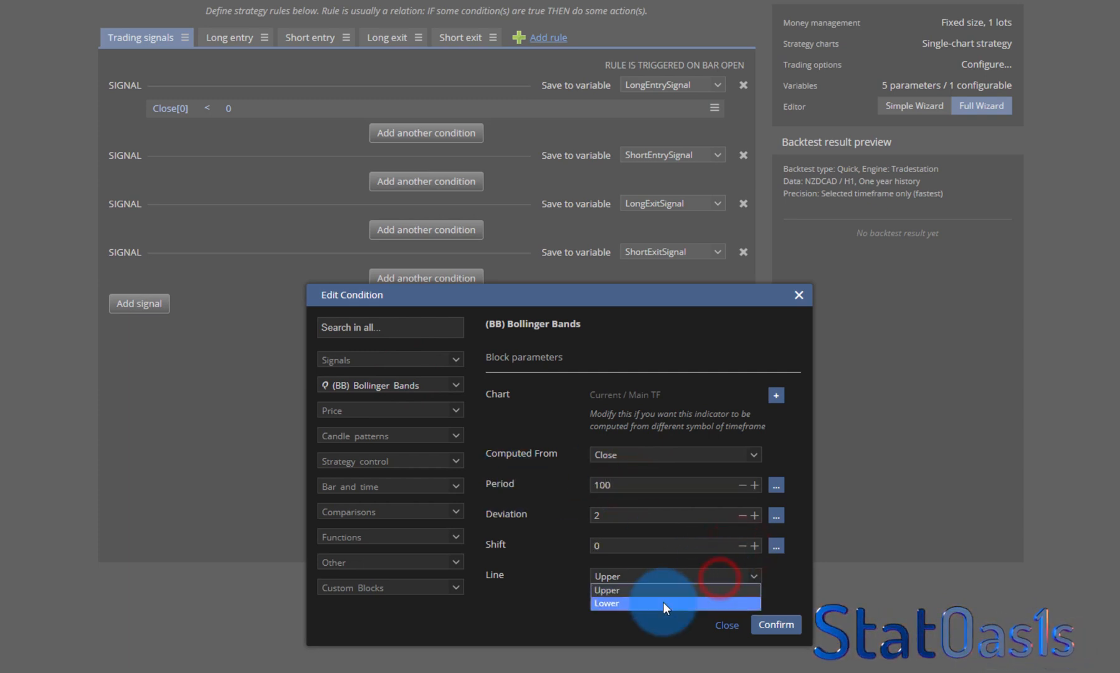
click(607, 603)
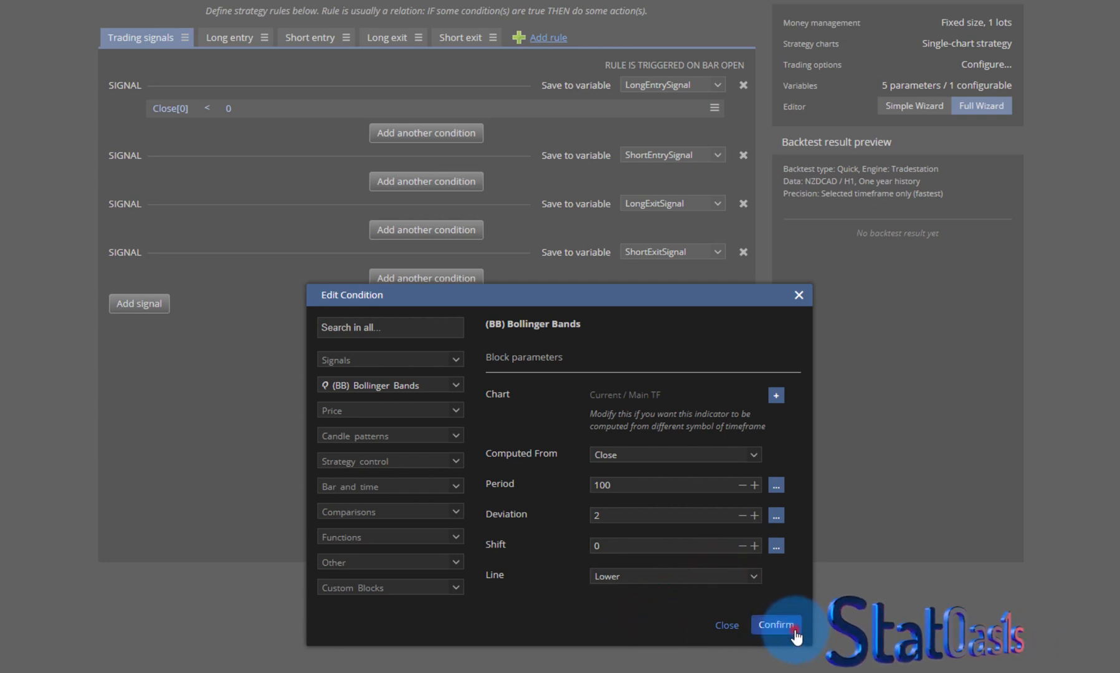
click(775, 624)
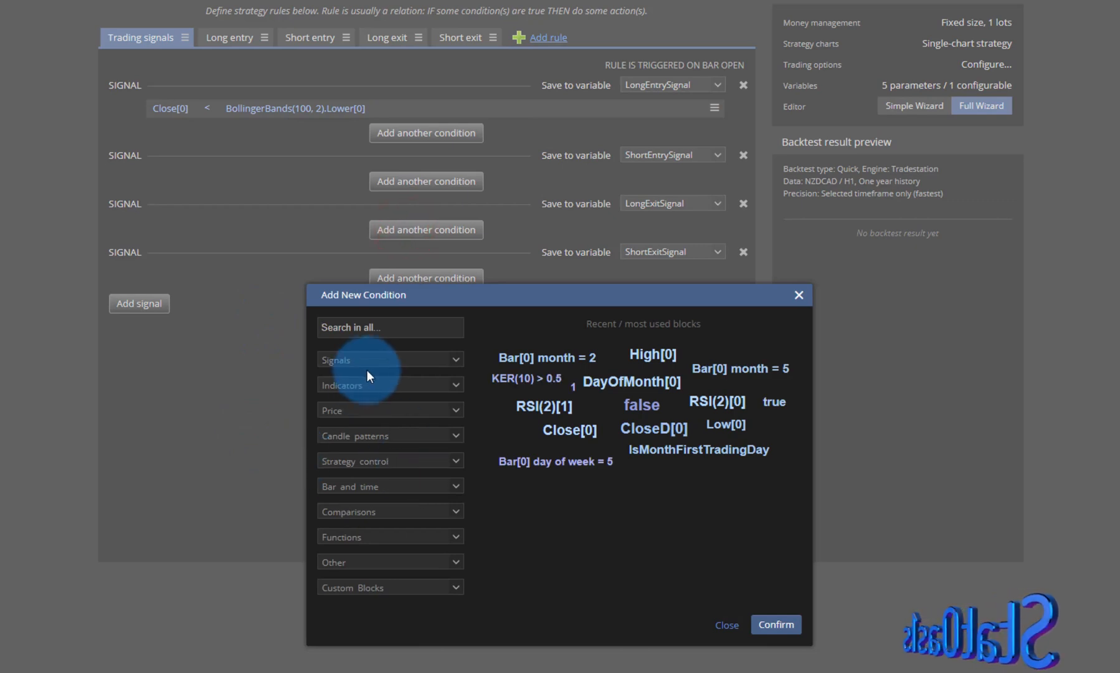
Add the long exit condition Close[0] > SMA(100)[1]
click(389, 409)
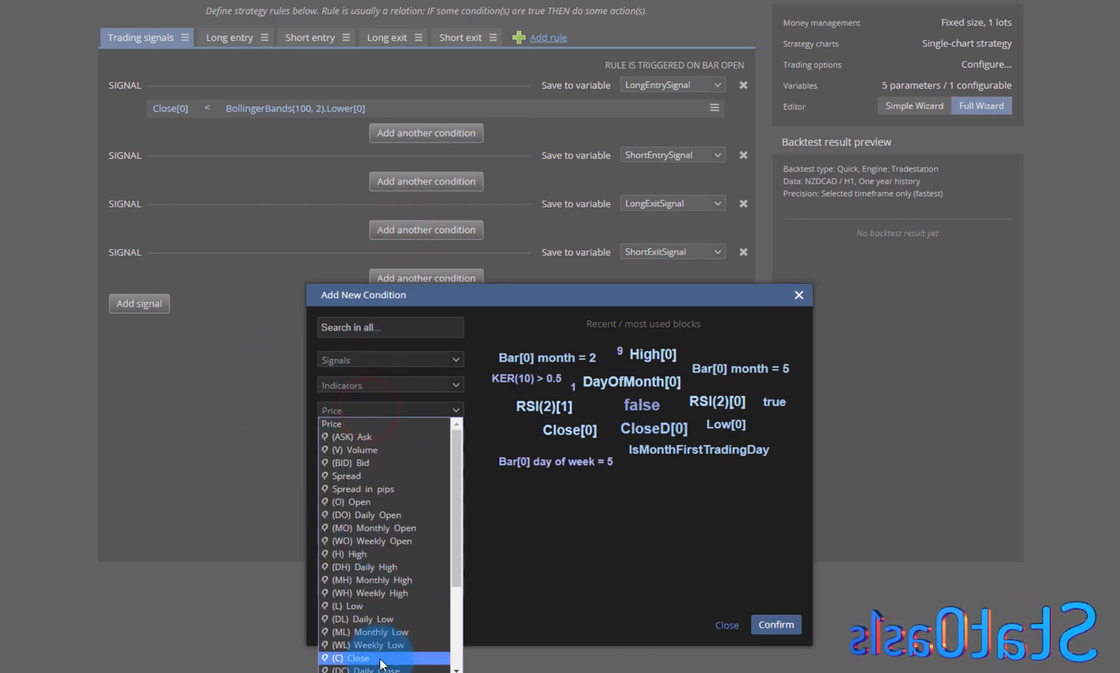
click(355, 657)
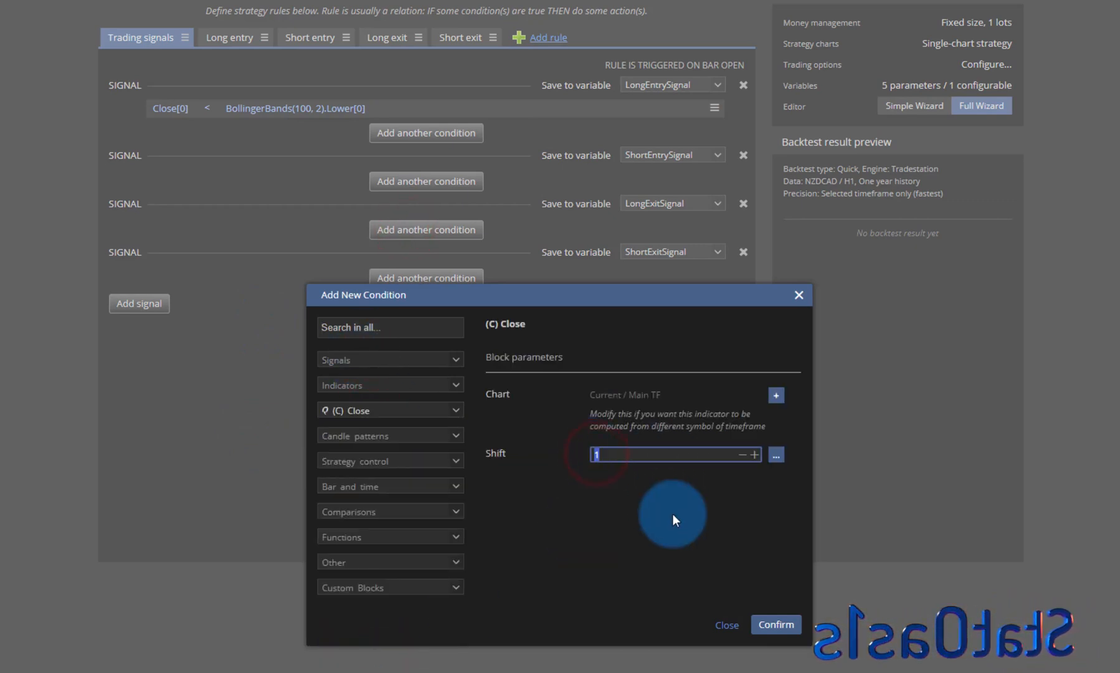
click(733, 454)
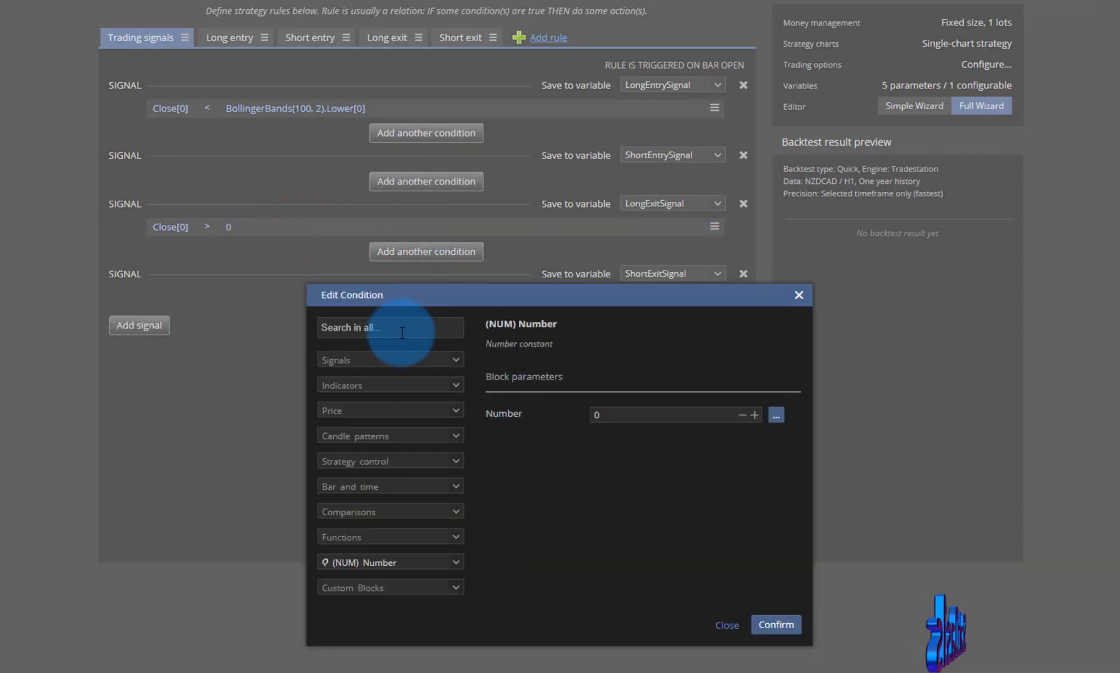
text(sma)
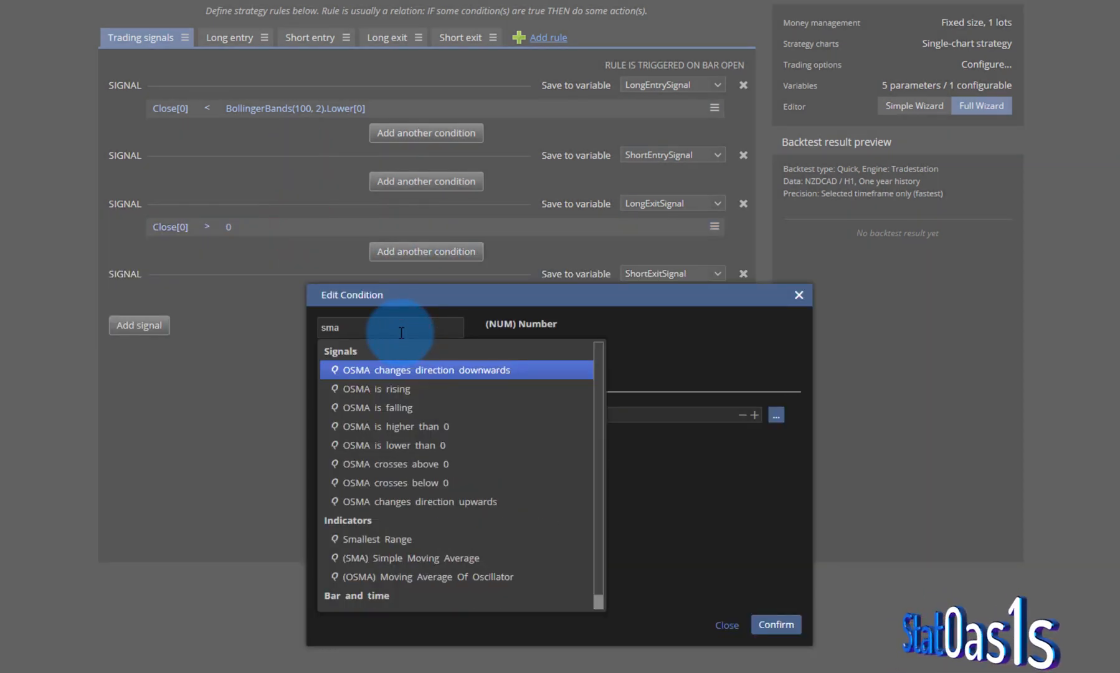
click(411, 558)
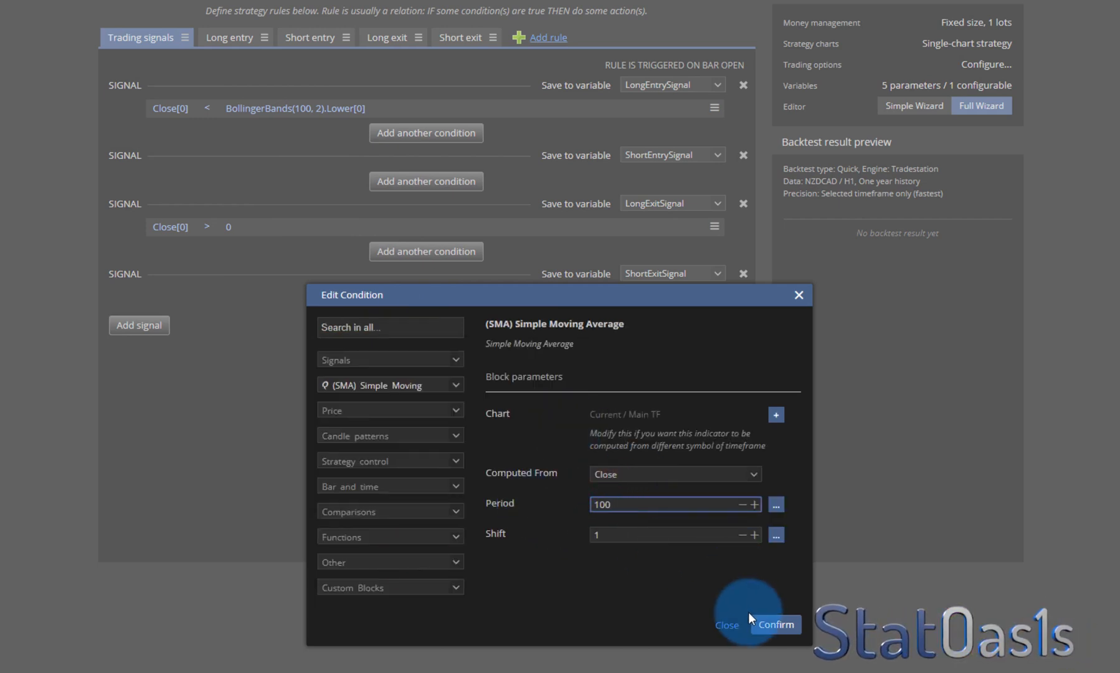
click(774, 623)
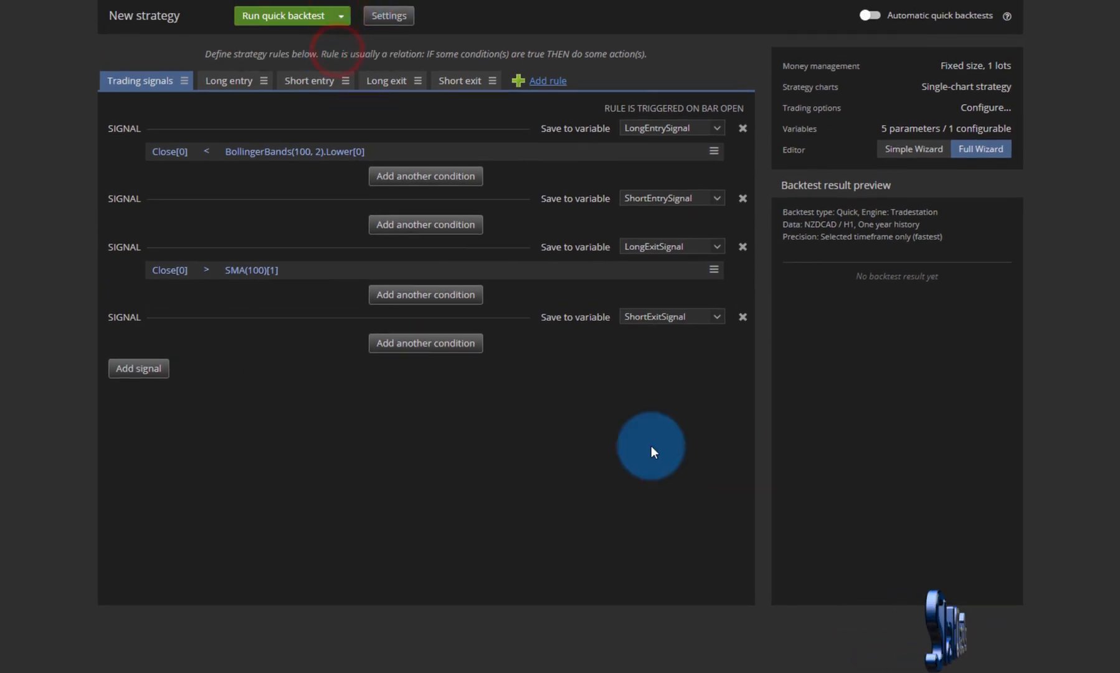
Run a full backtest, showing $9,679.5 profit over 457 trades
click(283, 15)
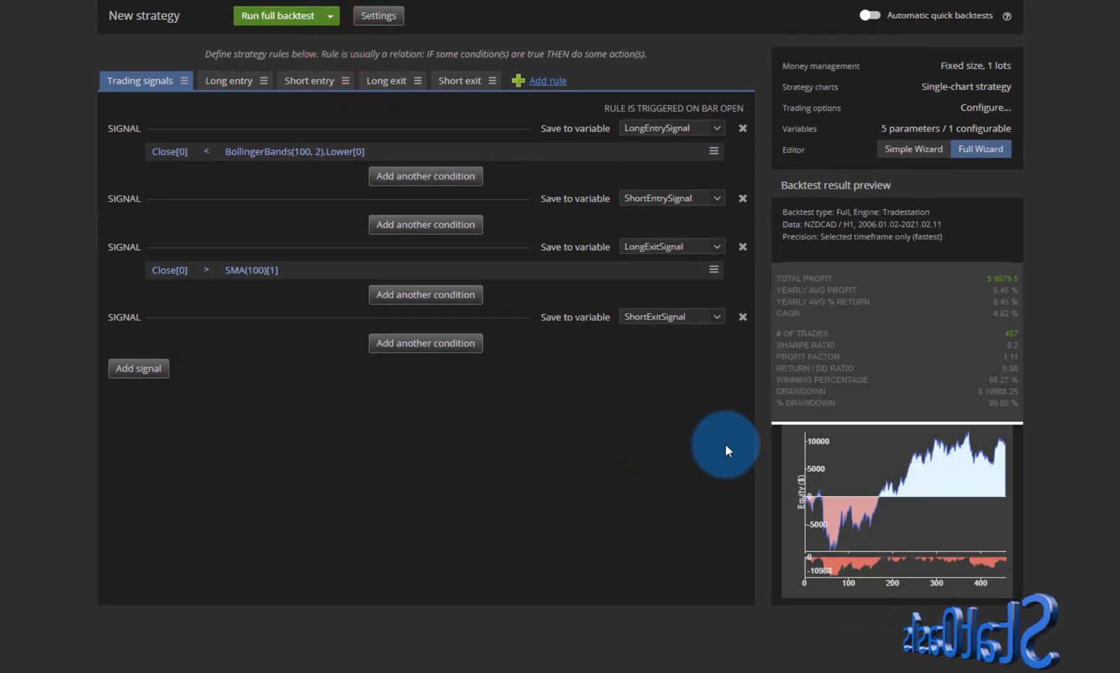
mouse_move(1014, 343)
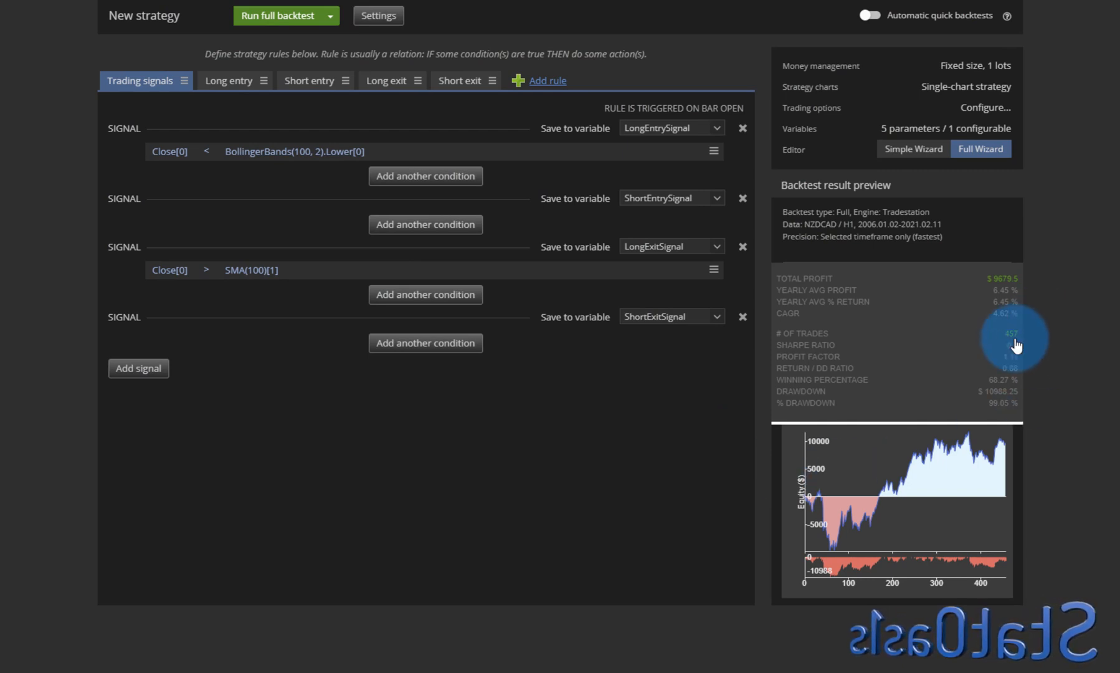
mouse_move(1016, 345)
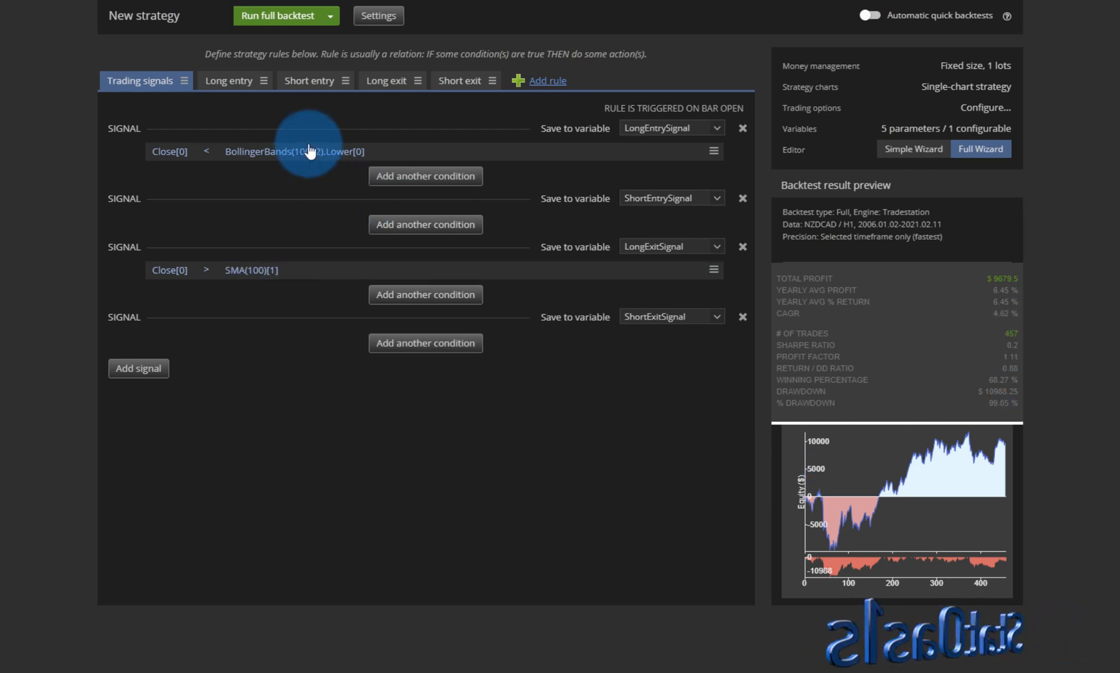
Change the entry Bollinger Bands to period 20, deviation 2 and confirm
click(293, 151)
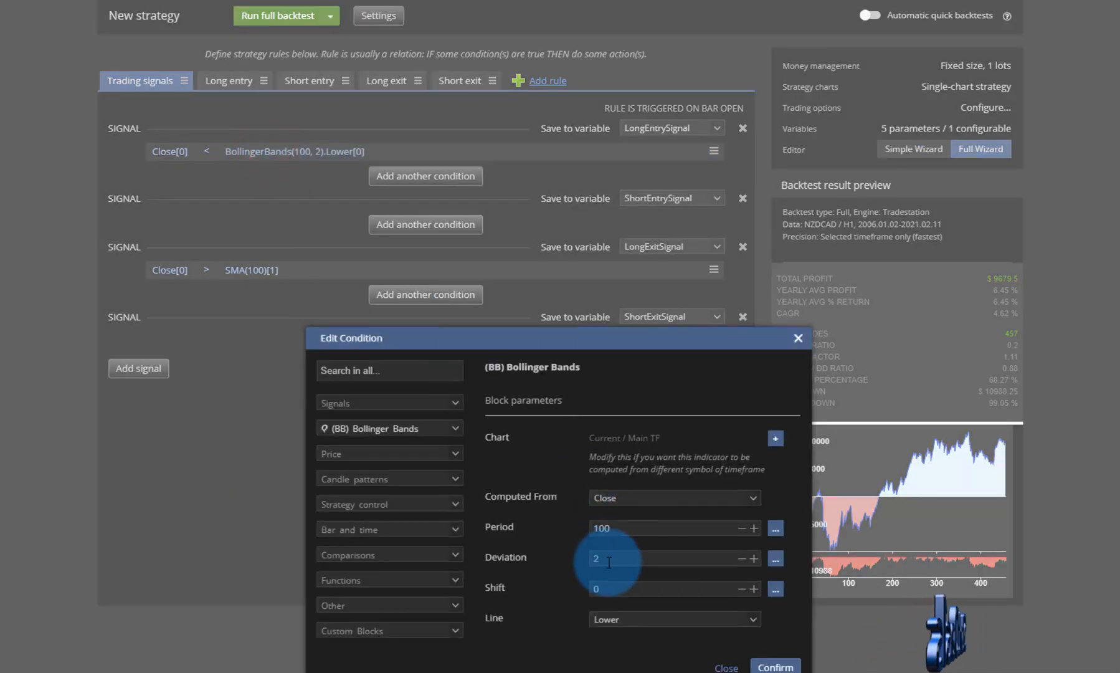
text(.5)
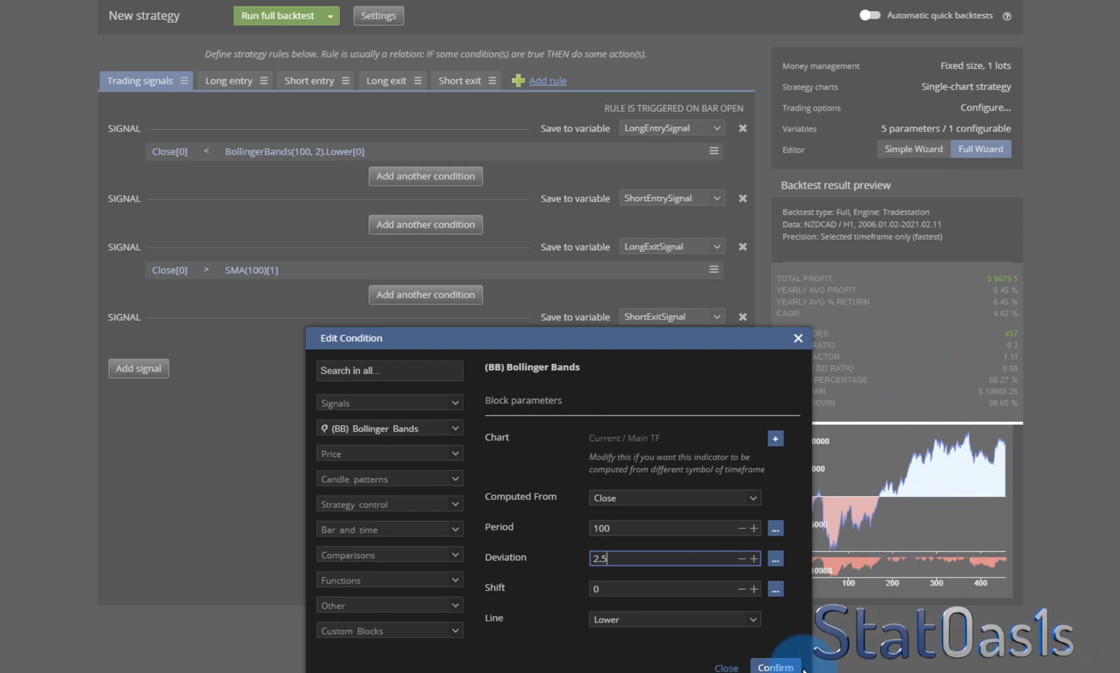
mouse_move(799, 633)
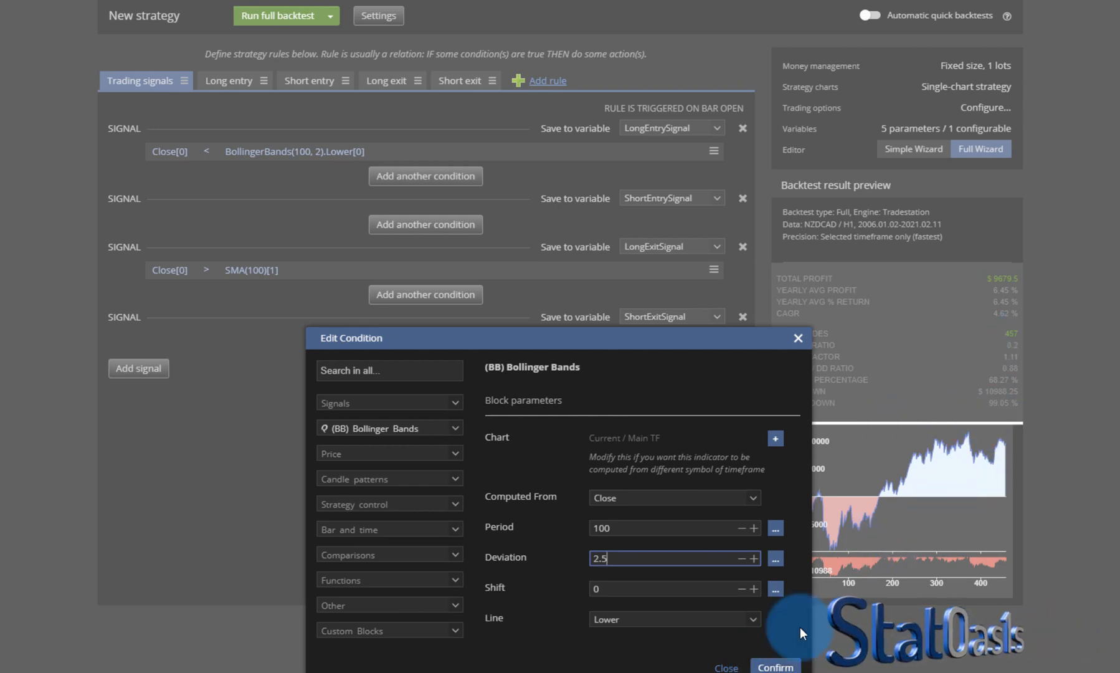
click(631, 558)
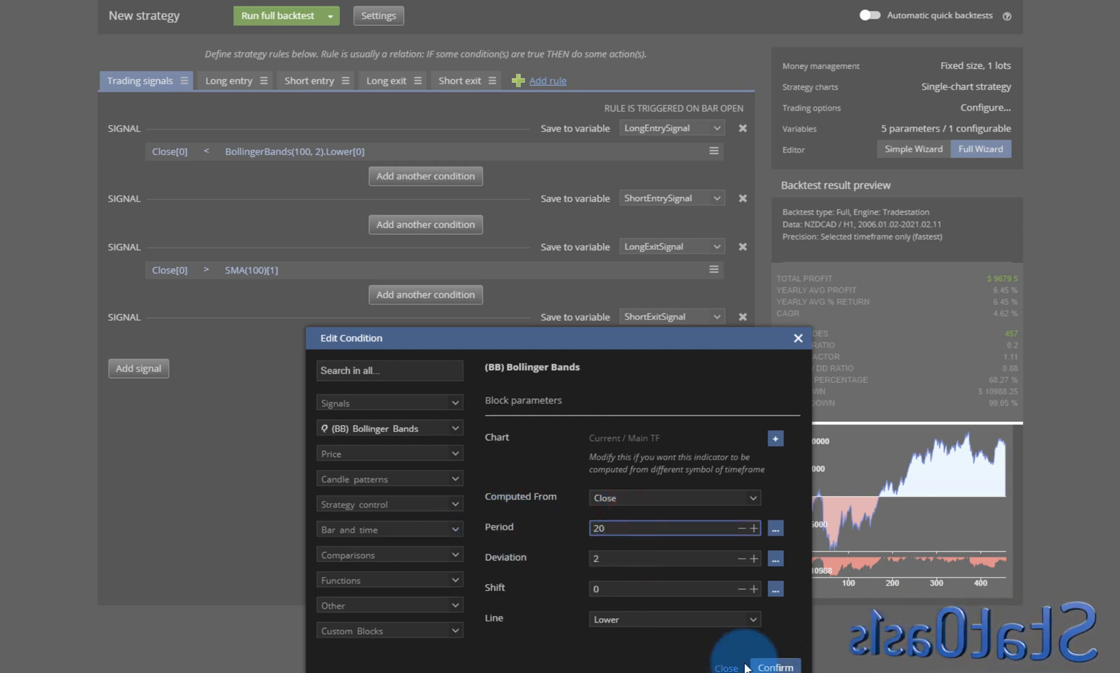
click(775, 667)
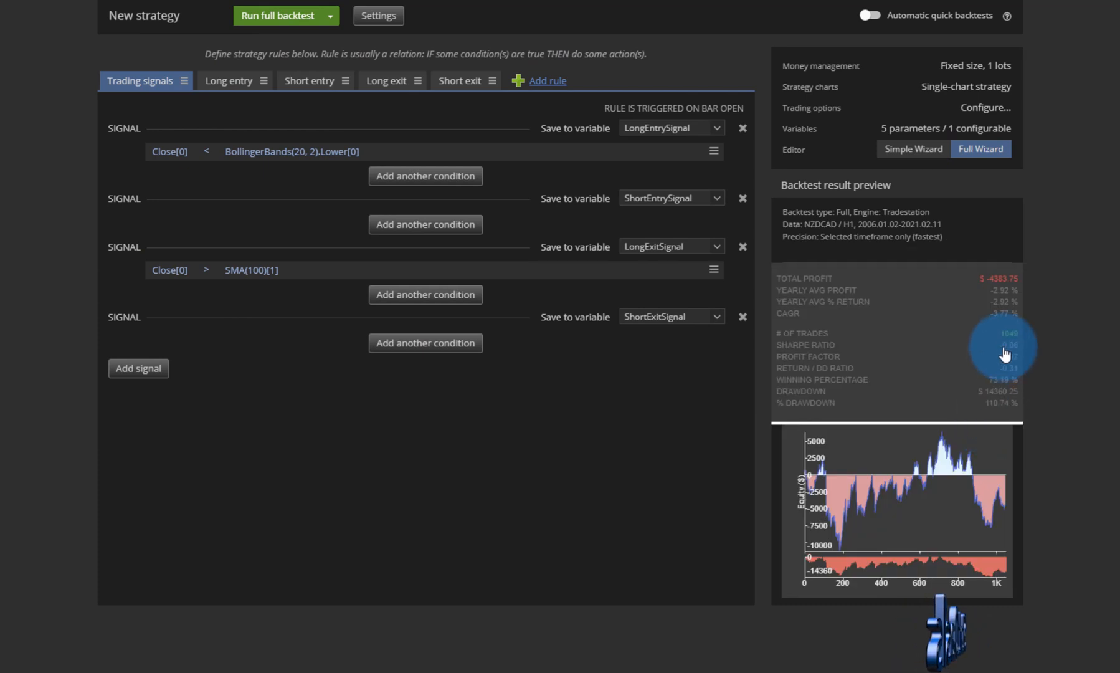
mouse_move(1019, 346)
text(2.5)
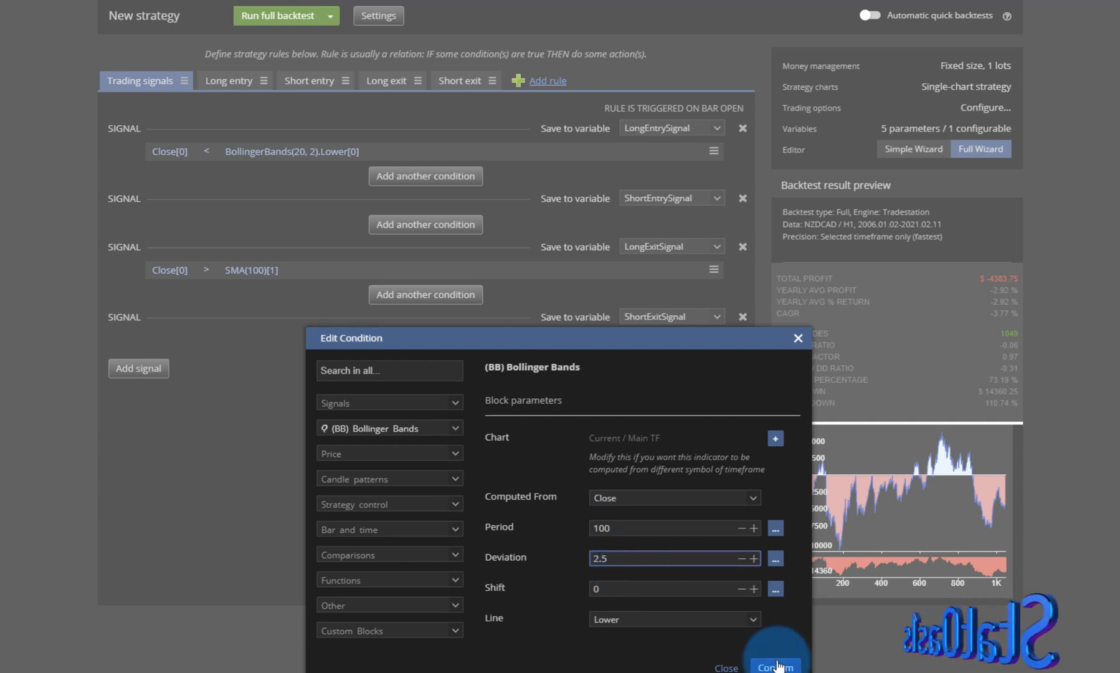
Confirm BollingerBands(100, 2.5) and rerun the backtest: $12,354 profit, 325 trades
click(775, 665)
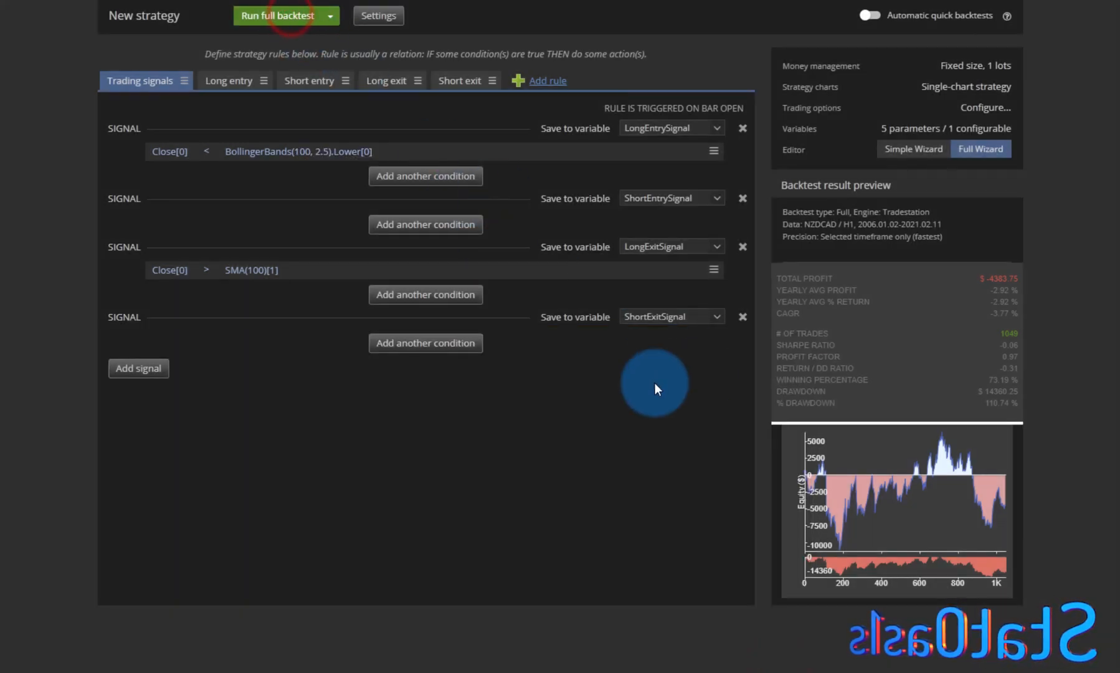
click(277, 15)
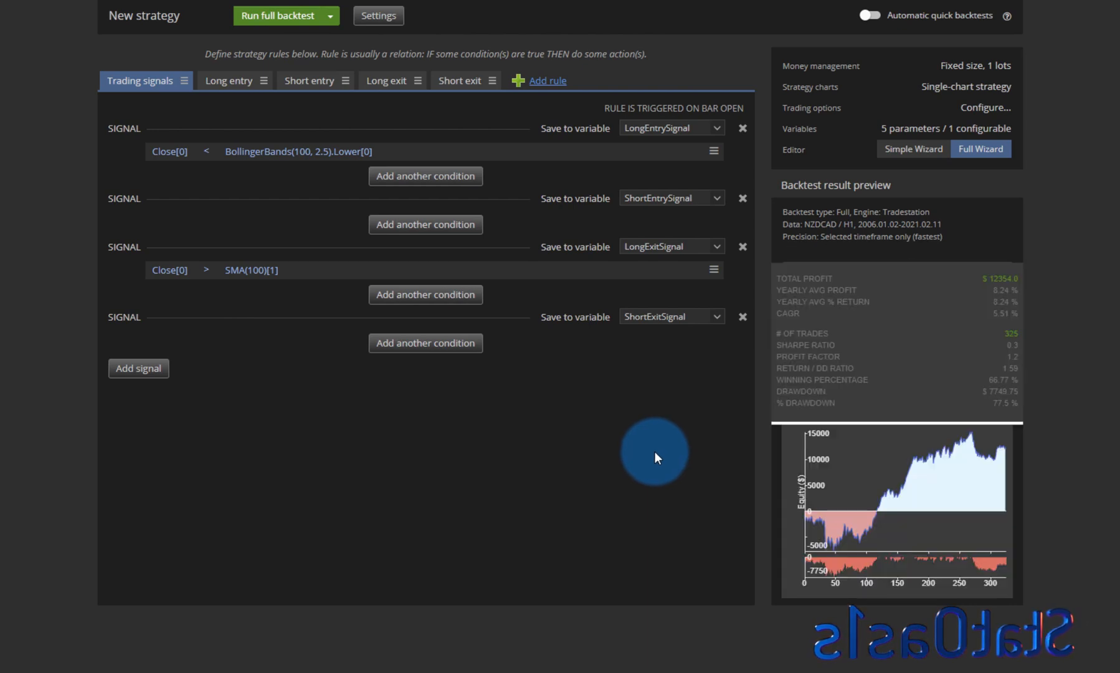
mouse_move(935, 506)
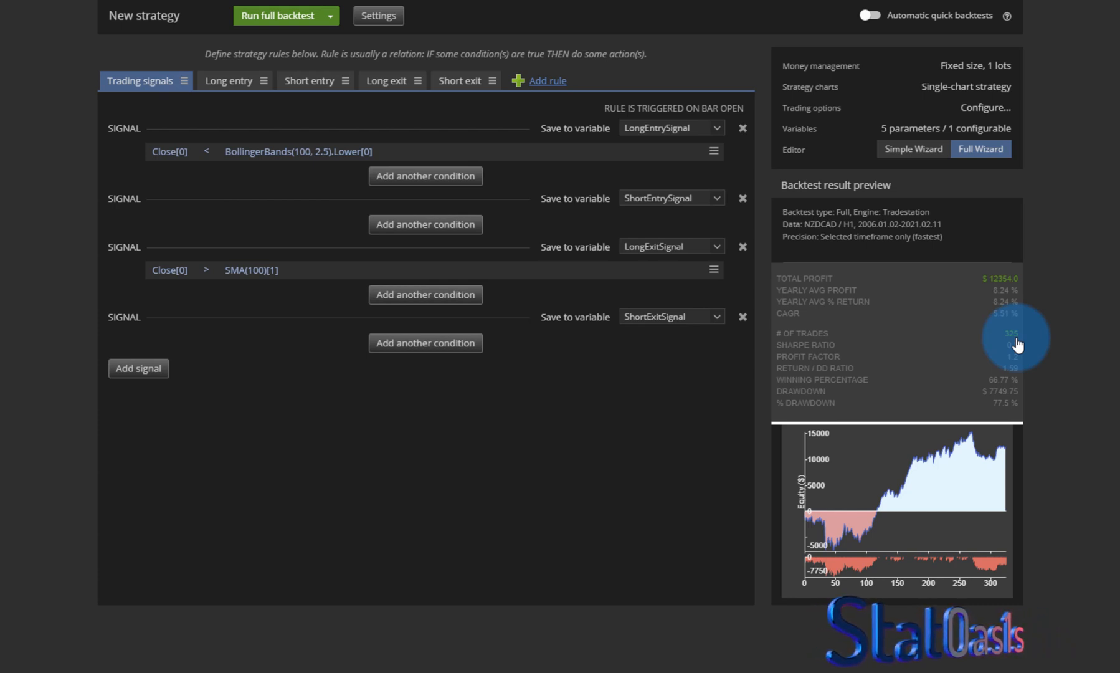
mouse_move(1049, 442)
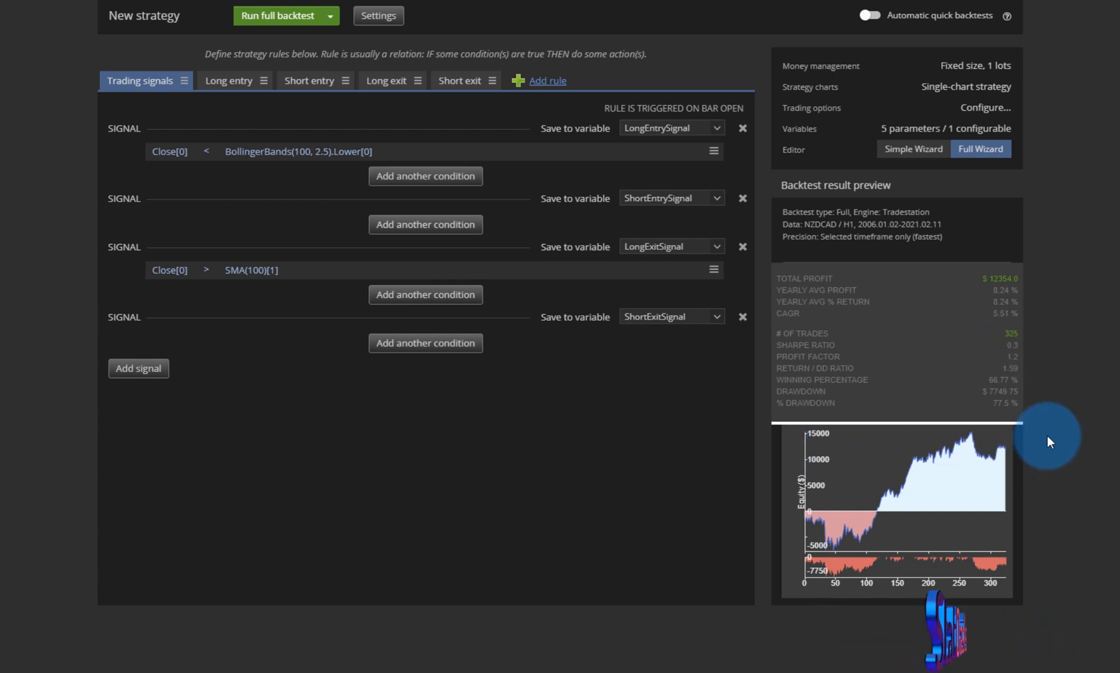
mouse_move(464, 318)
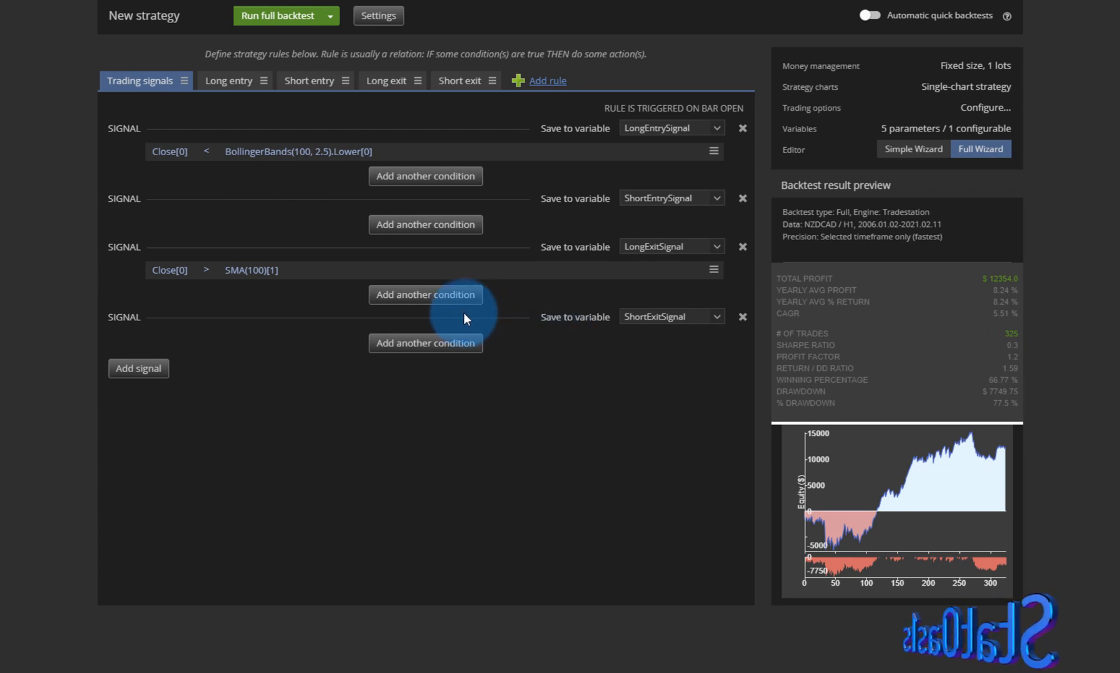
mouse_move(169, 269)
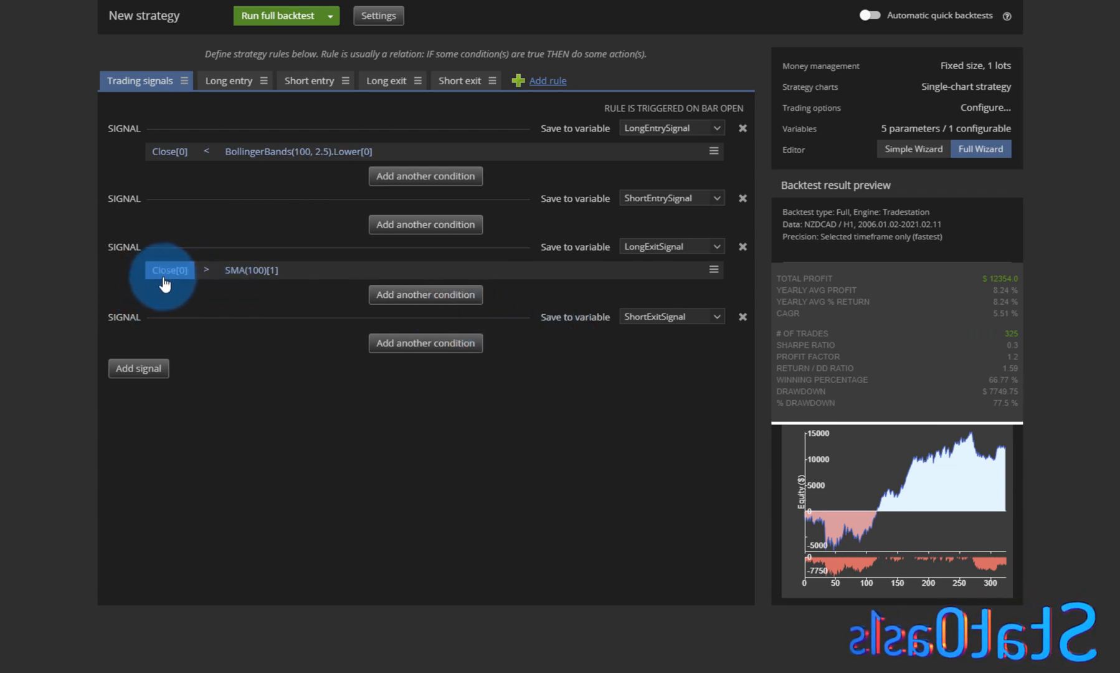
Set the exit SMA period to 150 and rerun the backtest for $15,293.25 profit
click(249, 270)
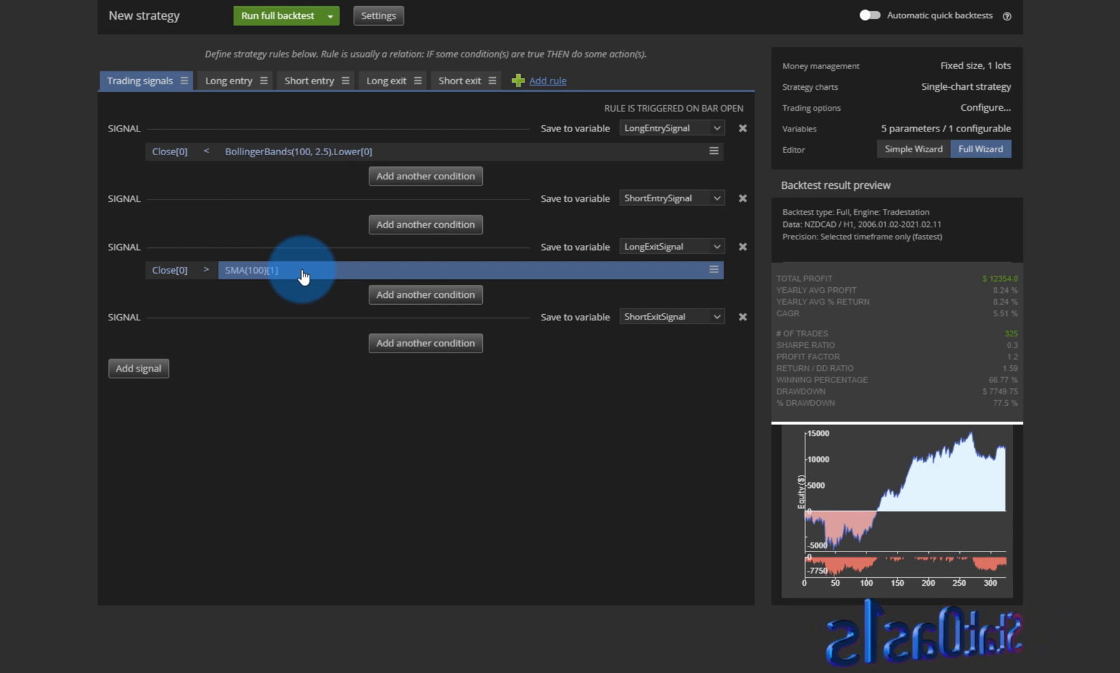
click(249, 269)
text(150)
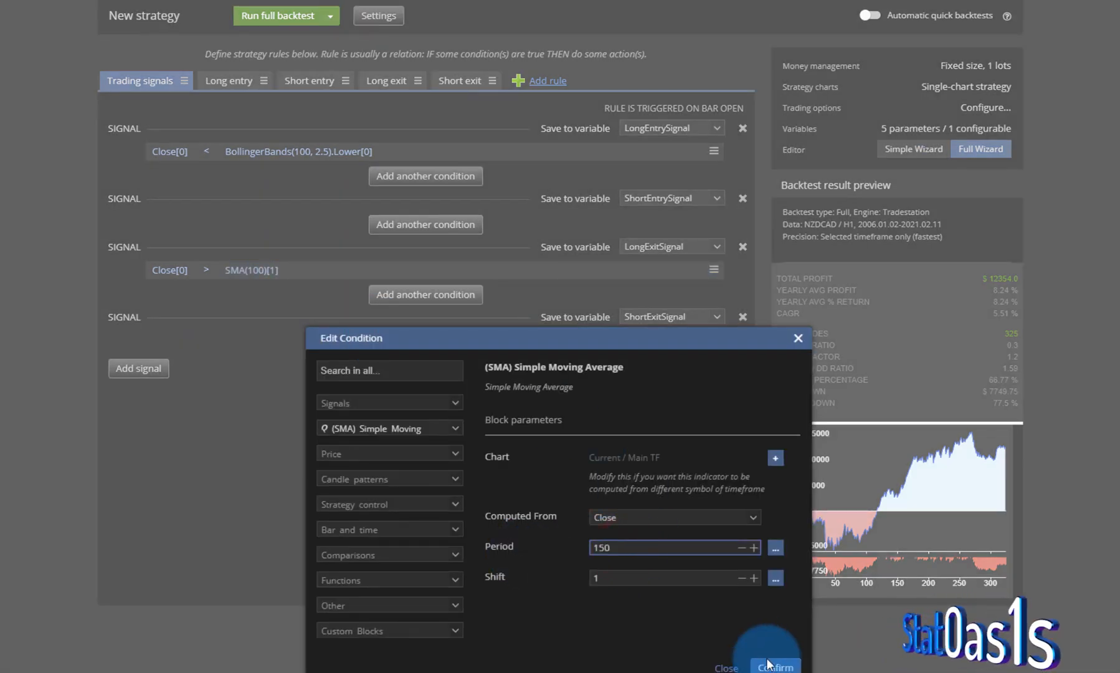
click(773, 664)
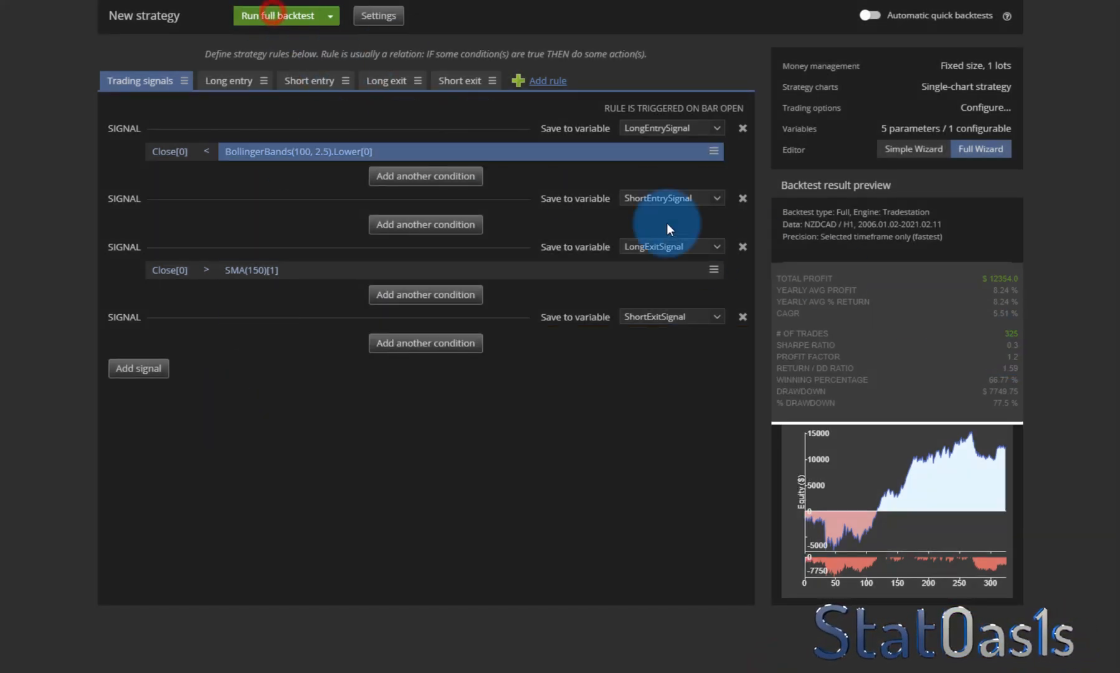
click(277, 15)
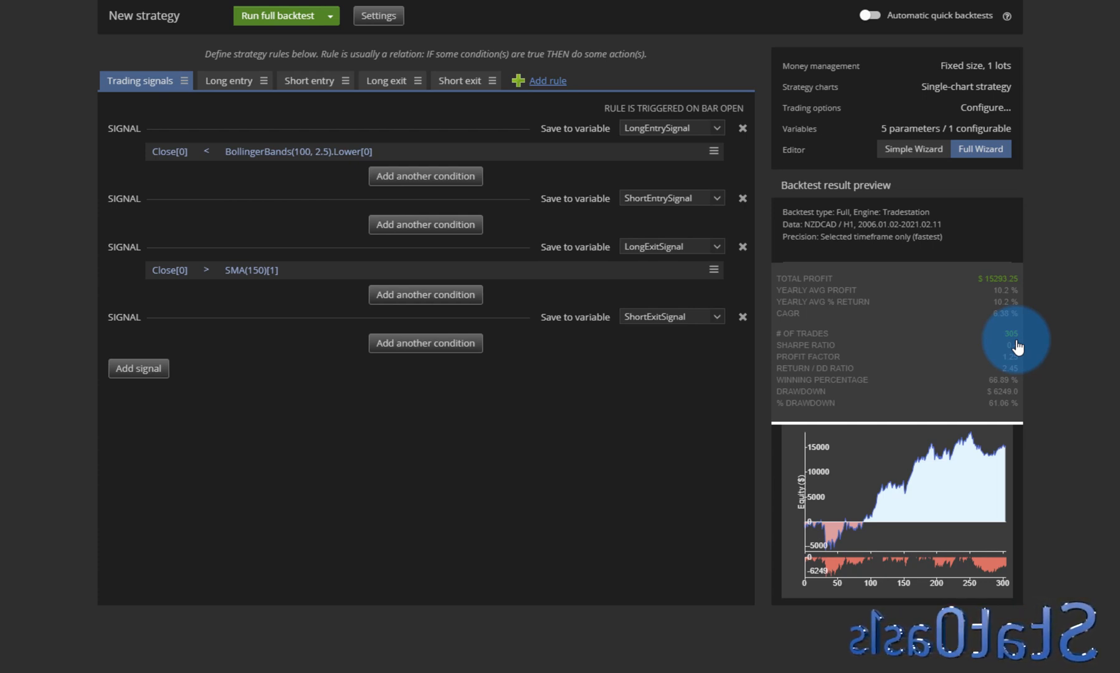
mouse_move(1004, 364)
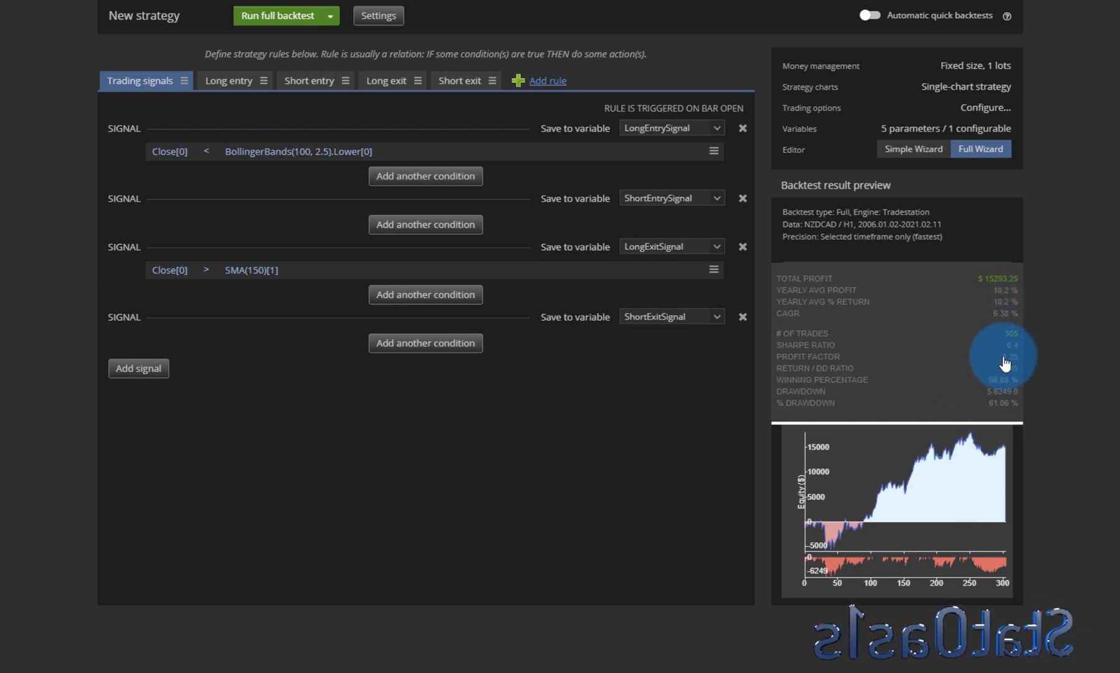
mouse_move(764, 434)
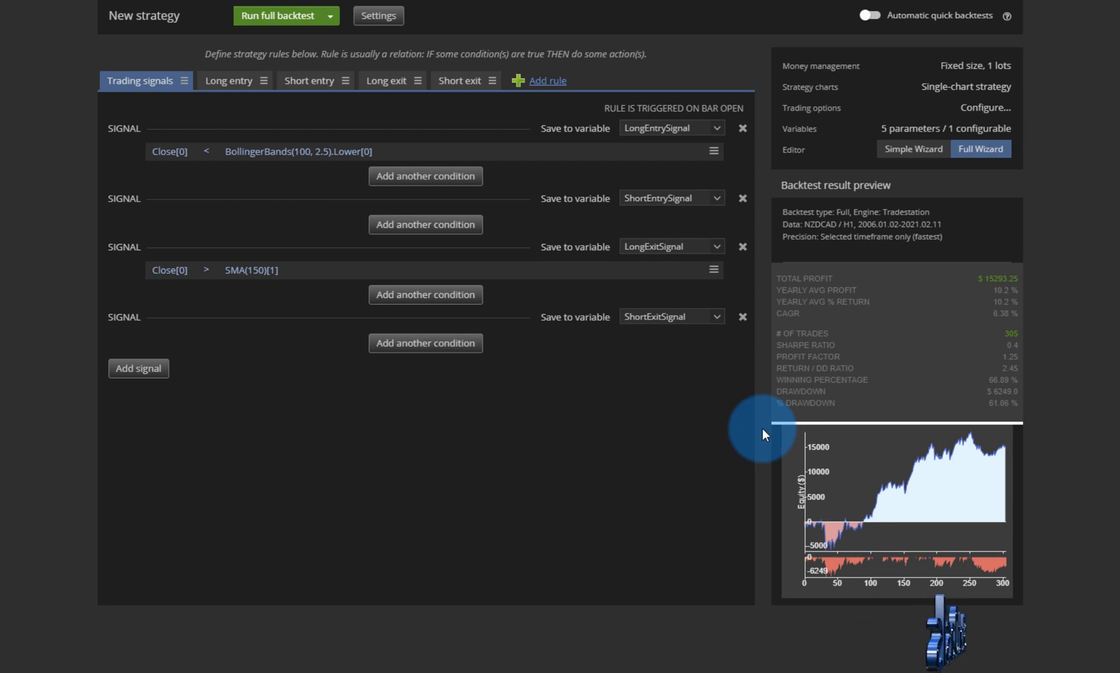
mouse_move(961, 369)
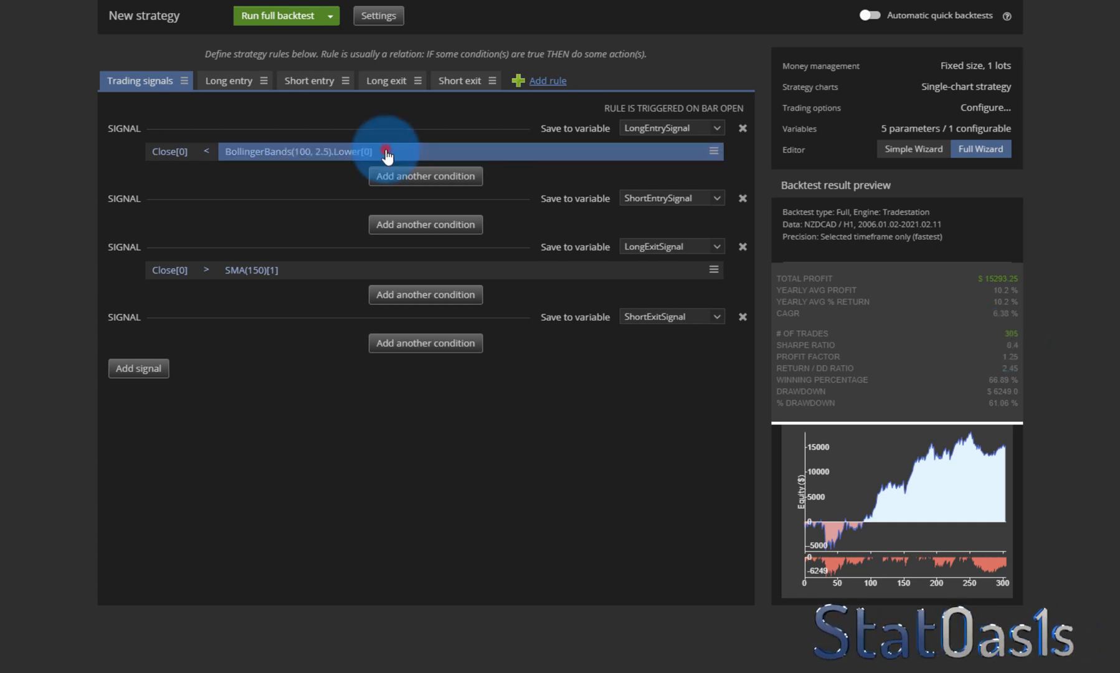
Set the Bollinger Bands deviation to 3 and run a full backtest
click(386, 154)
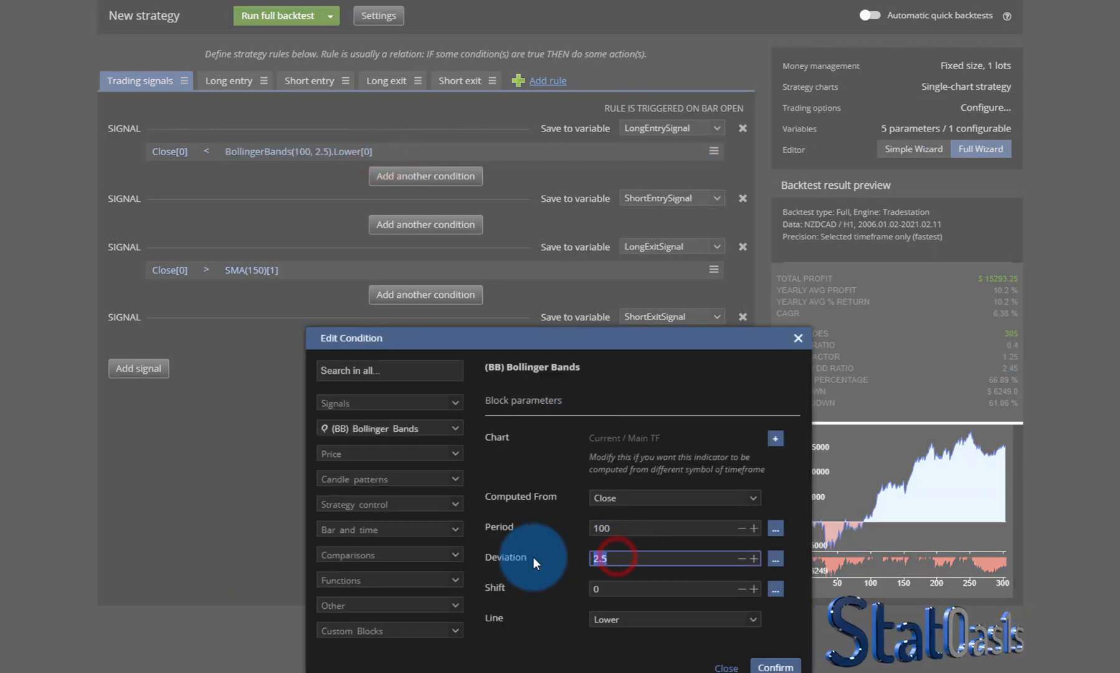
click(774, 666)
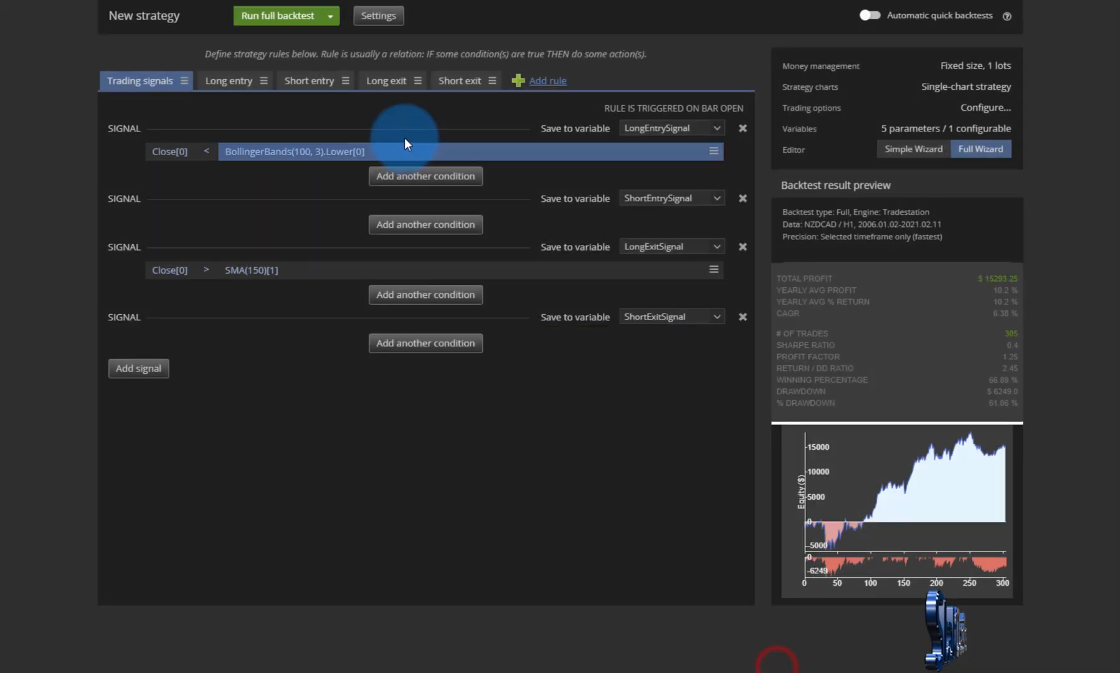
click(277, 16)
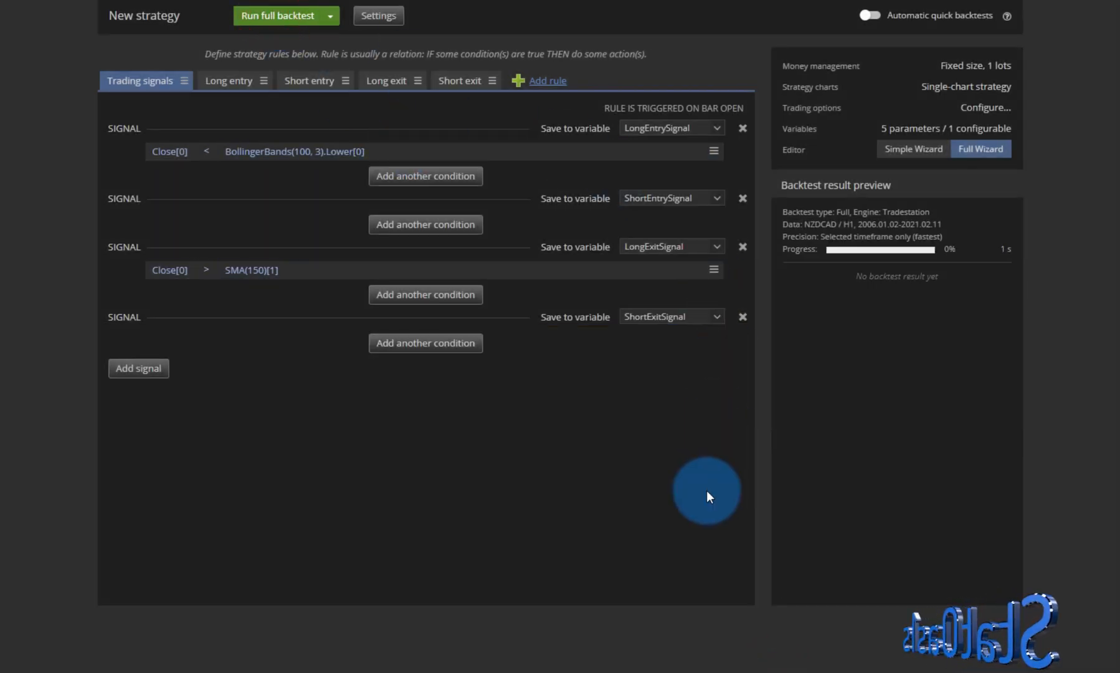
click(277, 15)
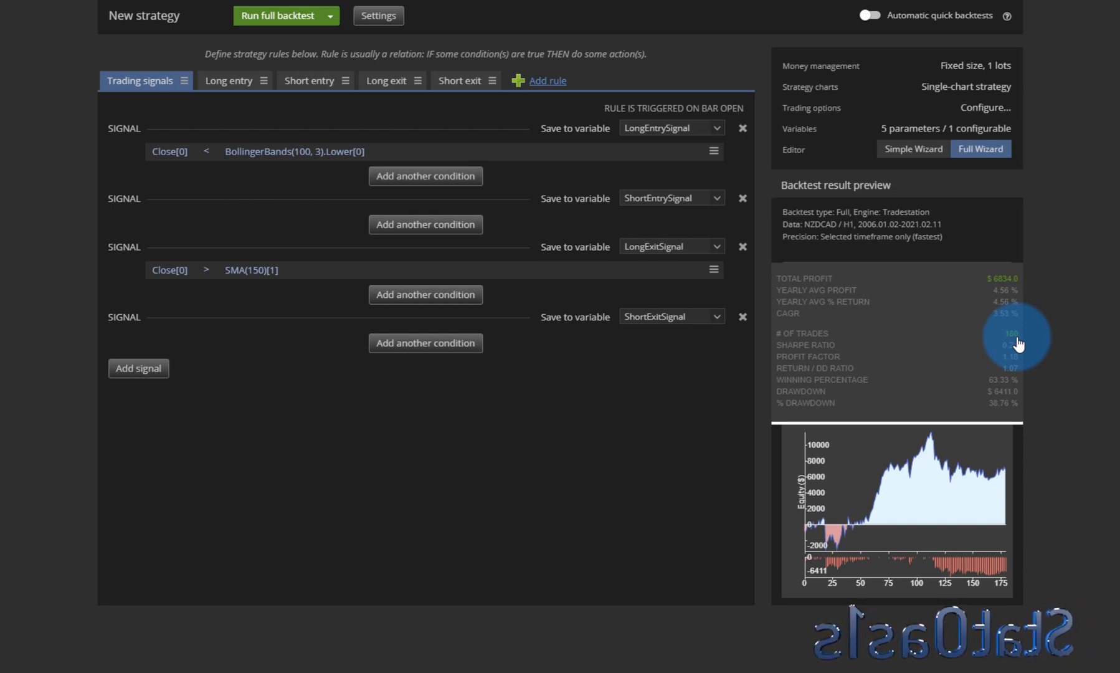
mouse_move(987, 479)
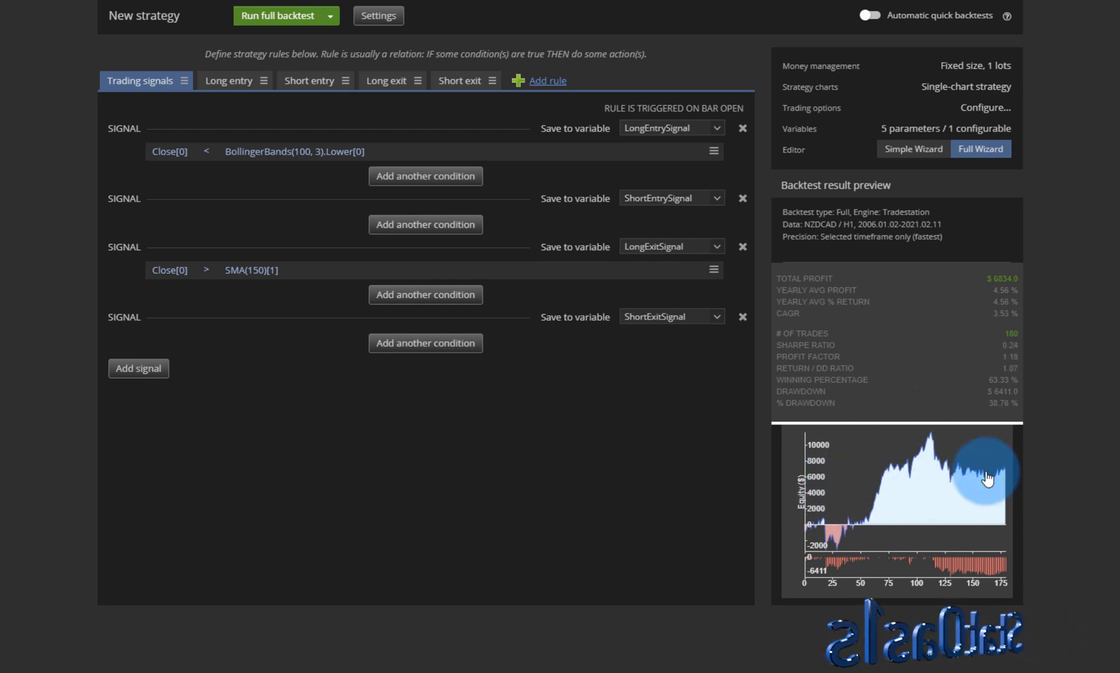
Restore deviation 2.5, set the exit SMA period to 200, and backtest again
click(293, 150)
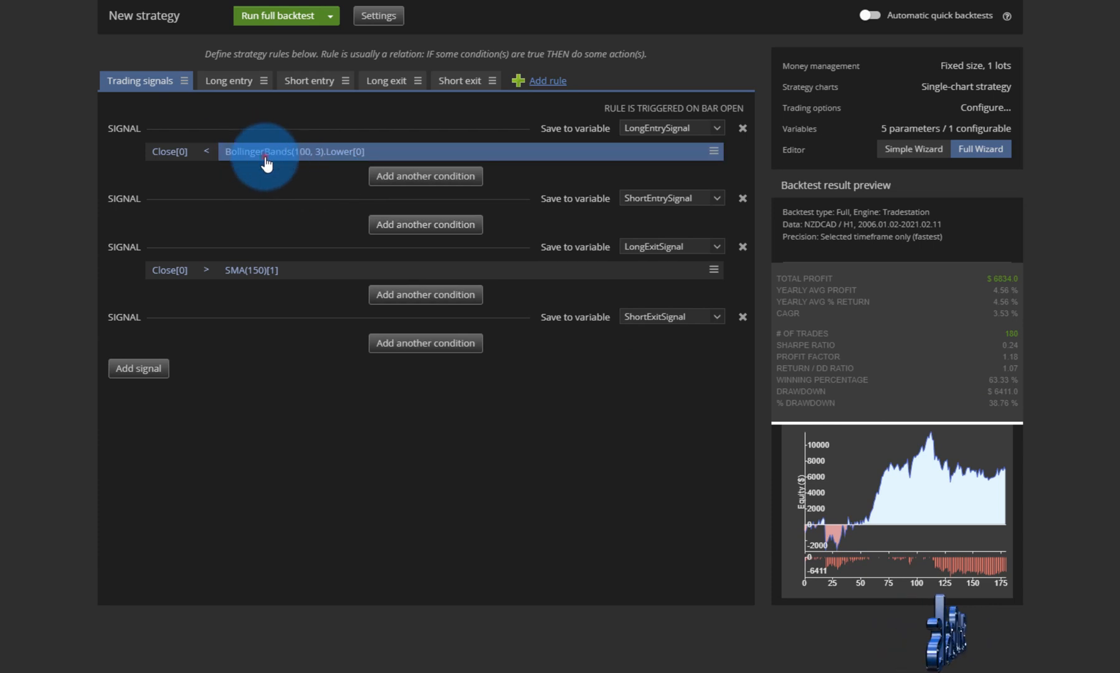
click(292, 151)
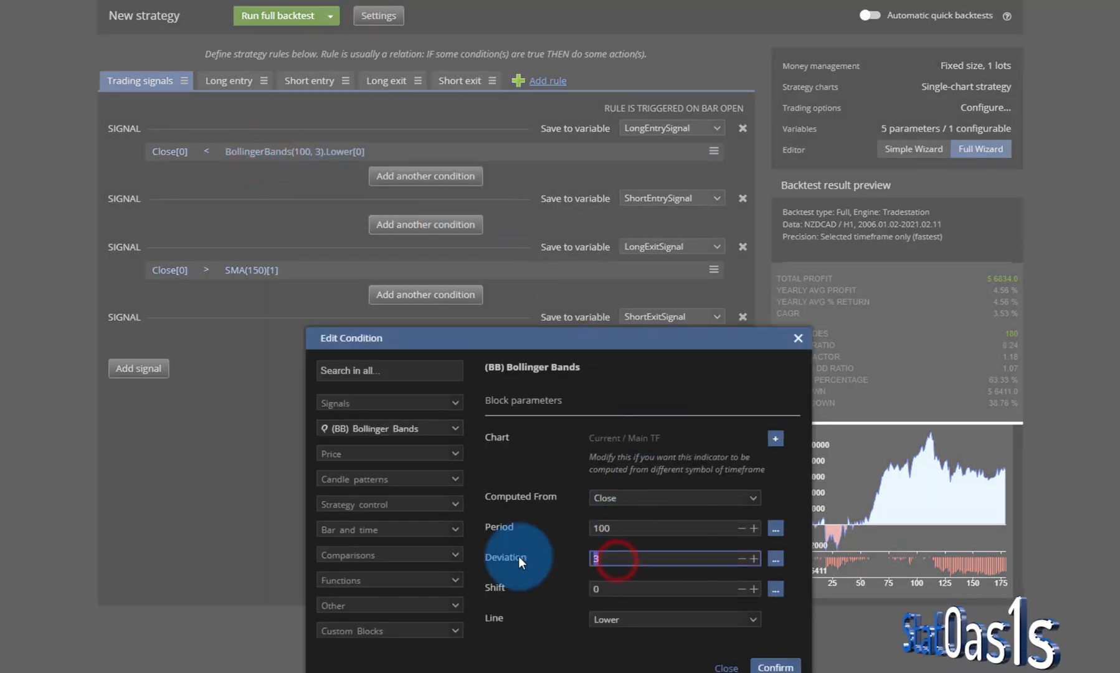
text(2.5)
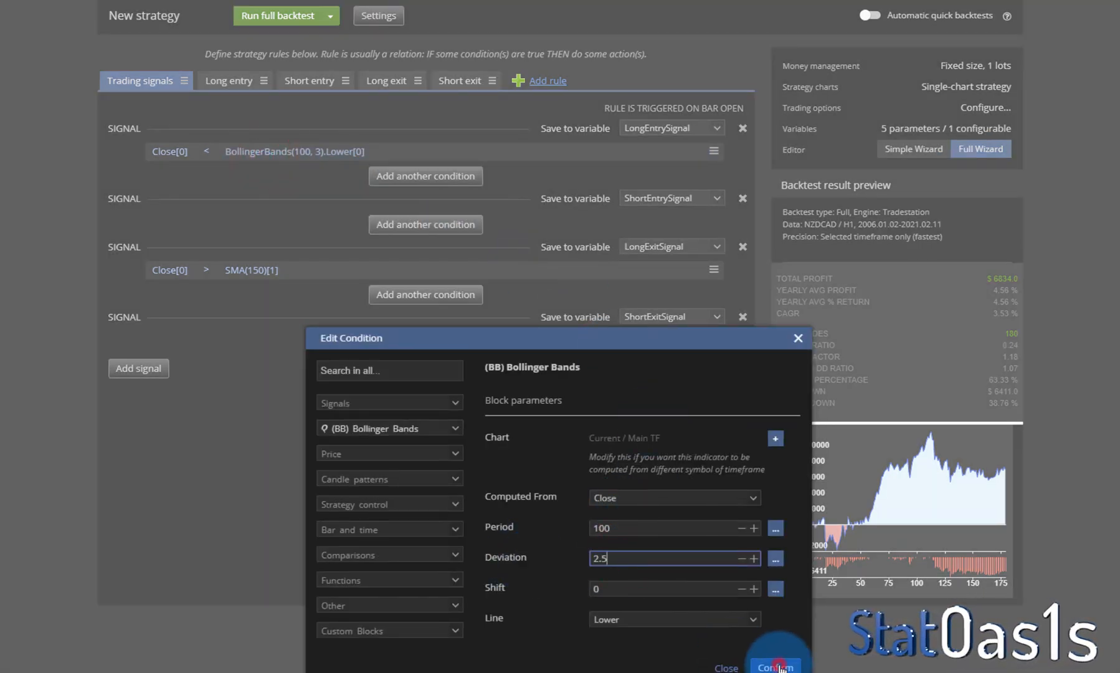
click(775, 665)
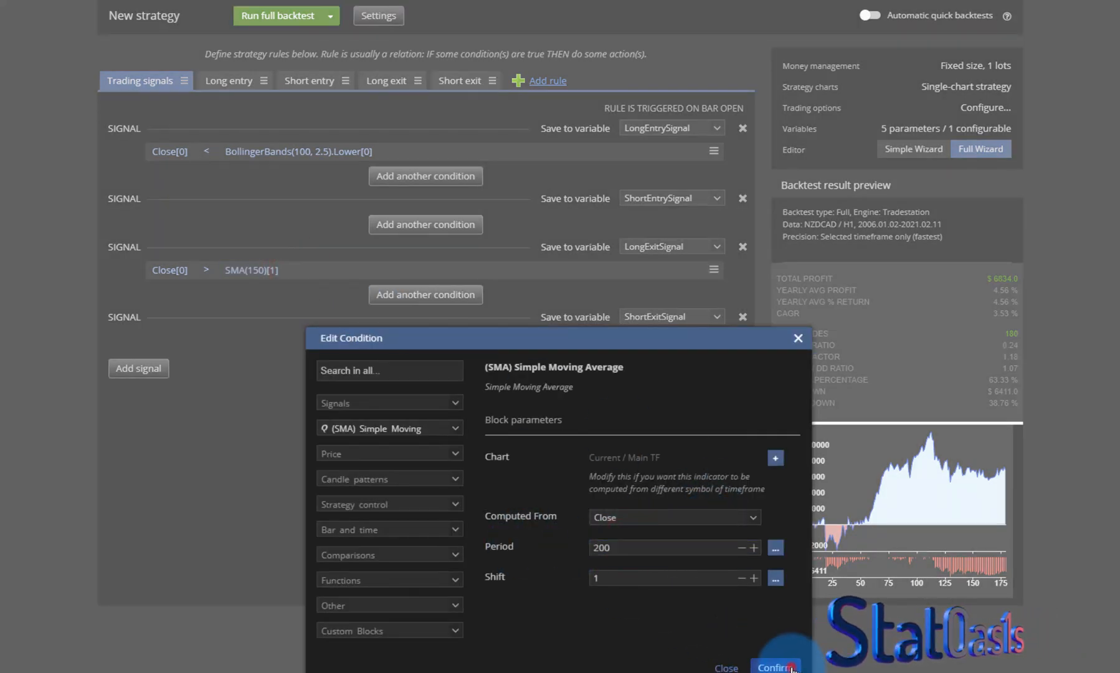
click(775, 666)
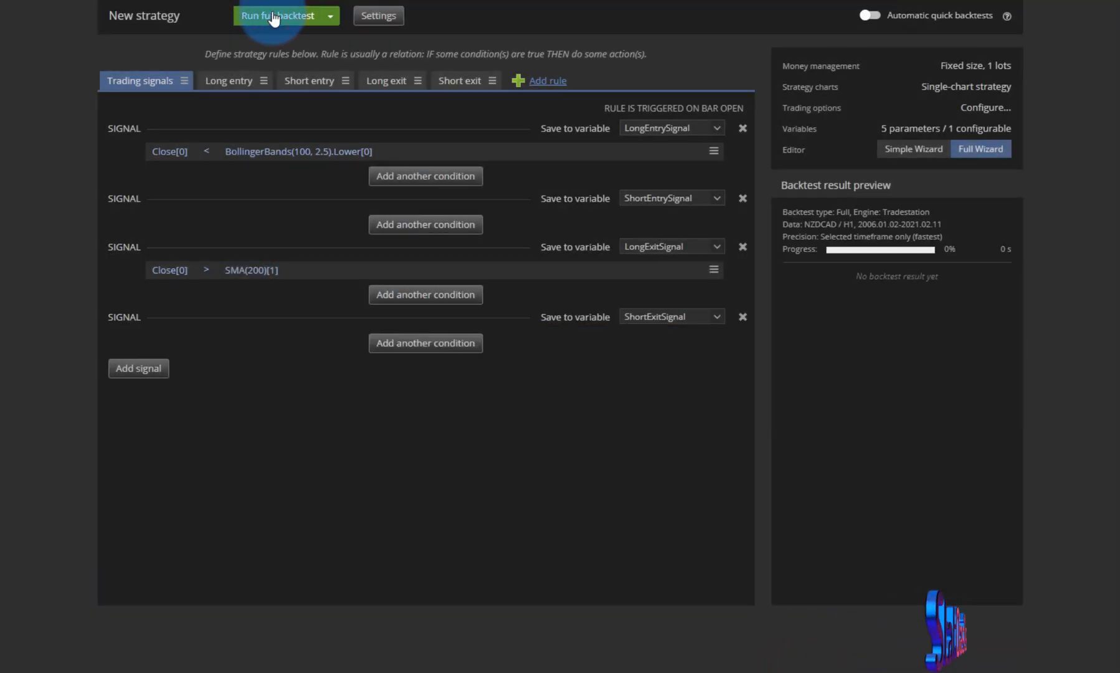
click(277, 15)
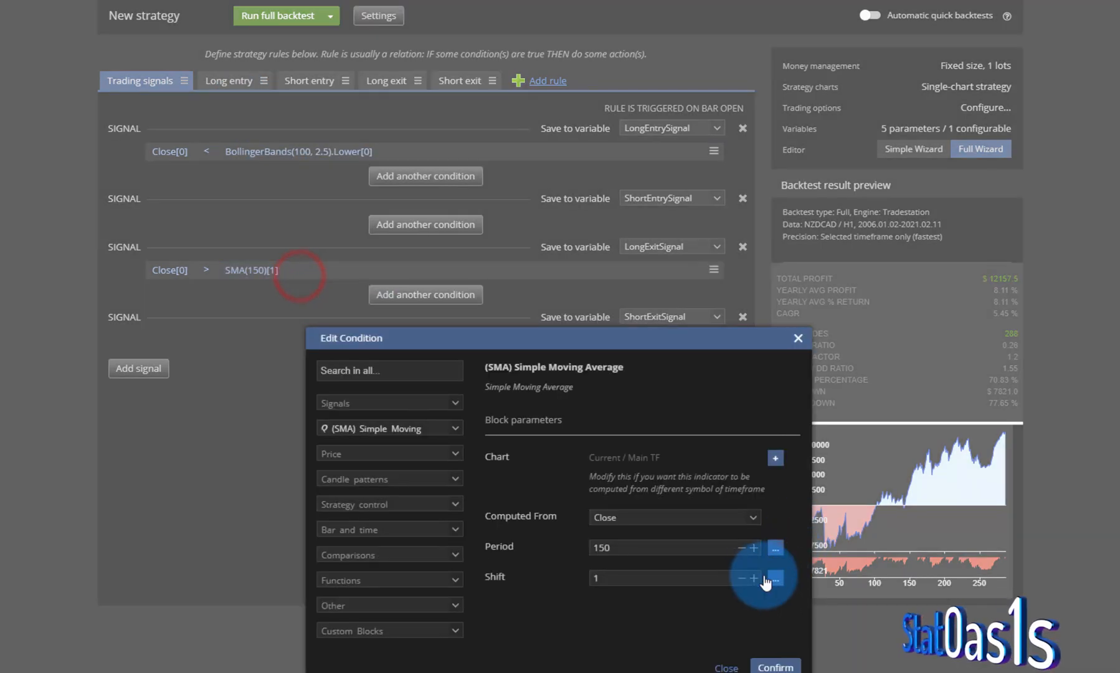
Confirm the exit SMA(150) with shift 0 and rerun the backtest for $15,051.75 profit
click(773, 668)
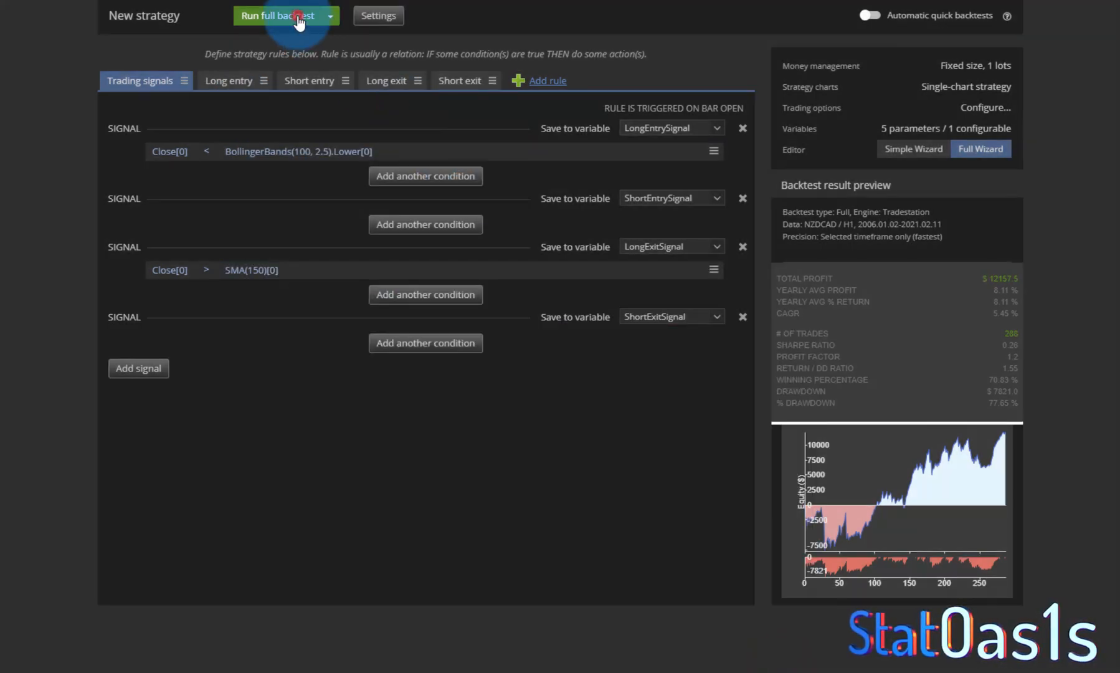
click(277, 15)
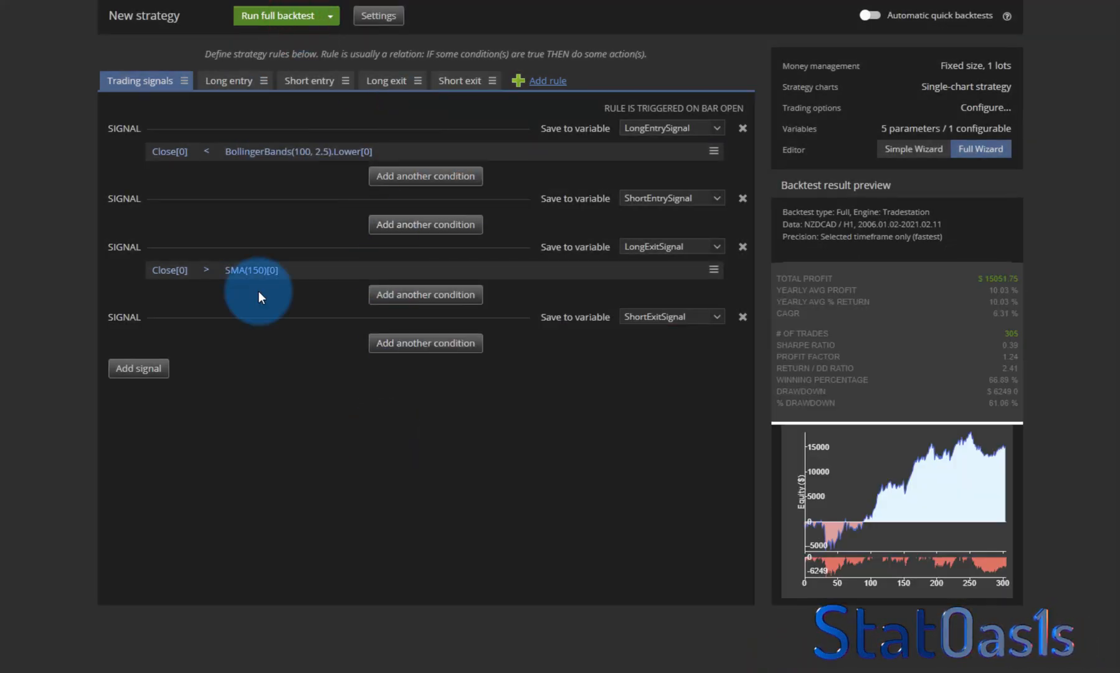
click(251, 269)
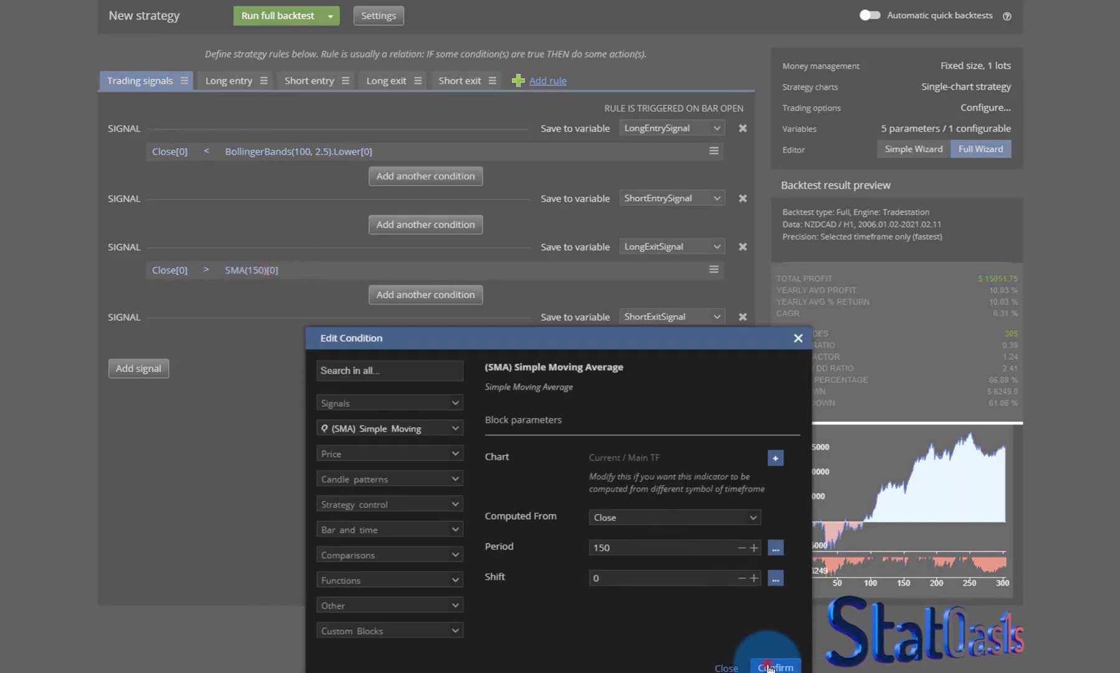
click(774, 664)
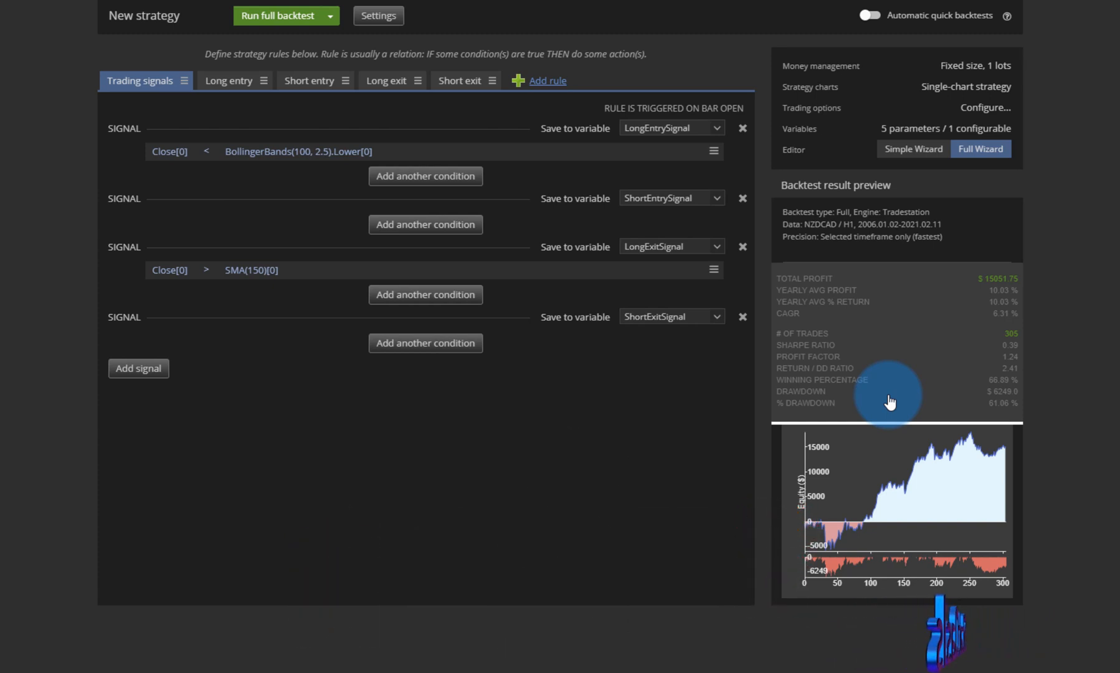
mouse_move(946, 491)
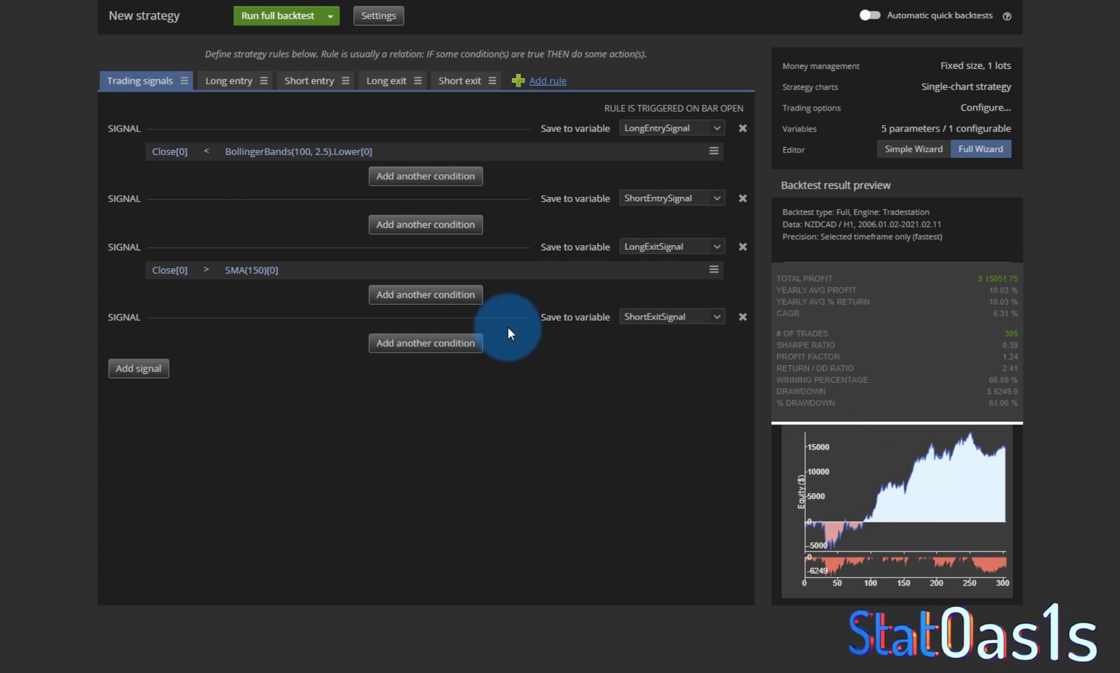
Add a Kaufman Efficiency Ratio(5) condition to the long entry signal
click(425, 343)
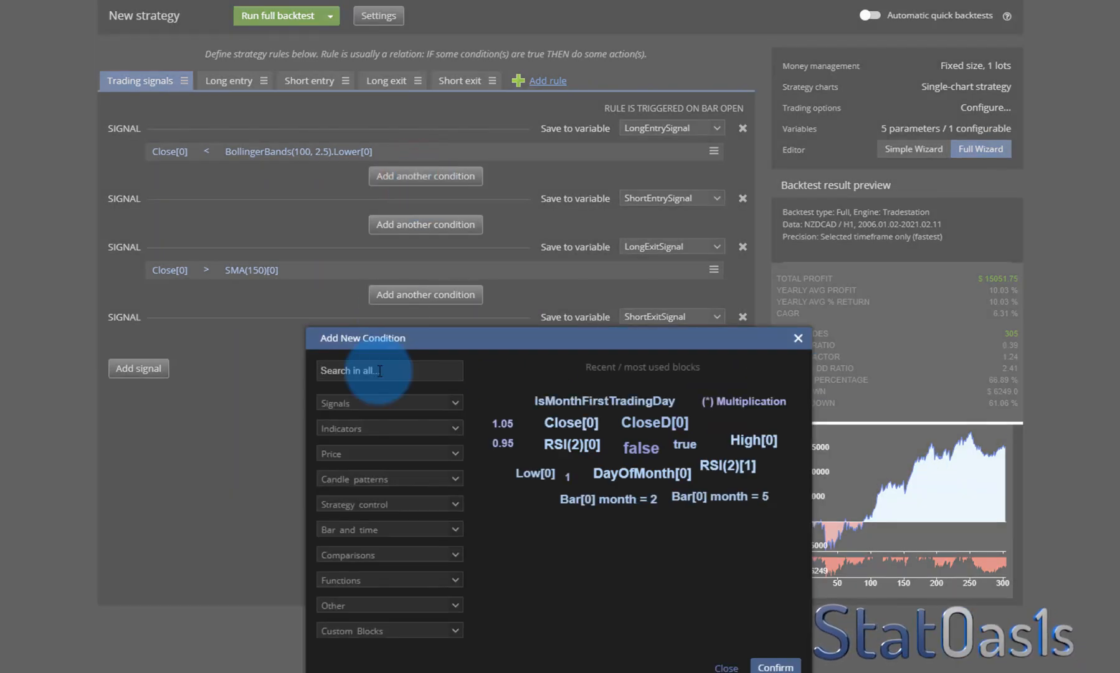
text(ker)
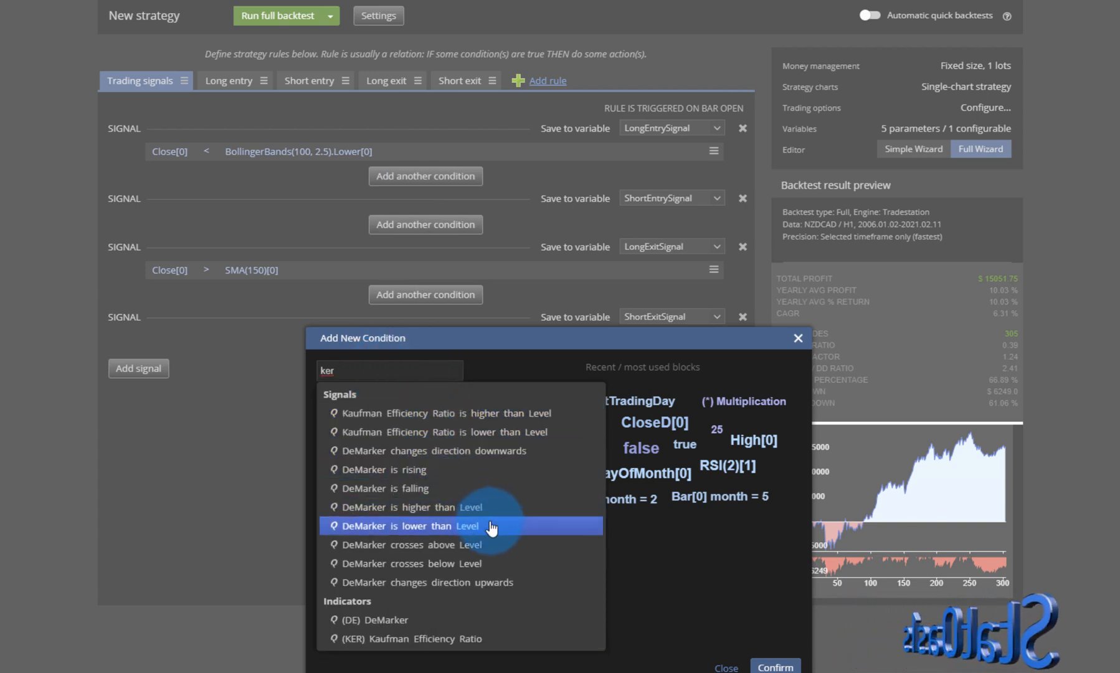
click(411, 639)
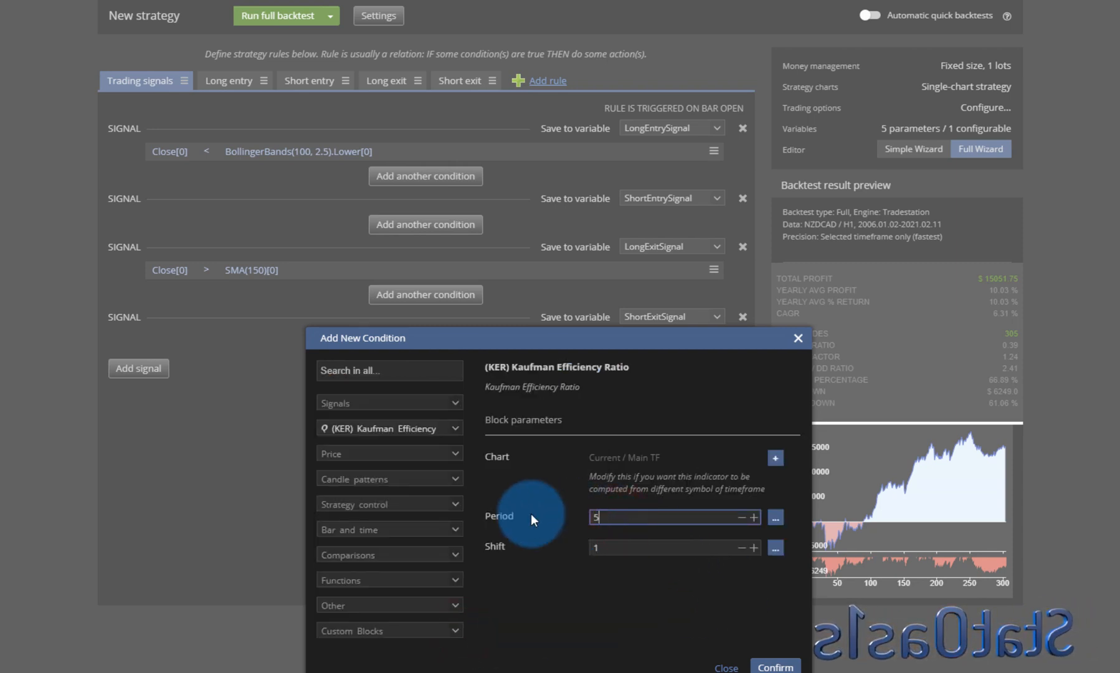
click(774, 666)
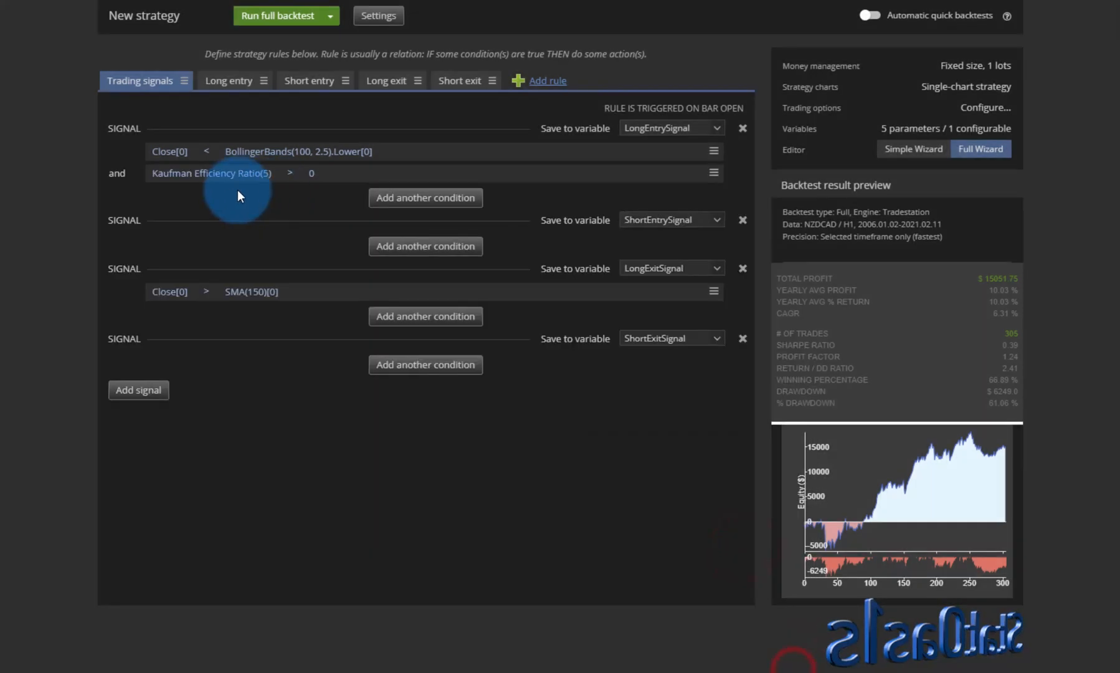
Set the Kaufman comparison level to 0.3 and run a full backtest
click(311, 172)
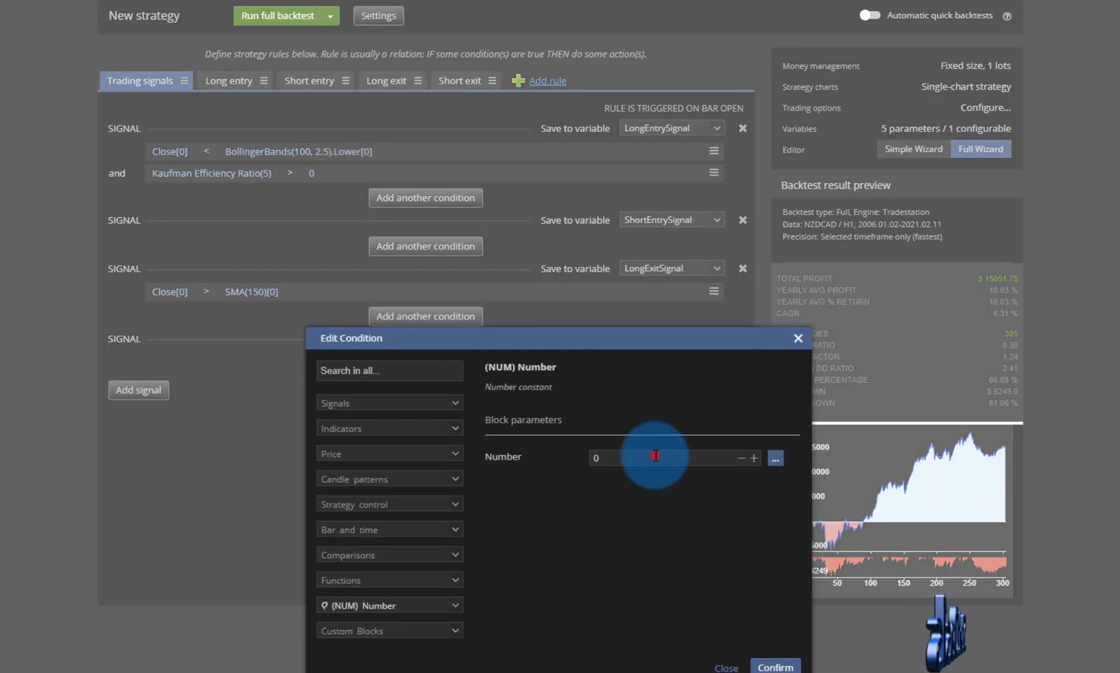
text(0.3)
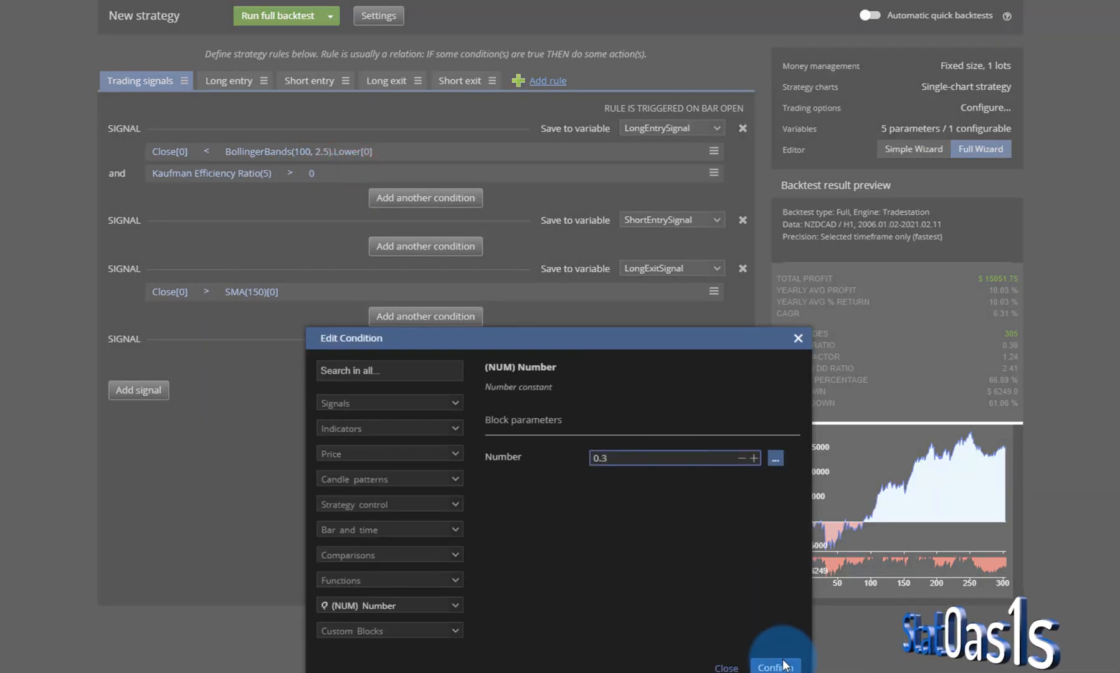
click(774, 666)
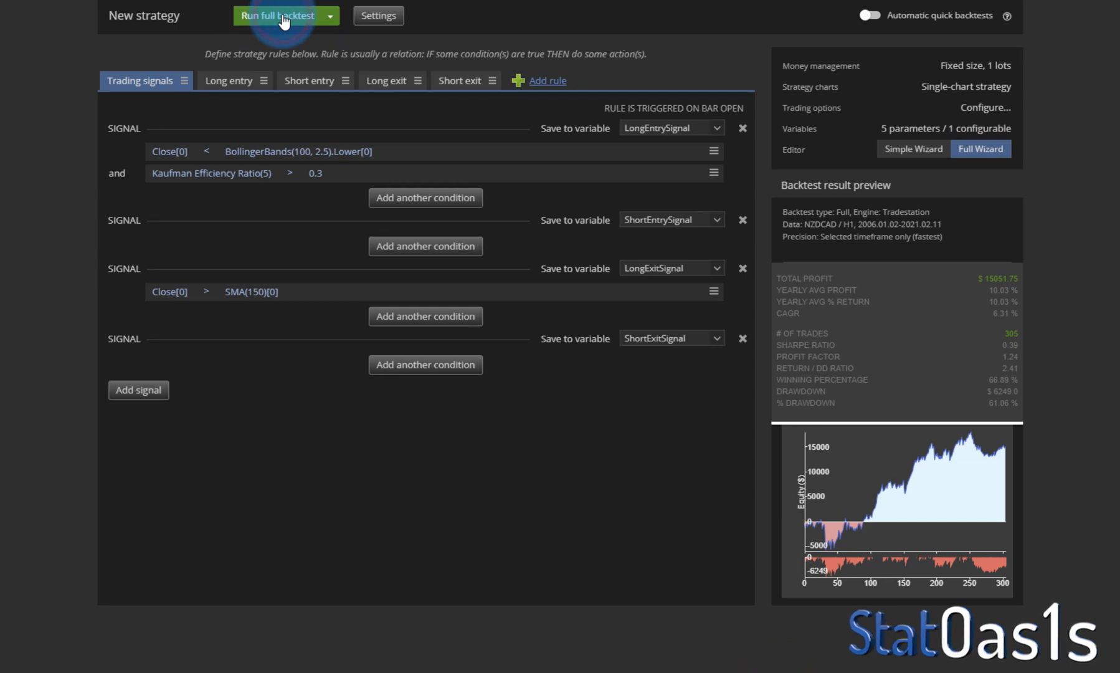
click(277, 15)
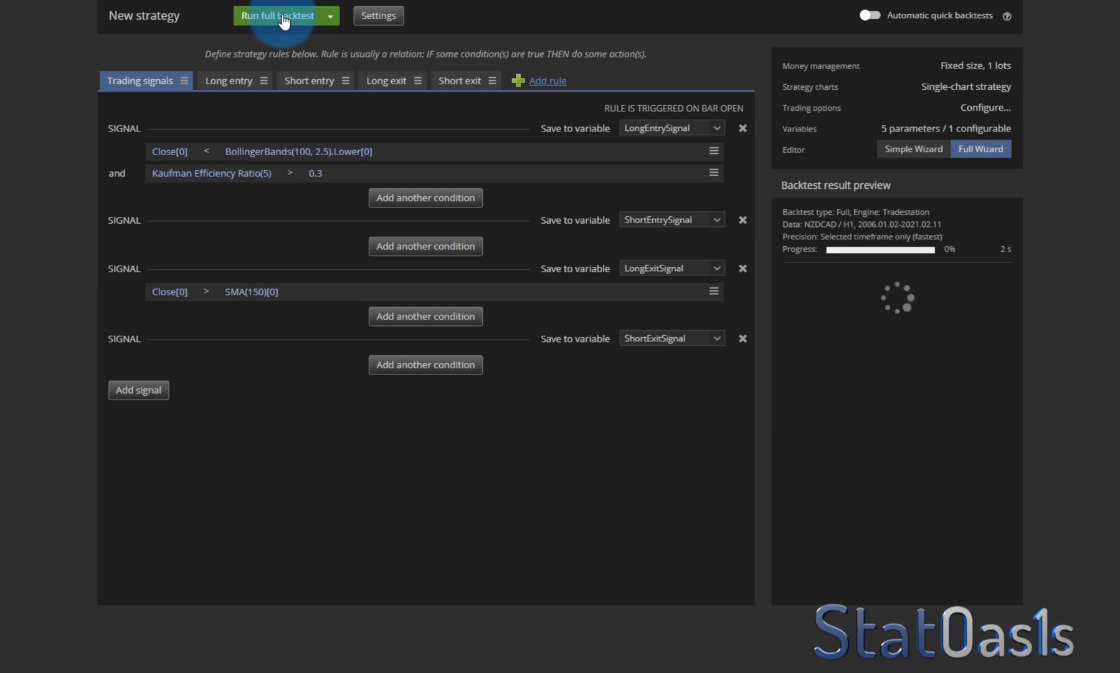
Change the Kaufman threshold to 0.7 and backtest, yielding $11,925.75 over 269 trades
click(278, 14)
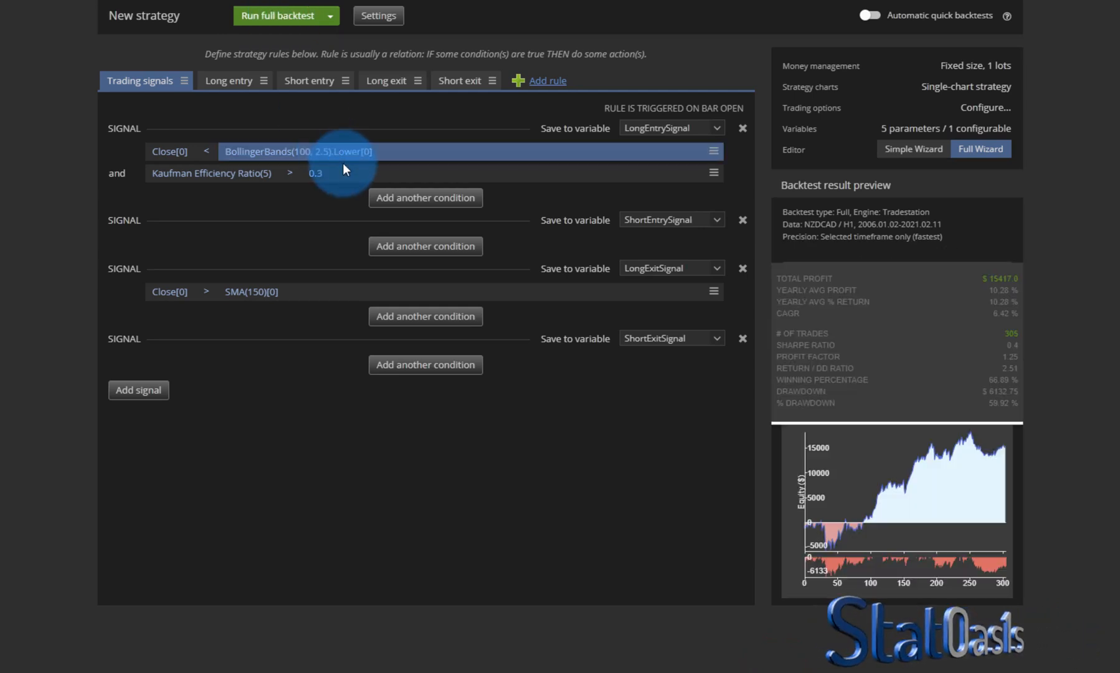
click(315, 173)
text(0.7)
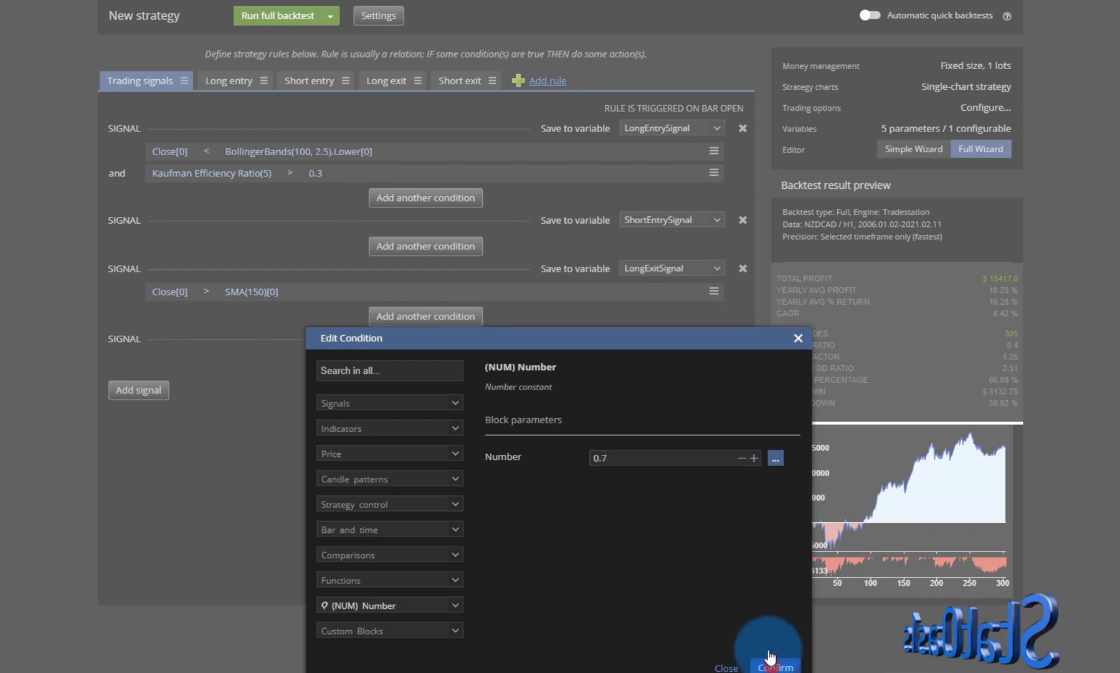
click(774, 664)
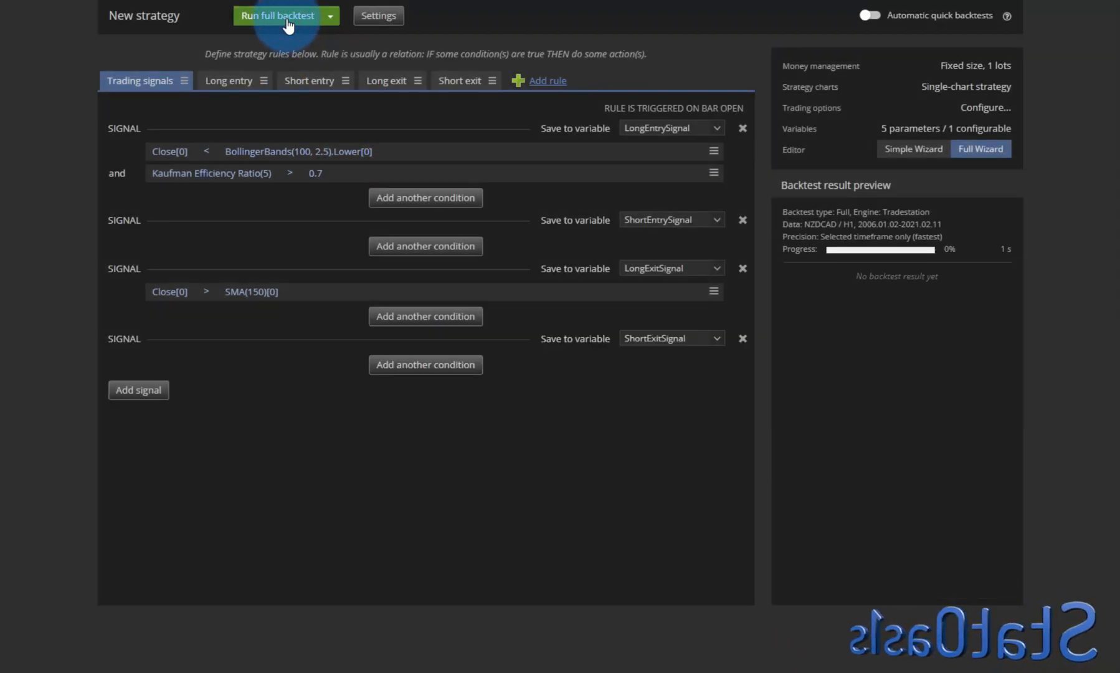
click(277, 15)
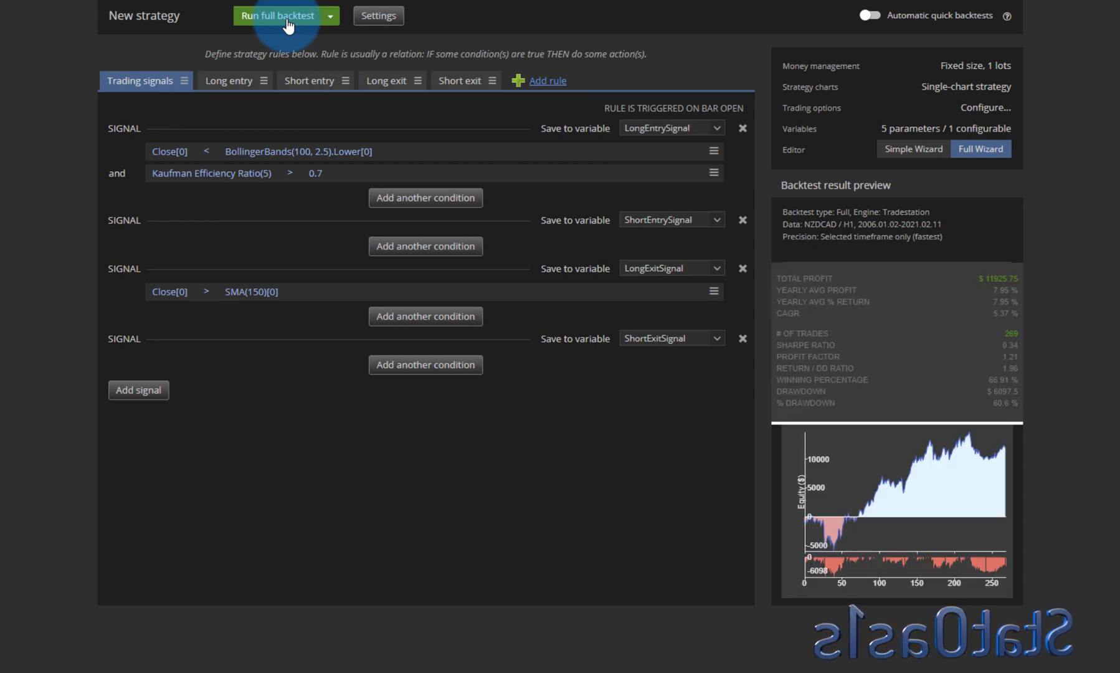
click(210, 172)
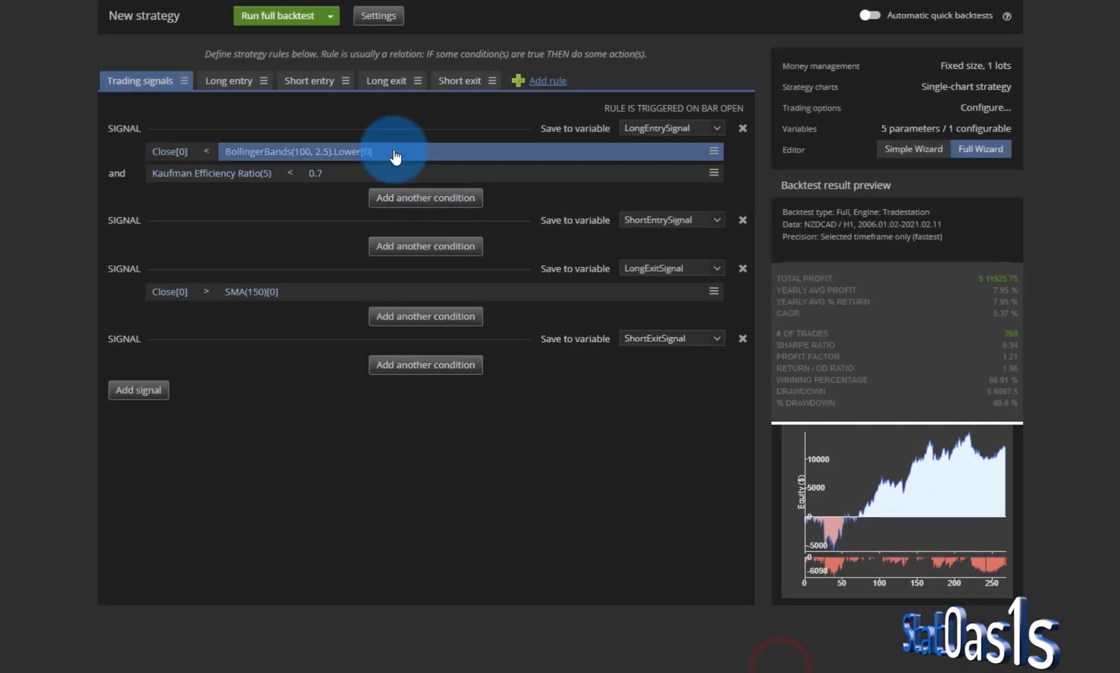
Backtest the below-0.7 filter, then change the threshold to 0.3 and backtest
click(277, 15)
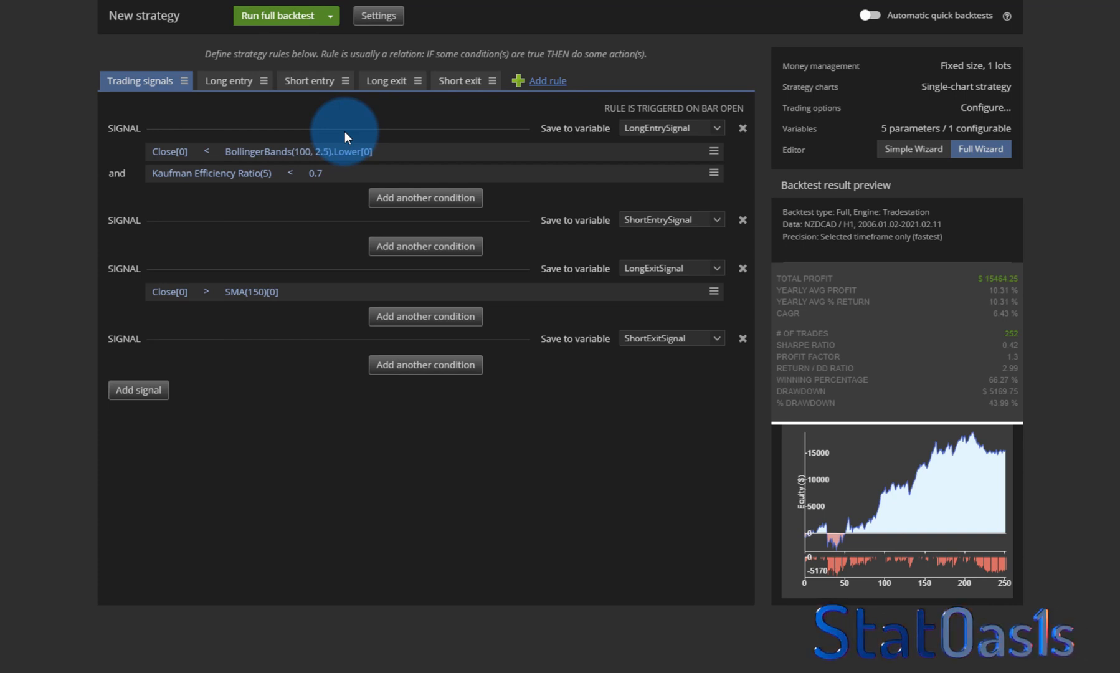
click(336, 173)
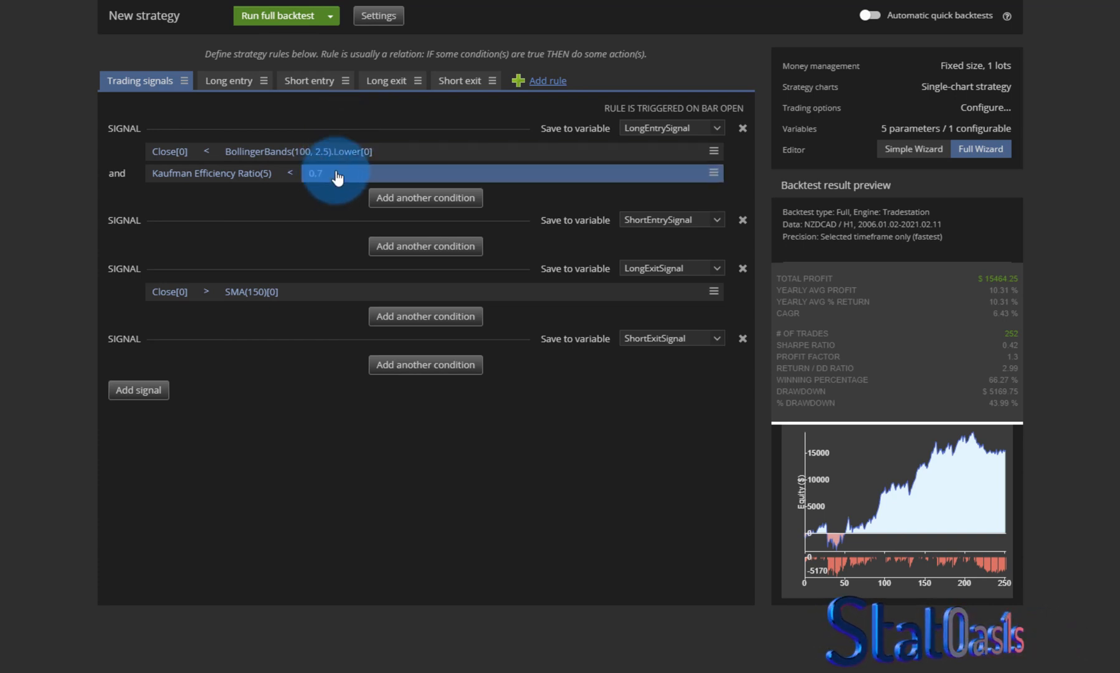
click(315, 173)
text(0.3)
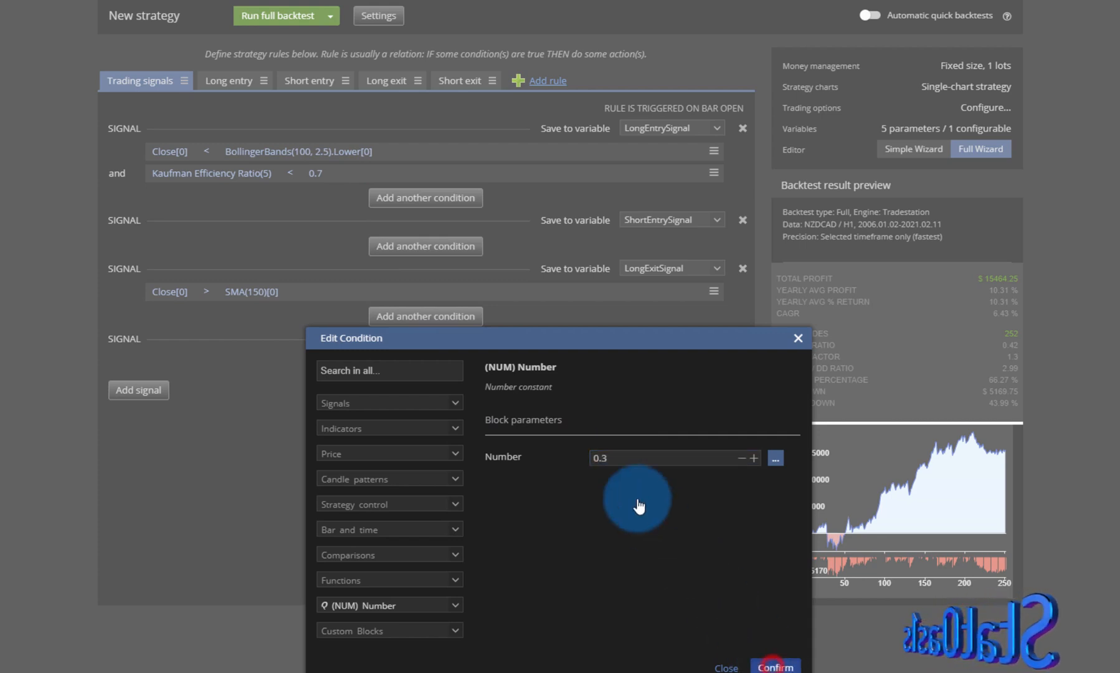
click(774, 665)
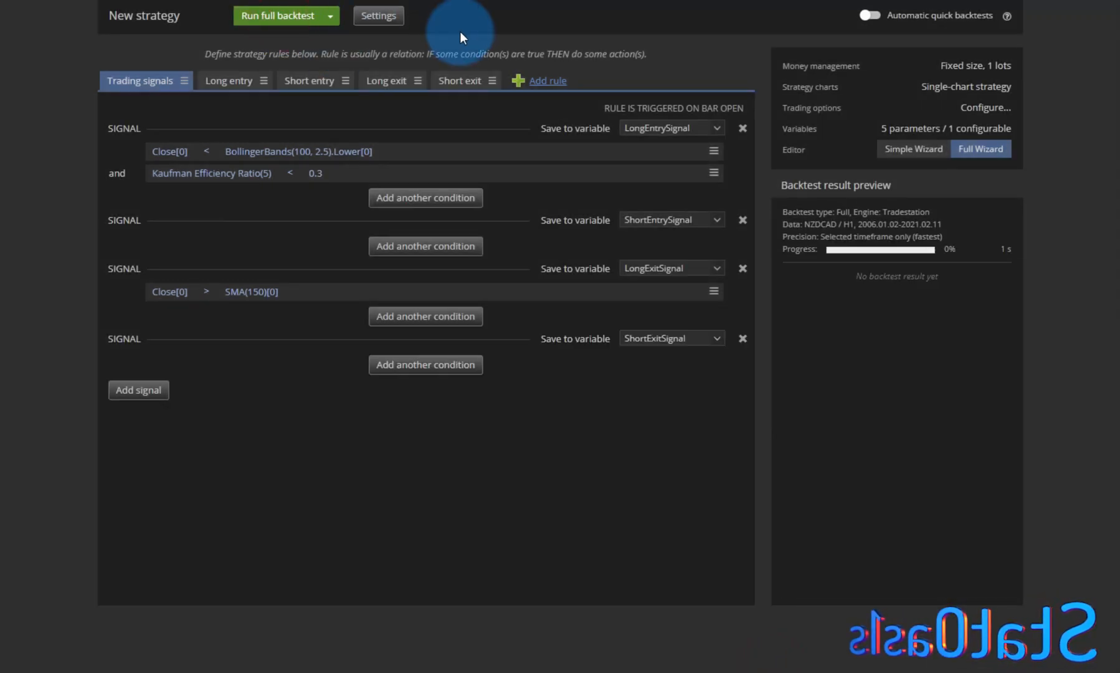
click(277, 16)
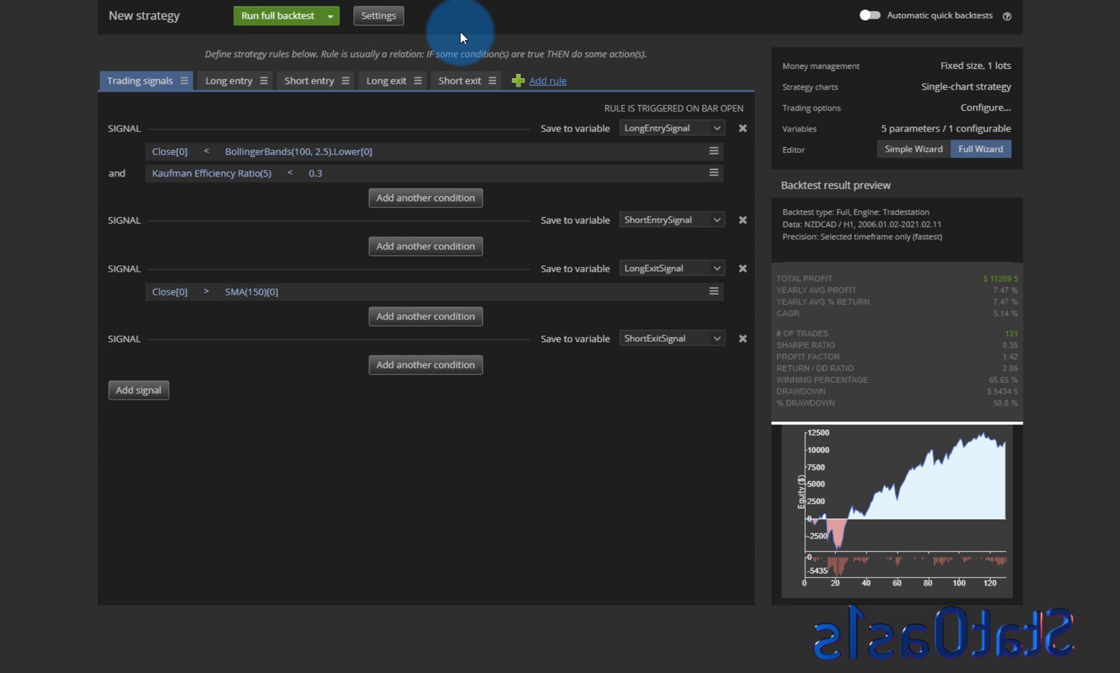
mouse_move(940, 331)
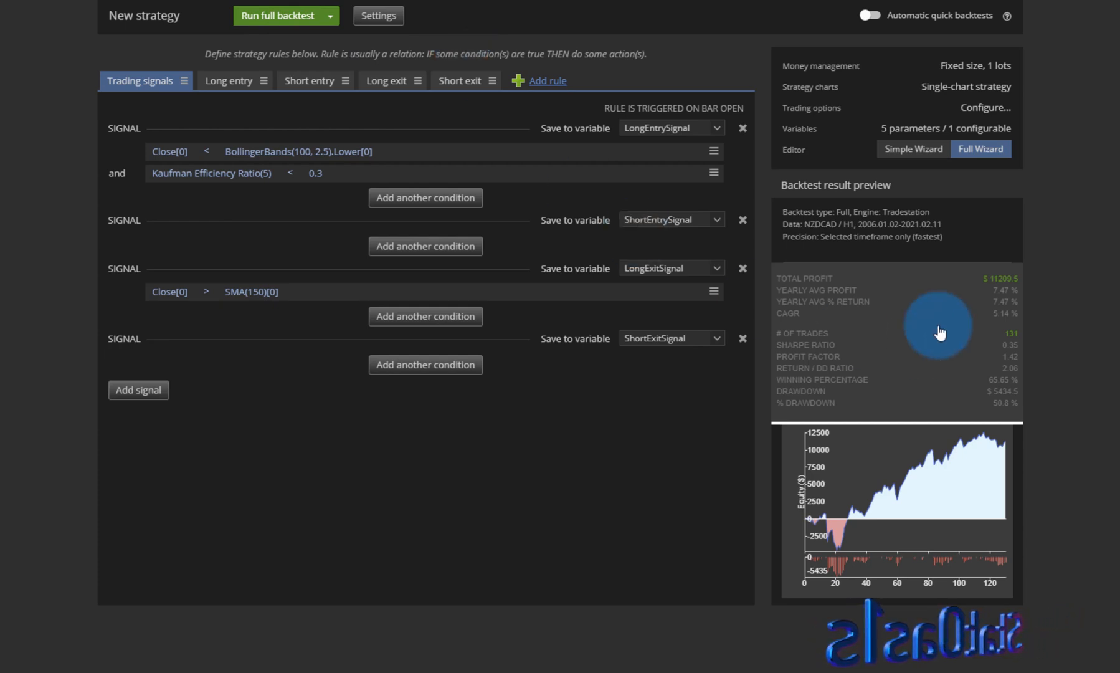
mouse_move(1042, 347)
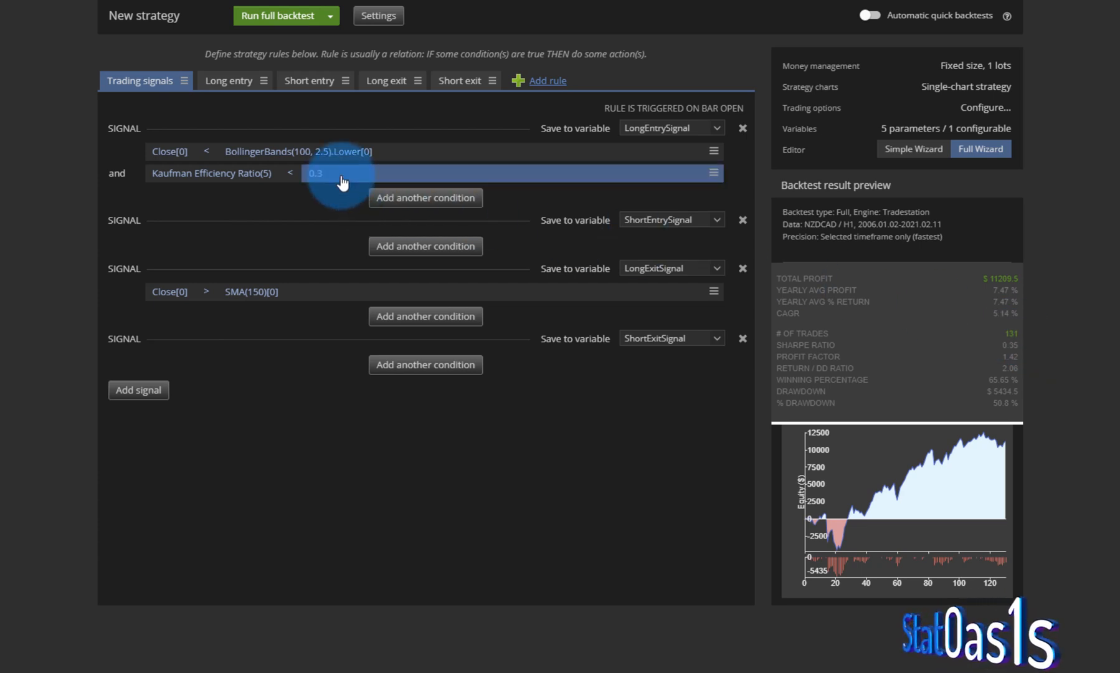
Set the Kaufman threshold to 0.5 and backtest, giving 194 trades
click(316, 171)
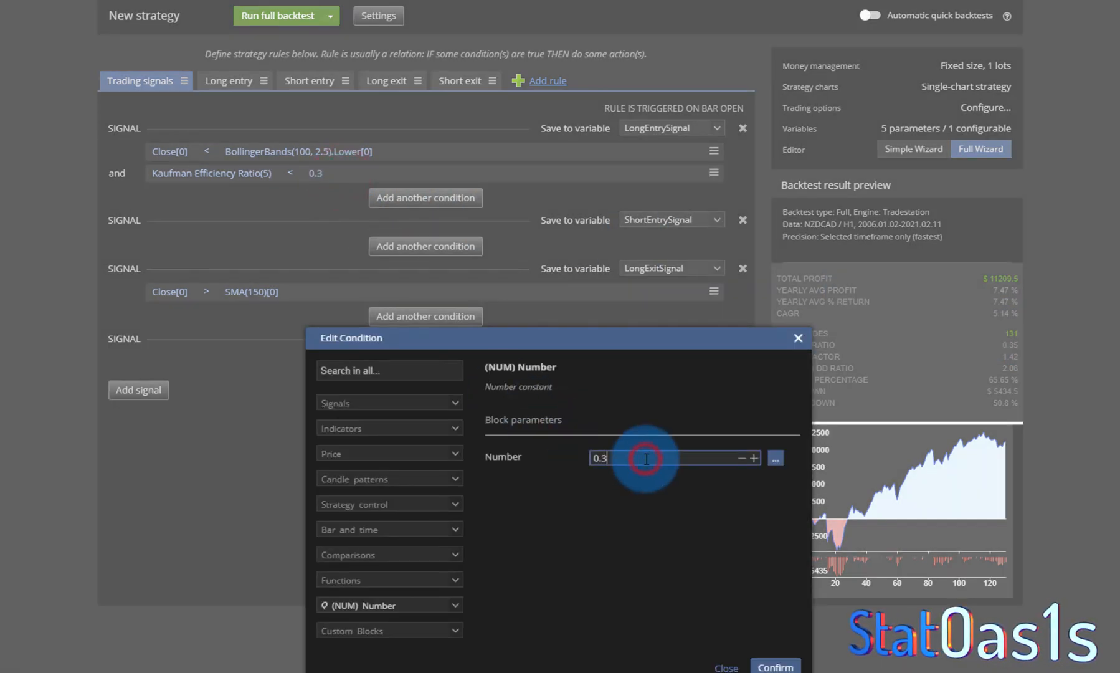
text(0.5)
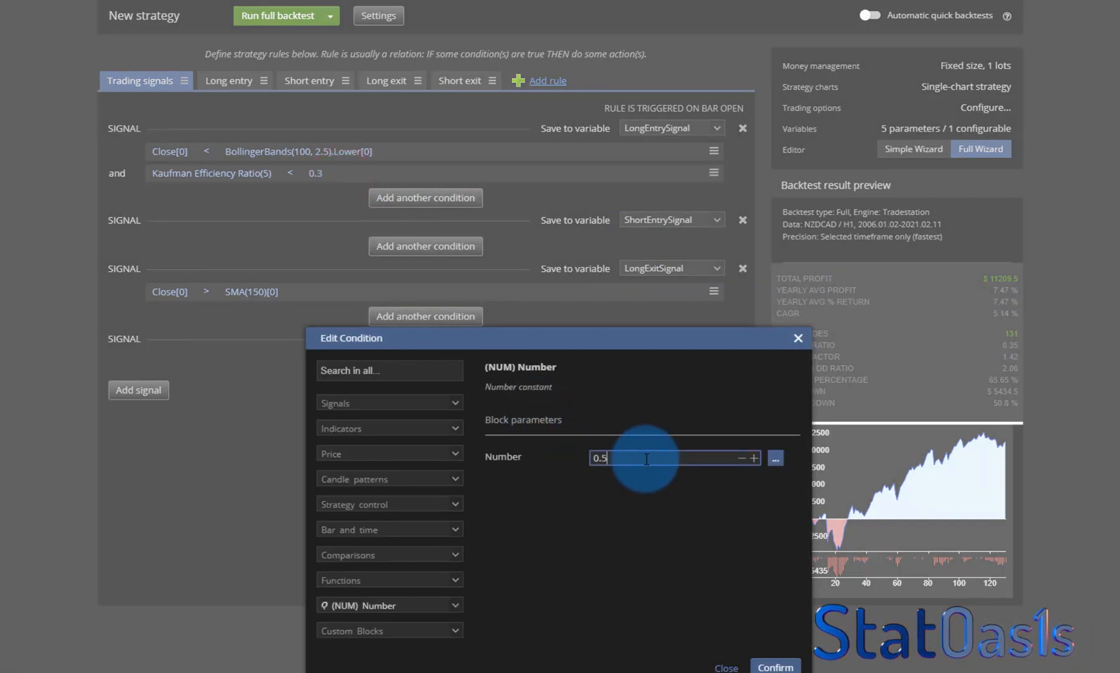
click(774, 666)
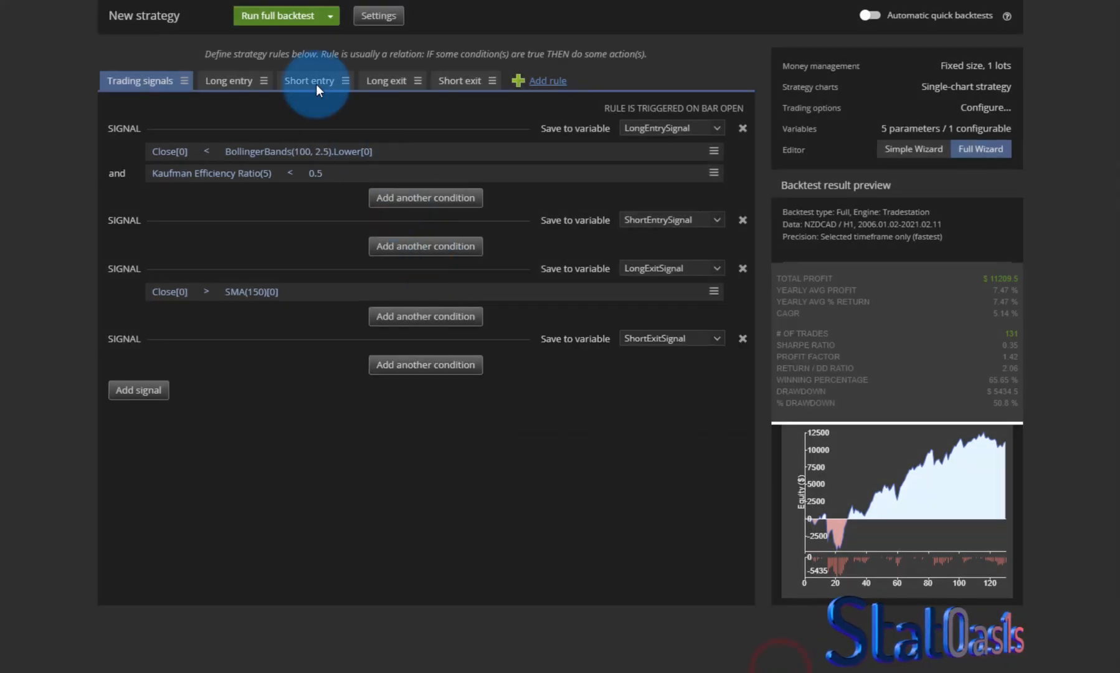
click(277, 15)
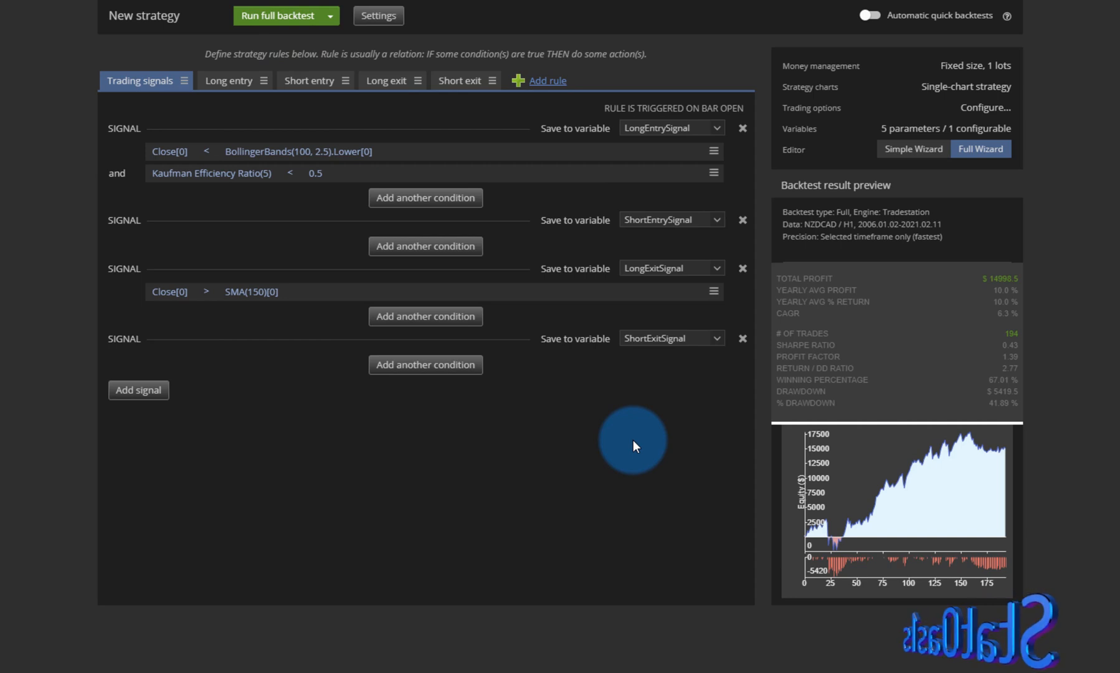
mouse_move(281, 176)
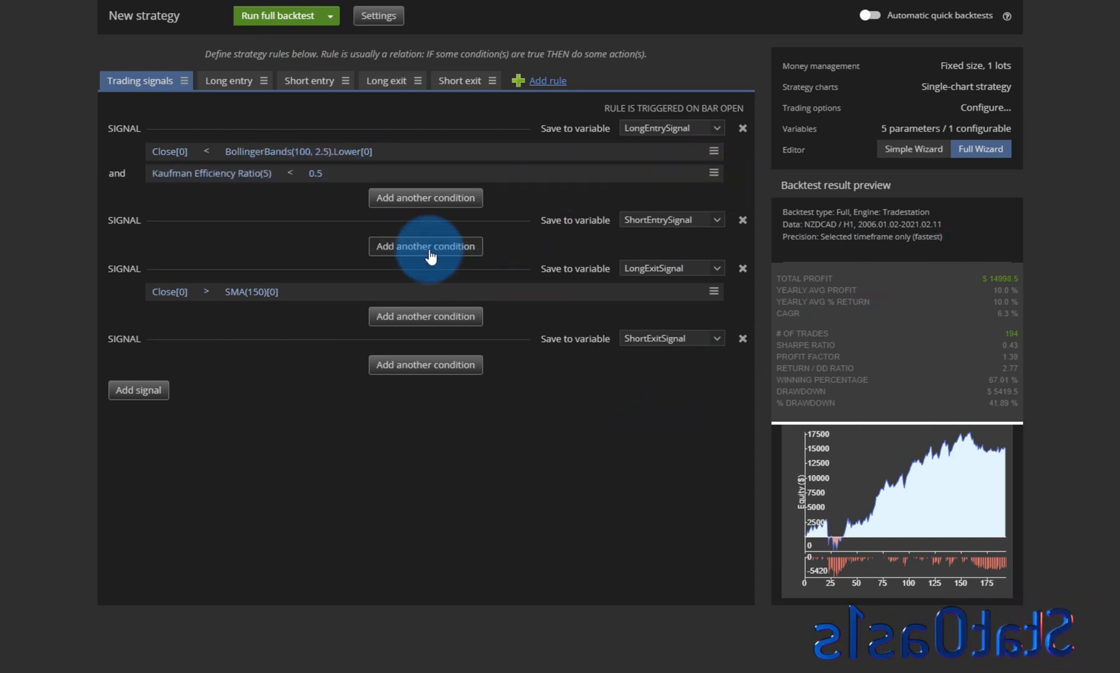
Copy the KER(5) < 0.5 filter to short entry, backtest without it, restore, and backtest
click(424, 245)
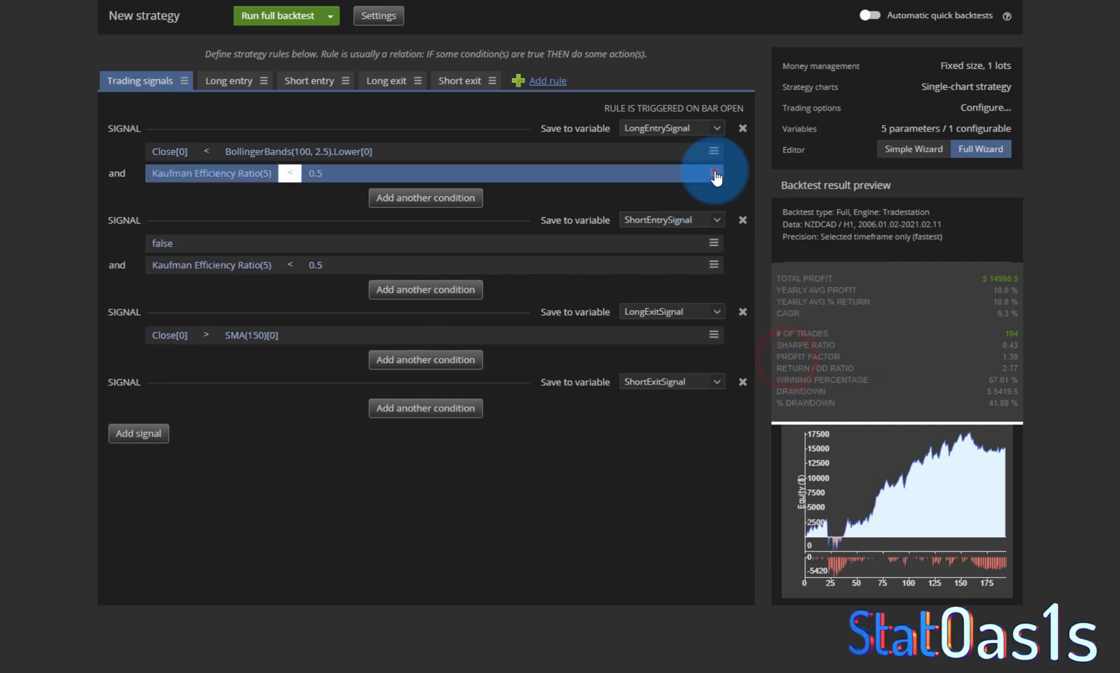
click(712, 172)
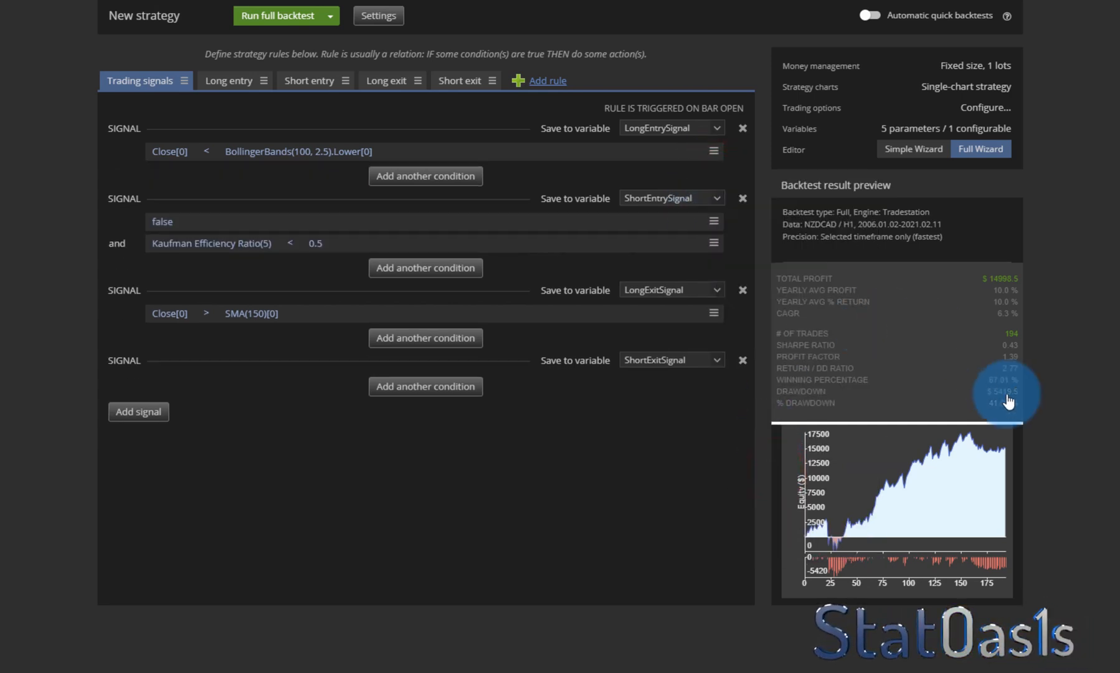
mouse_move(1007, 286)
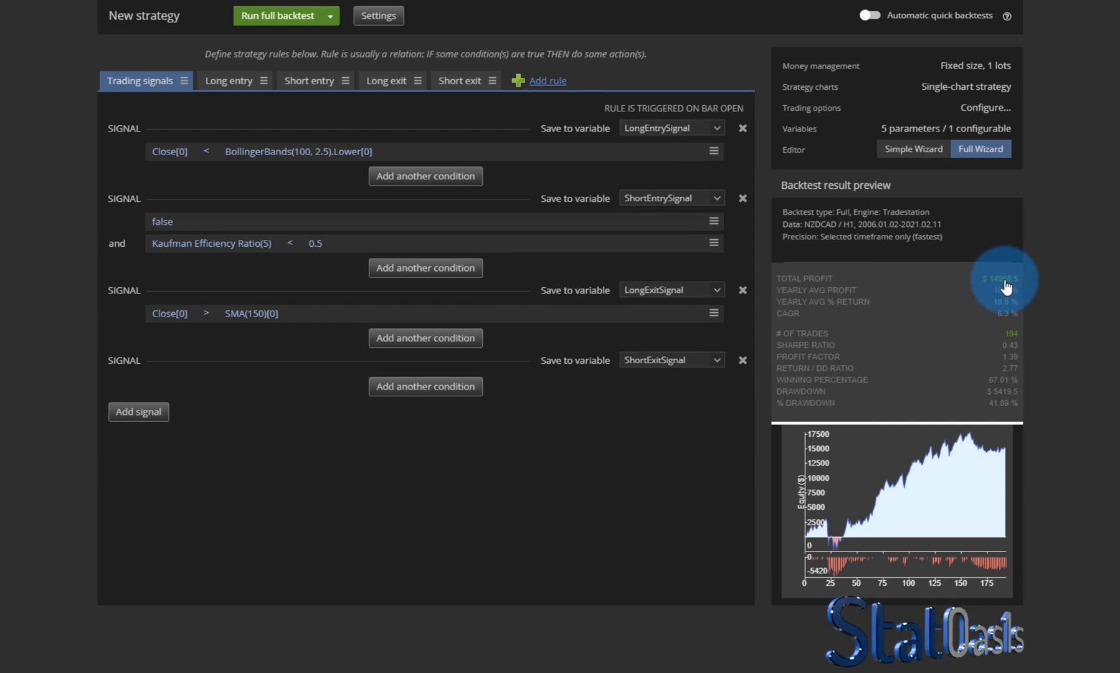
mouse_move(293, 72)
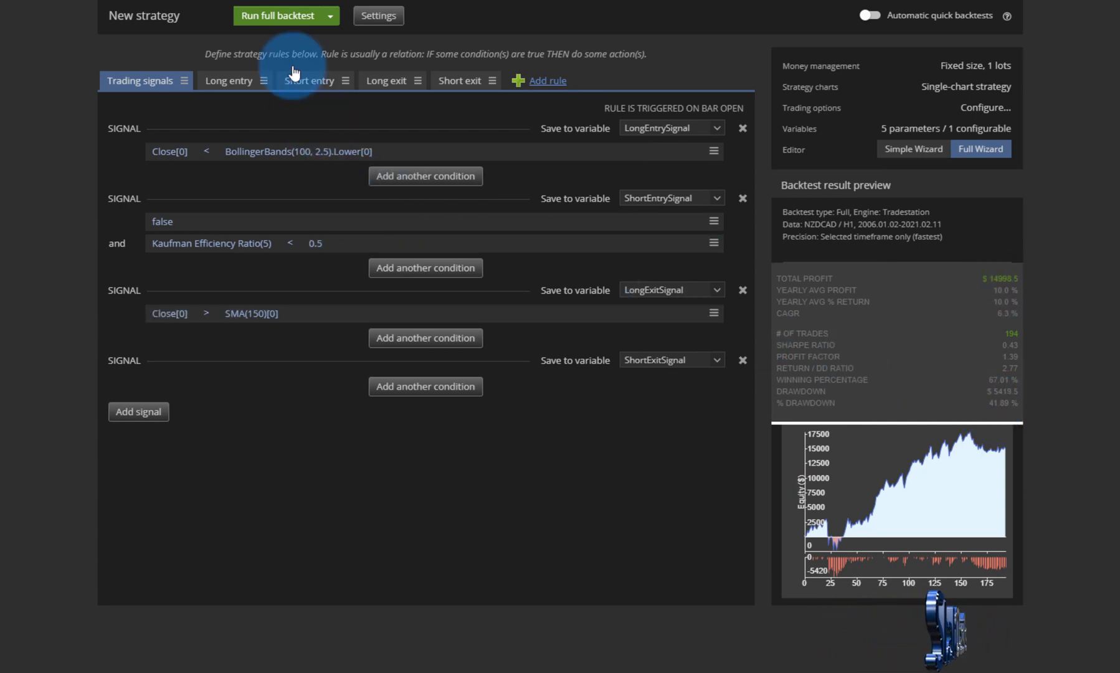
click(276, 14)
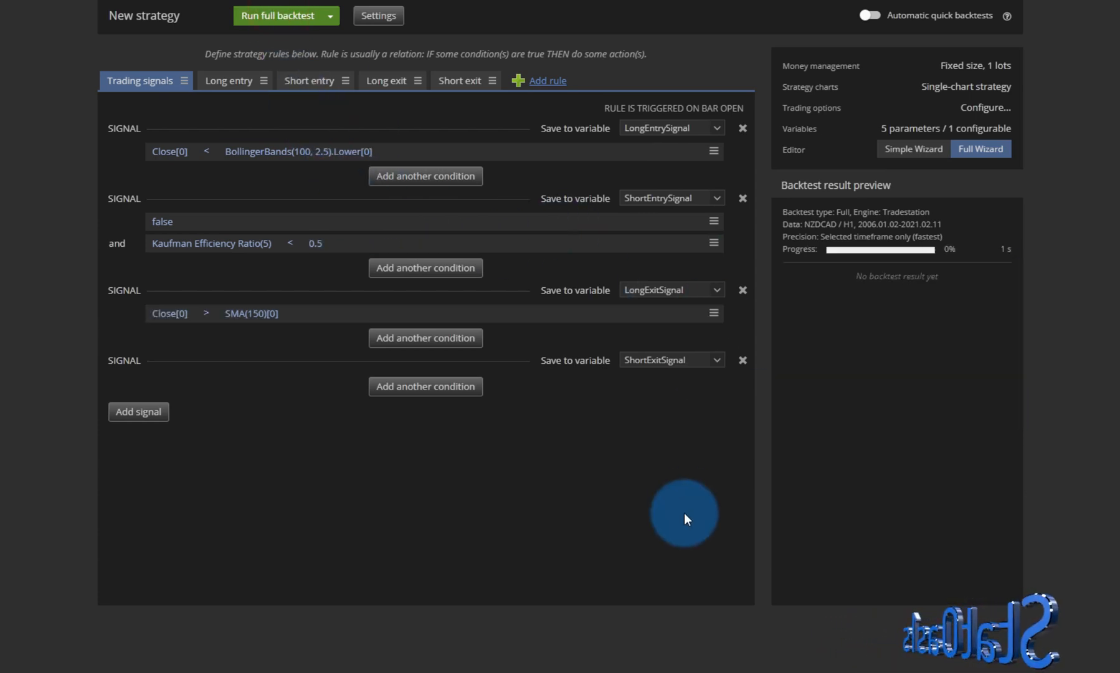
click(276, 15)
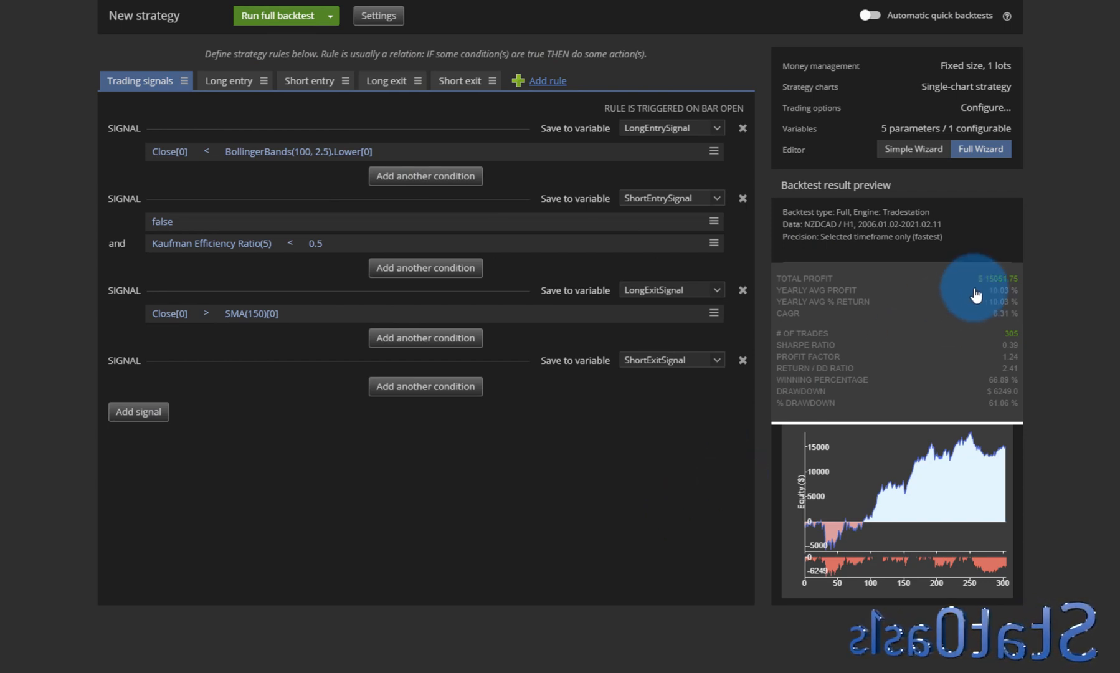
mouse_move(1005, 414)
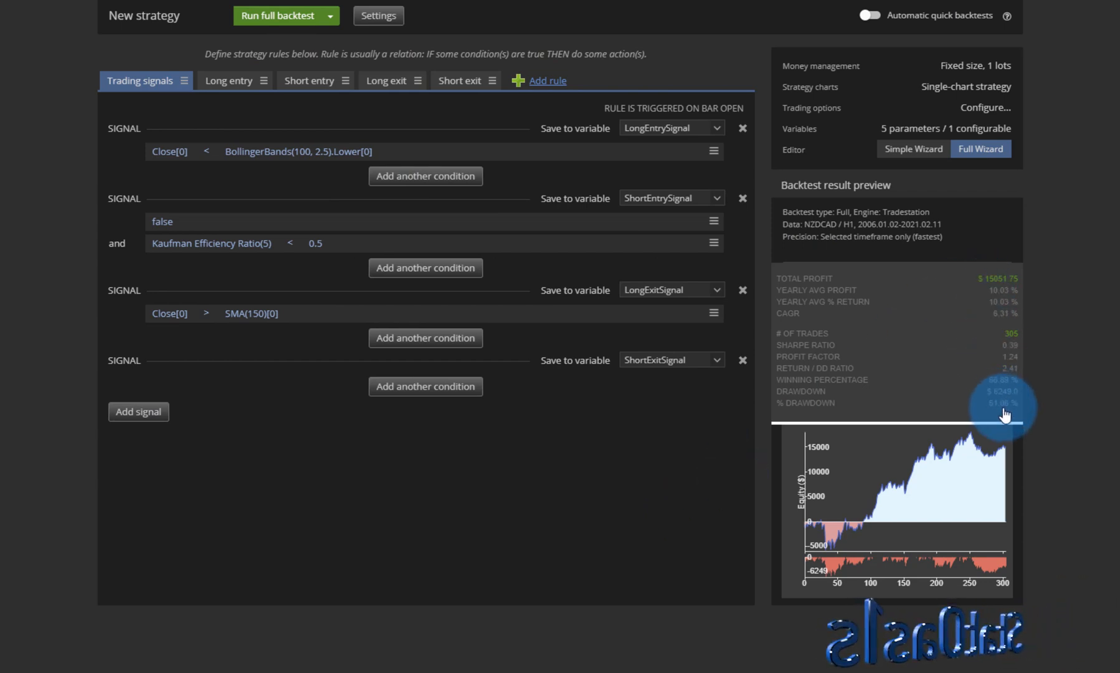
mouse_move(1017, 380)
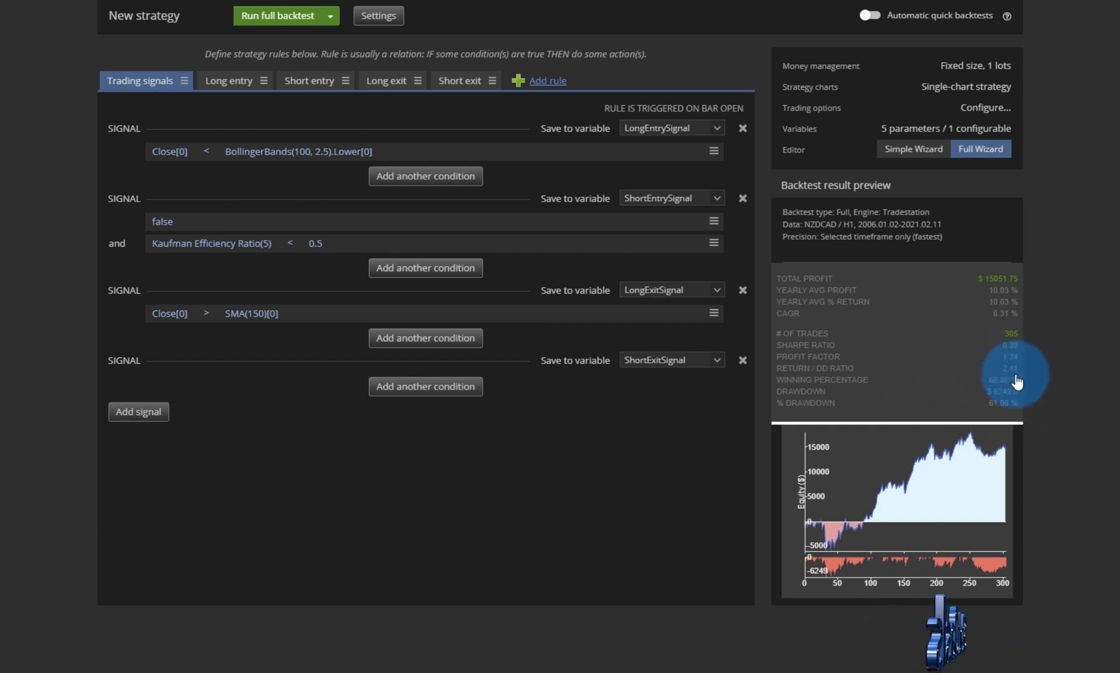
mouse_move(1026, 431)
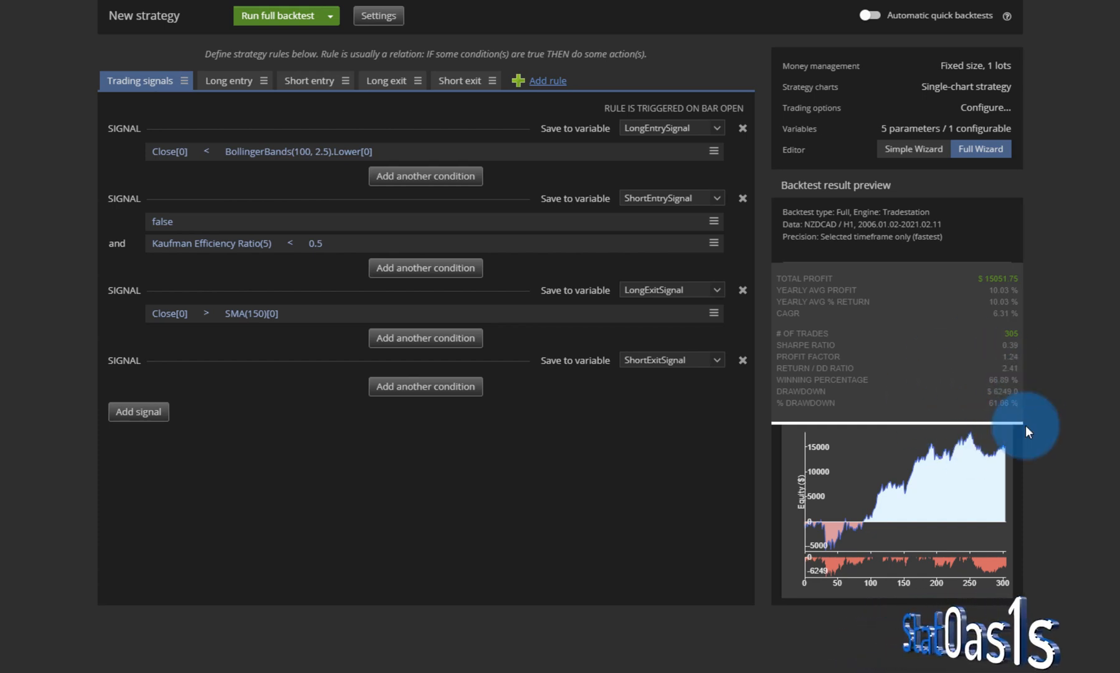
mouse_move(1008, 376)
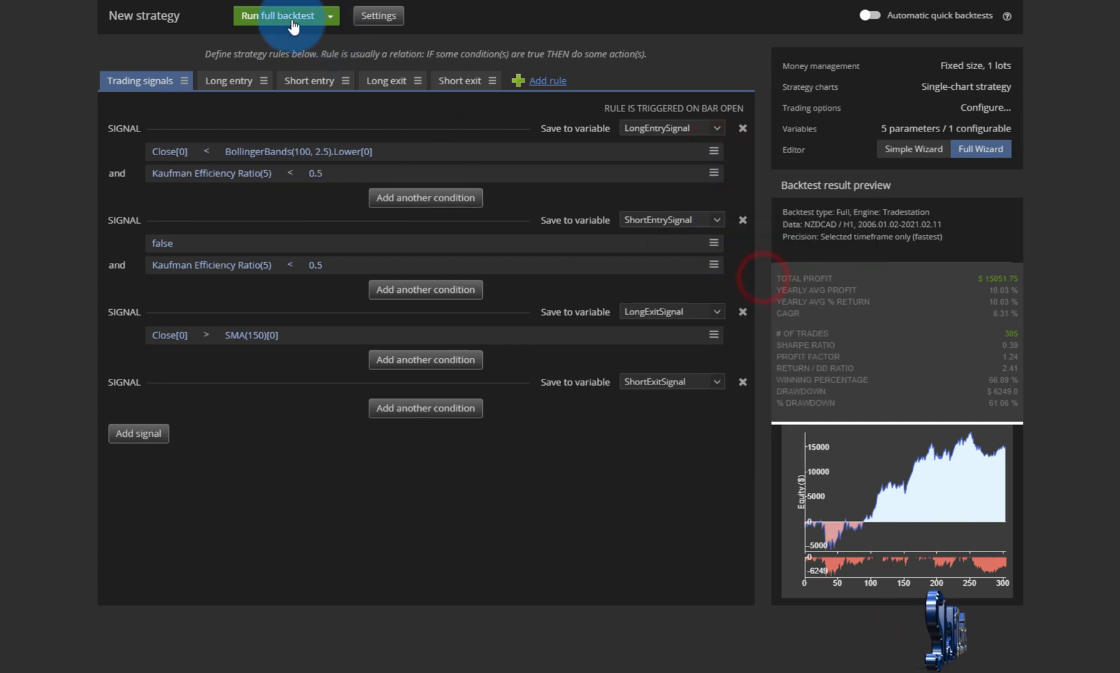
click(278, 15)
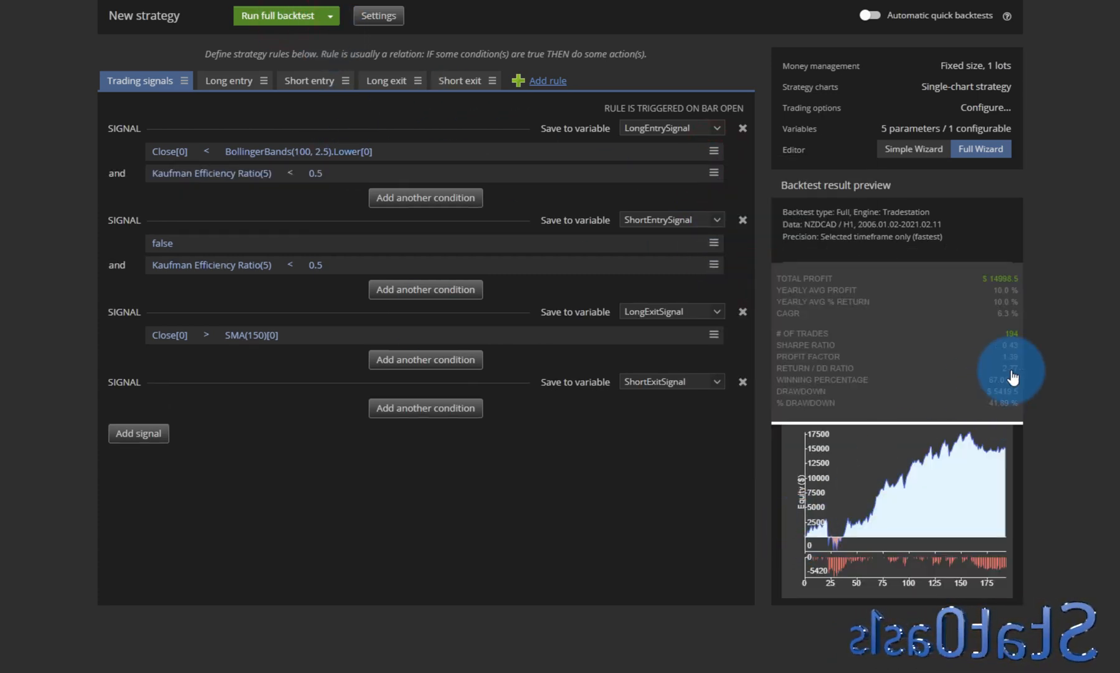
mouse_move(1018, 376)
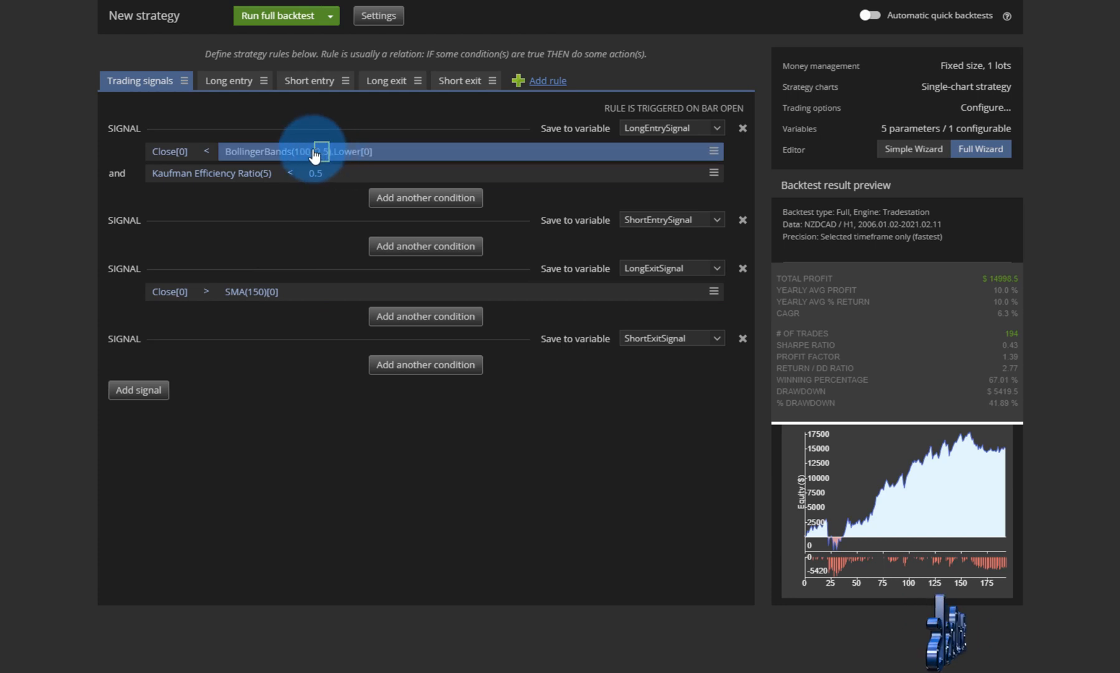
Confirm BollingerBands(150, 2.5).Lower[0] and backtest, reaching $18,202.5 over 167 trades
click(297, 151)
text(150)
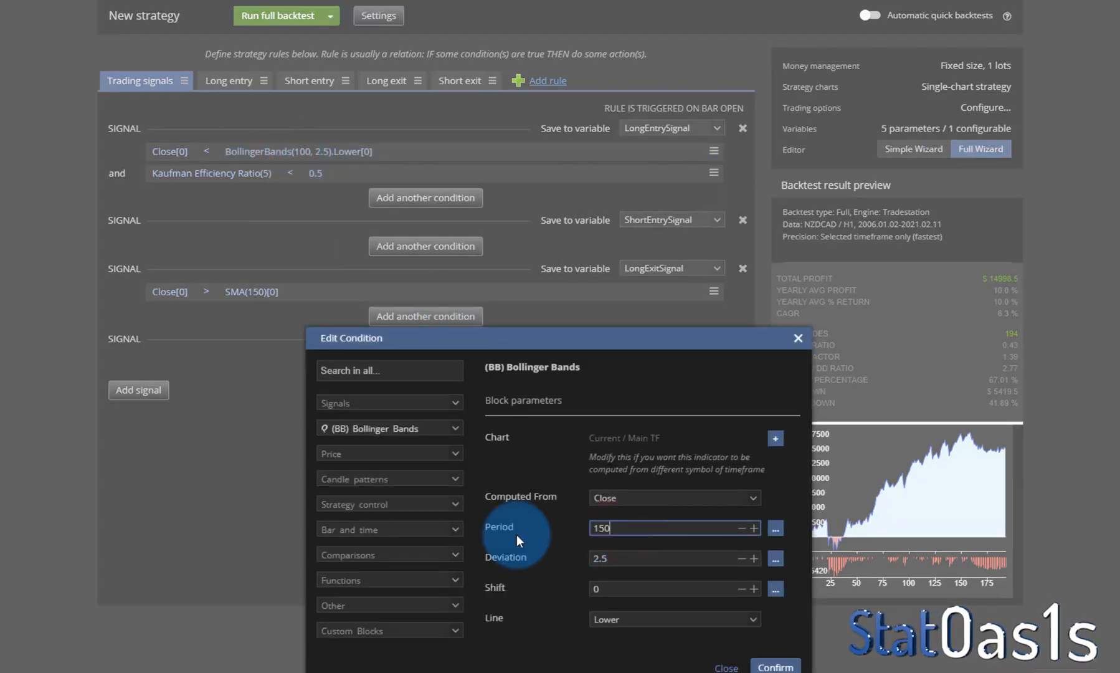
click(774, 666)
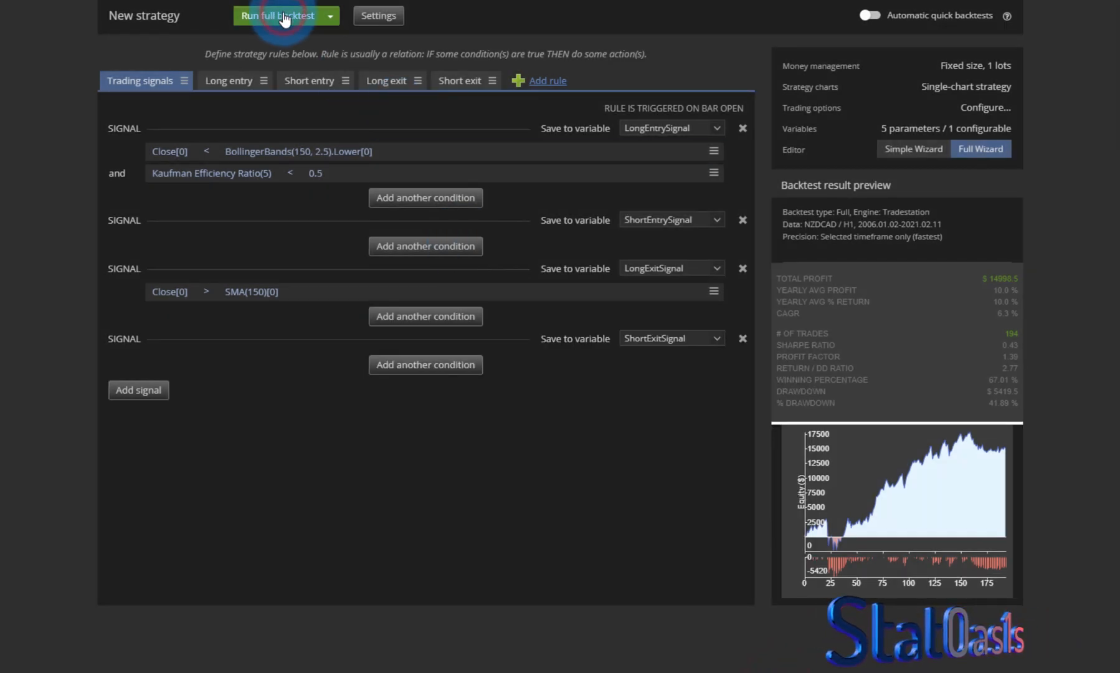
click(277, 15)
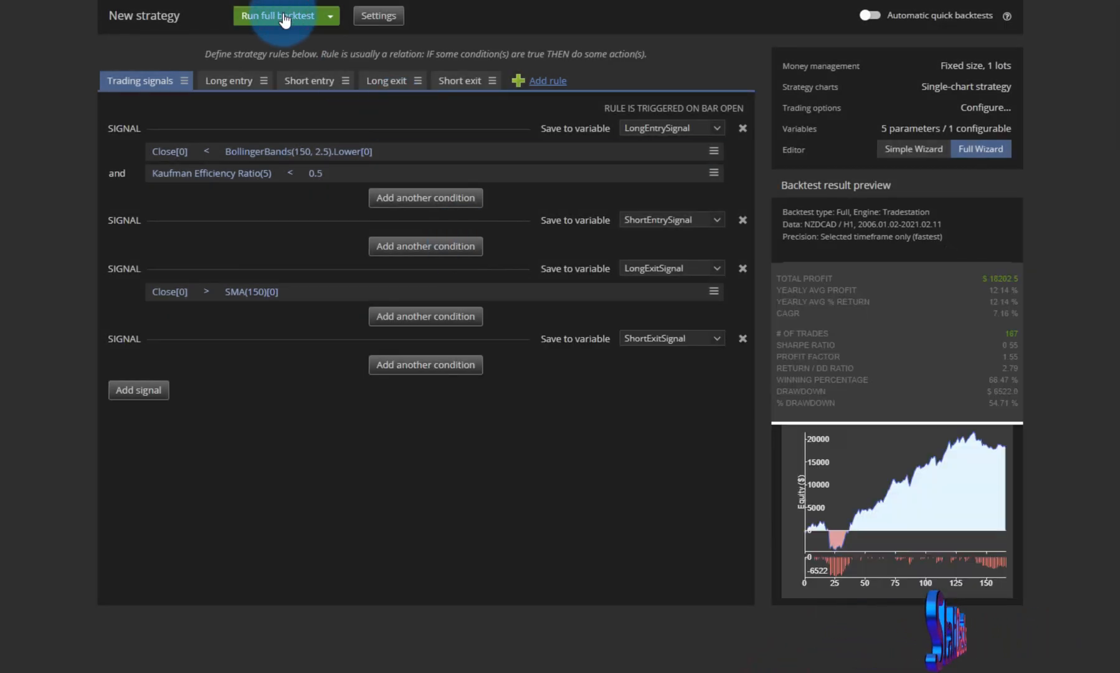
mouse_move(986, 289)
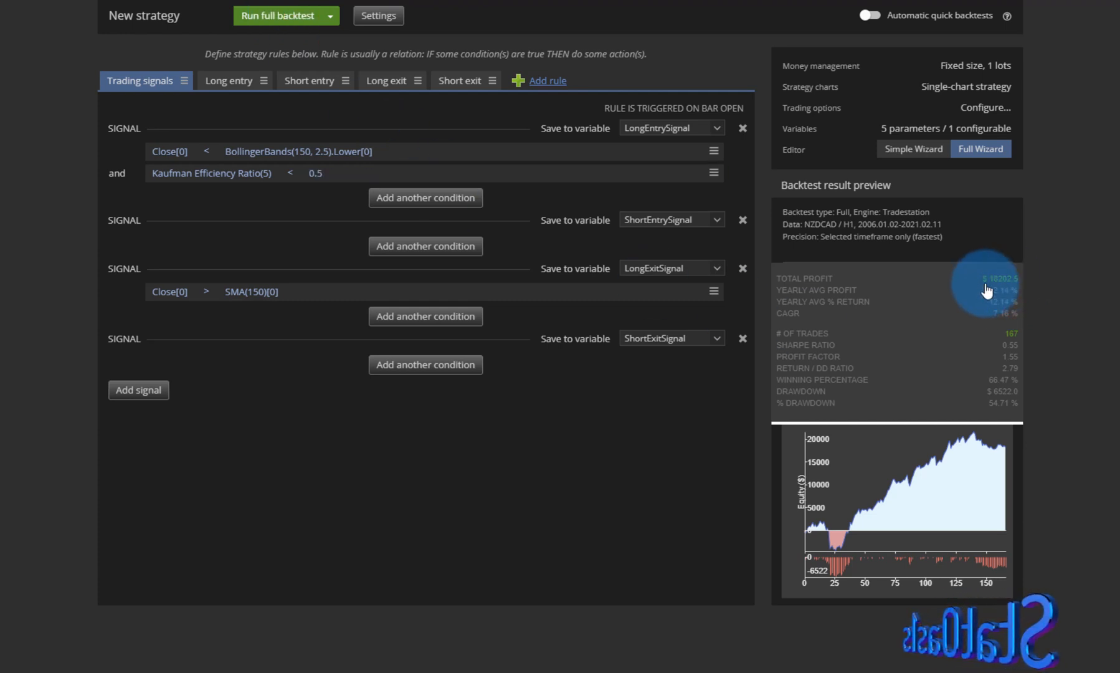
mouse_move(965, 437)
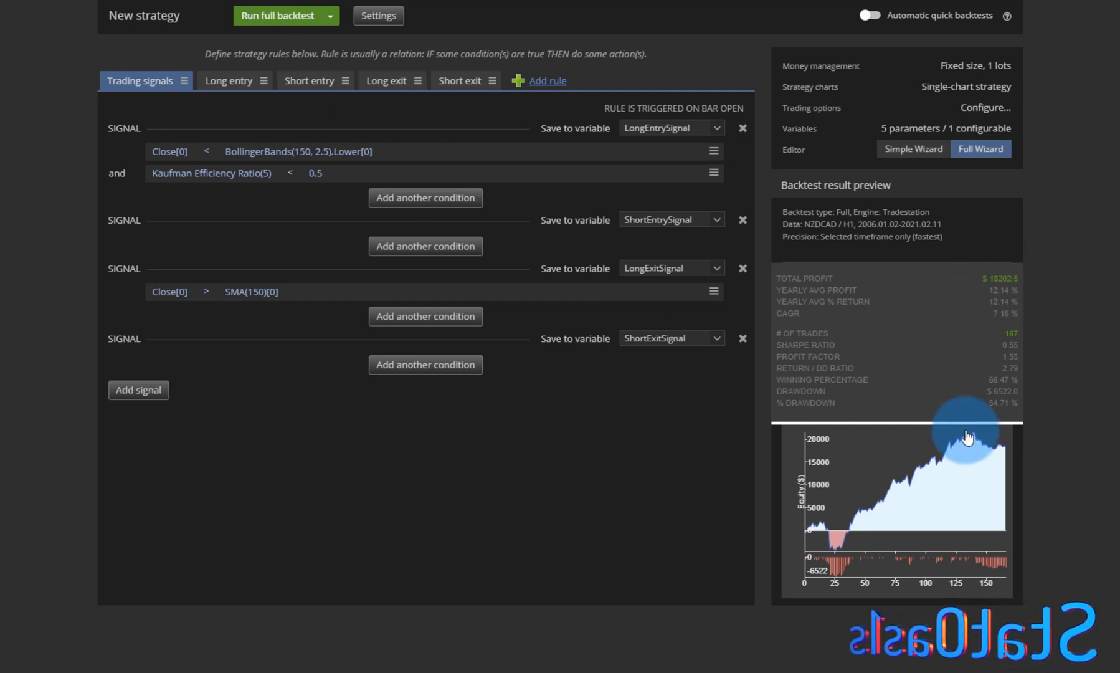
mouse_move(291, 366)
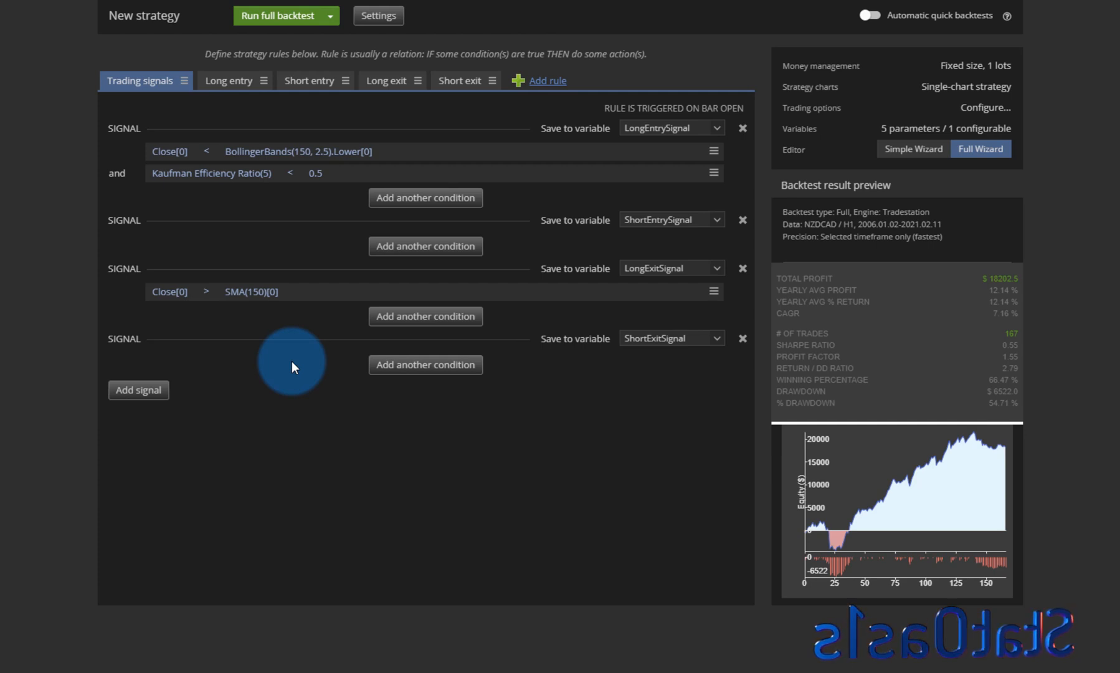
mouse_move(250, 206)
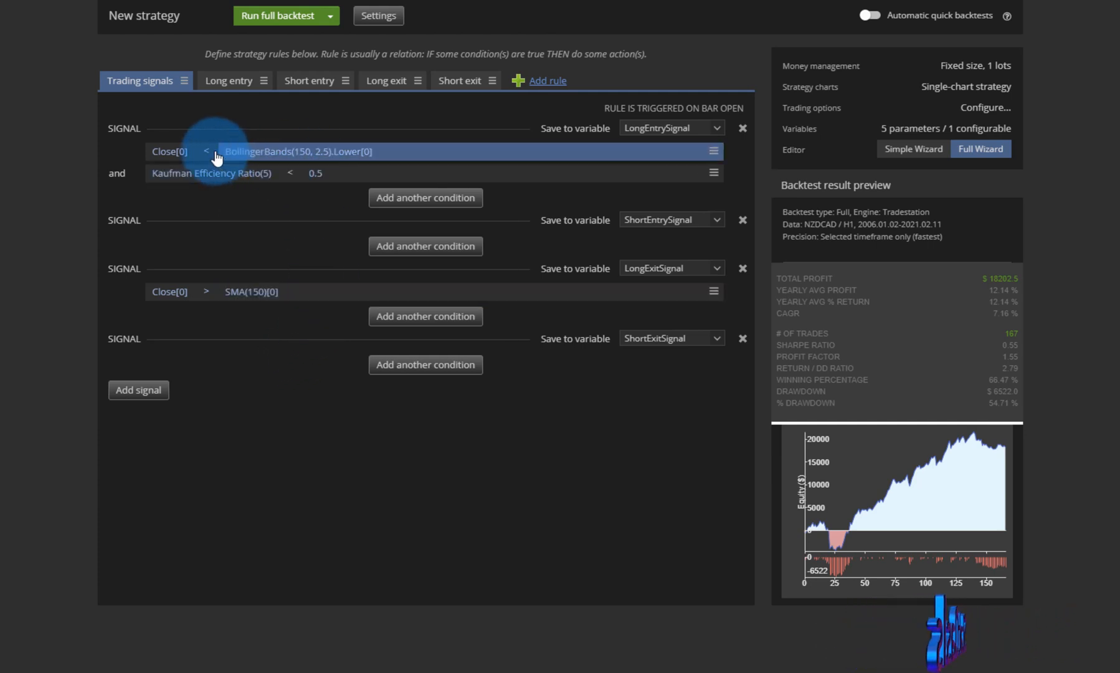
mouse_move(368, 156)
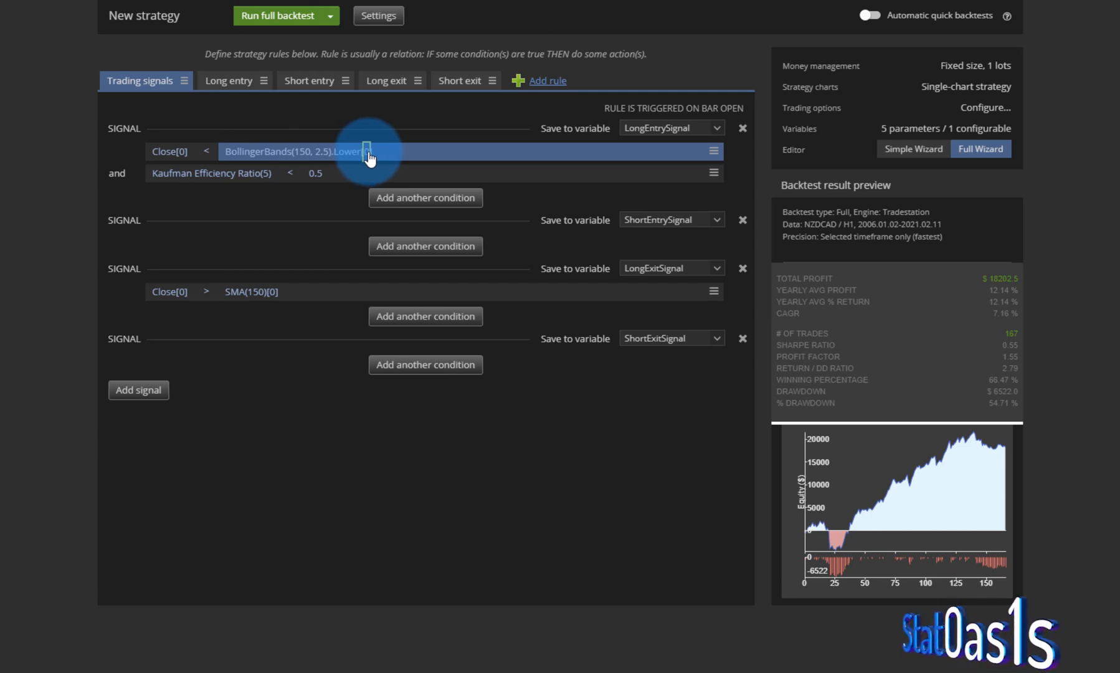
Shift the Kaufman Efficiency Ratio one bar back and backtest, reaching $20,874.75 over 196 trades
click(209, 173)
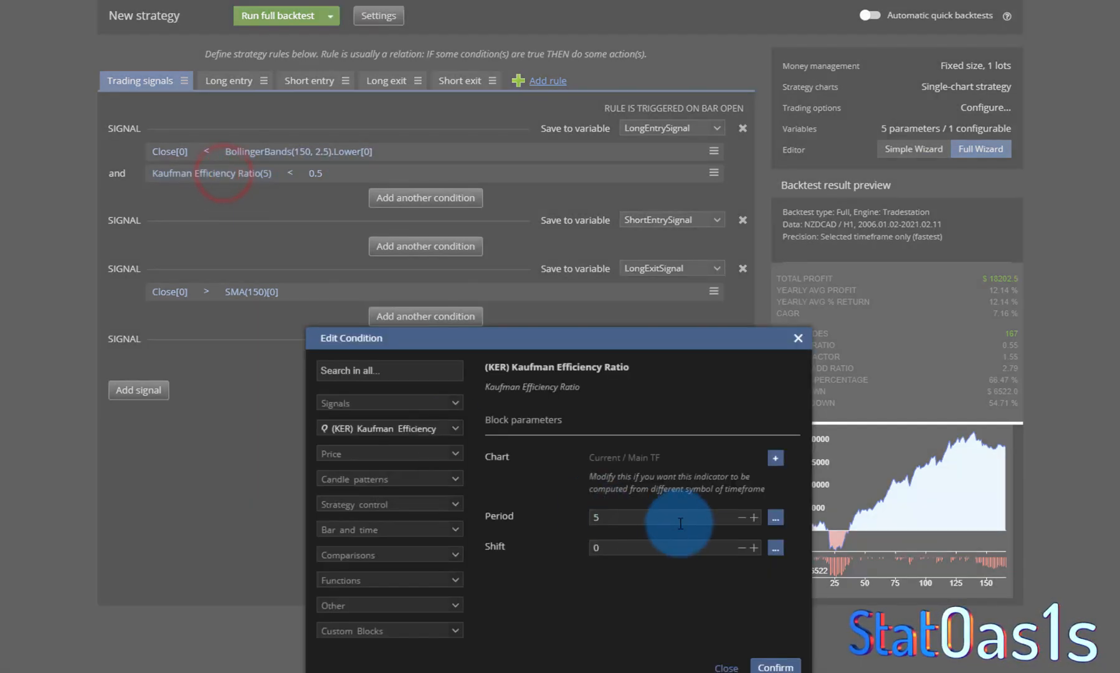
click(751, 547)
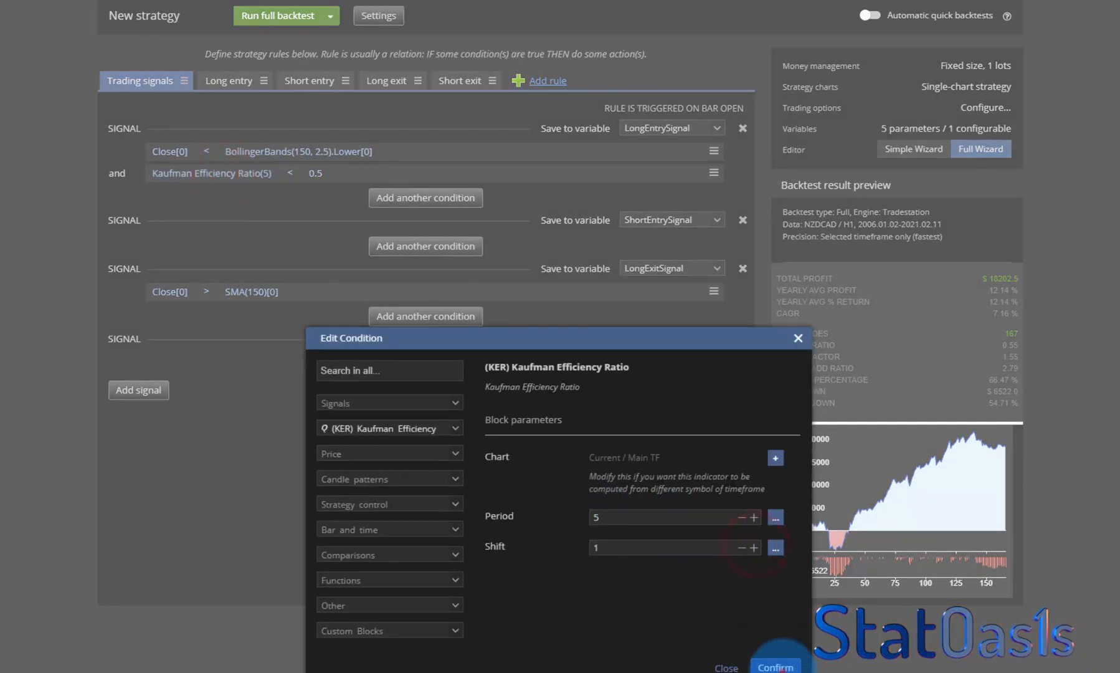
click(774, 667)
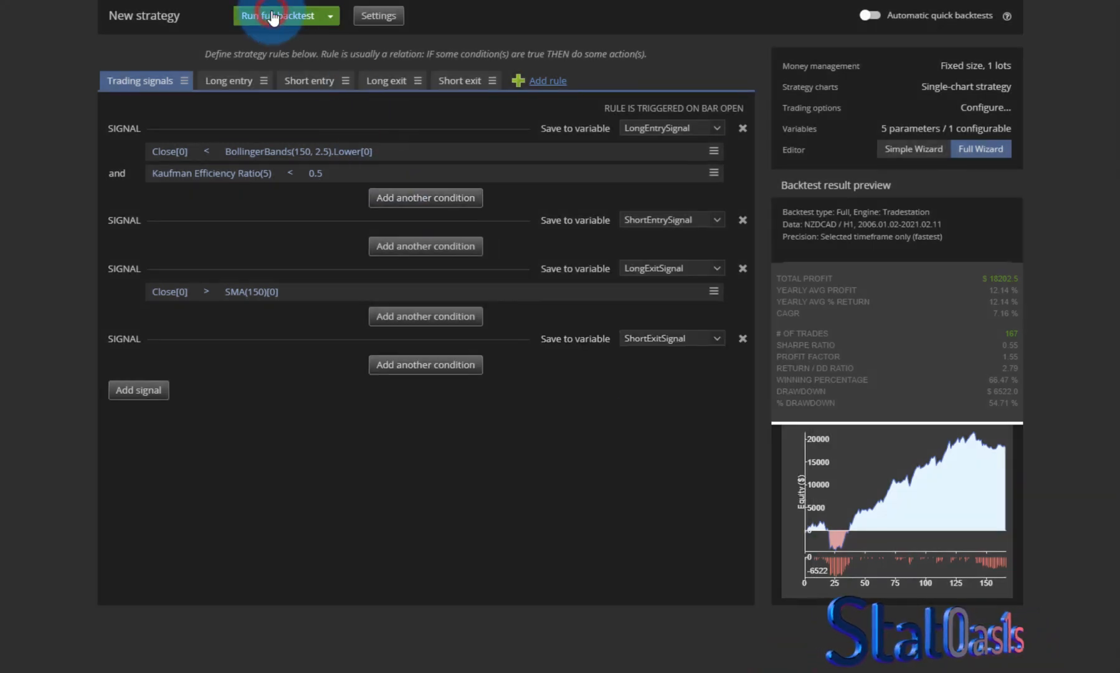
click(278, 15)
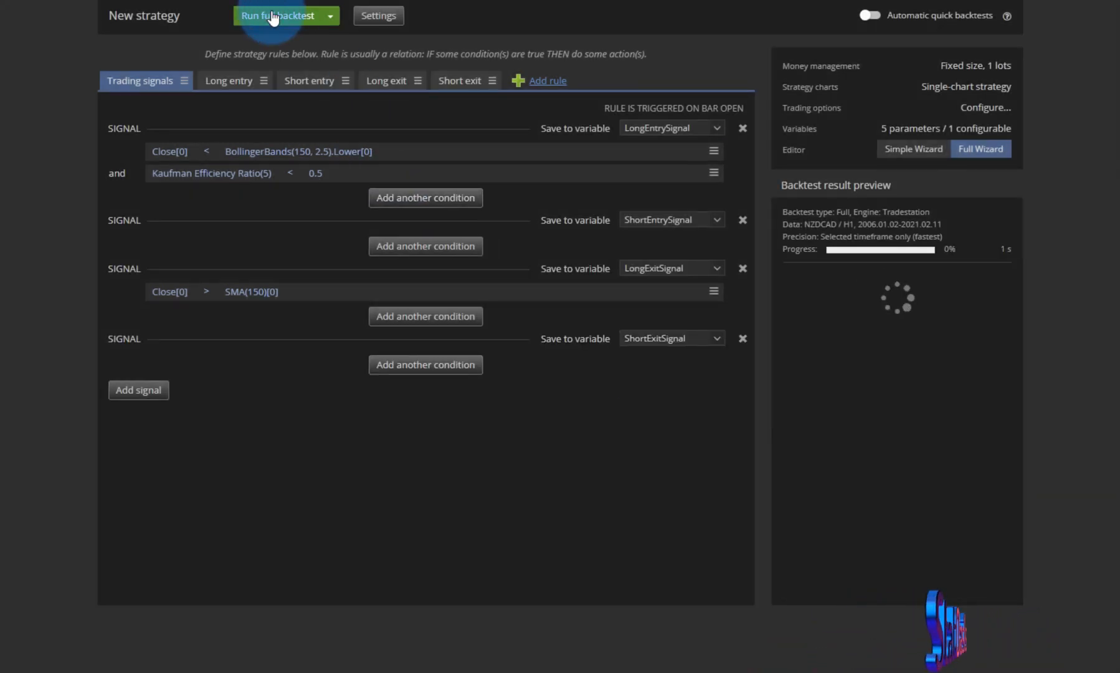
click(277, 15)
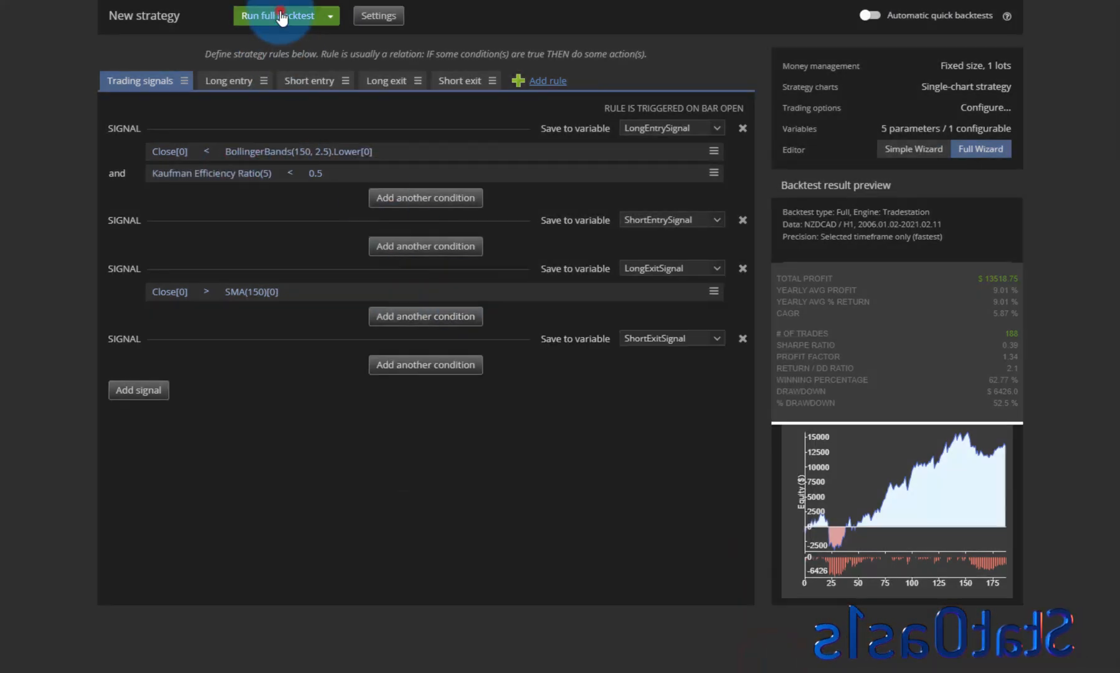
click(277, 15)
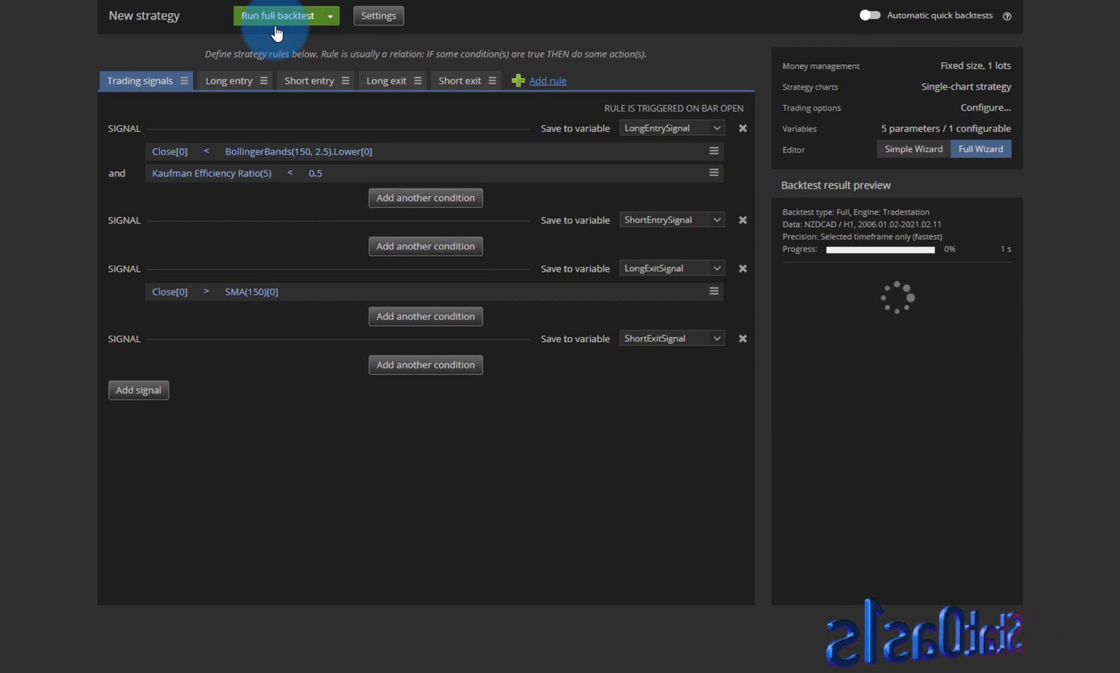
click(277, 15)
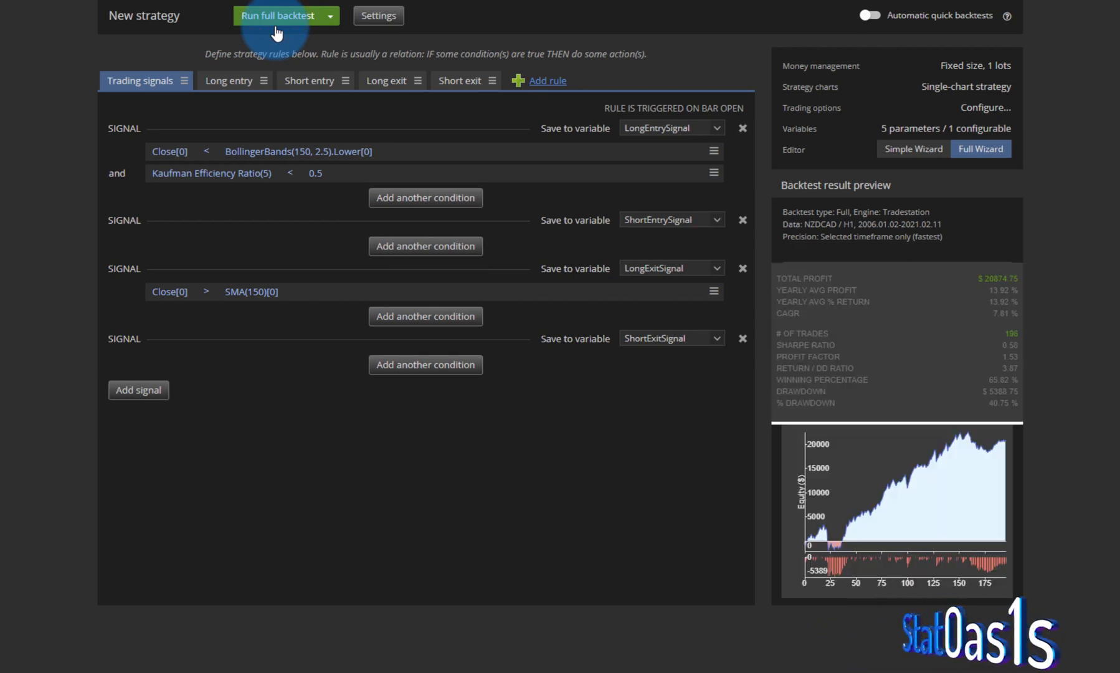
double_click(209, 172)
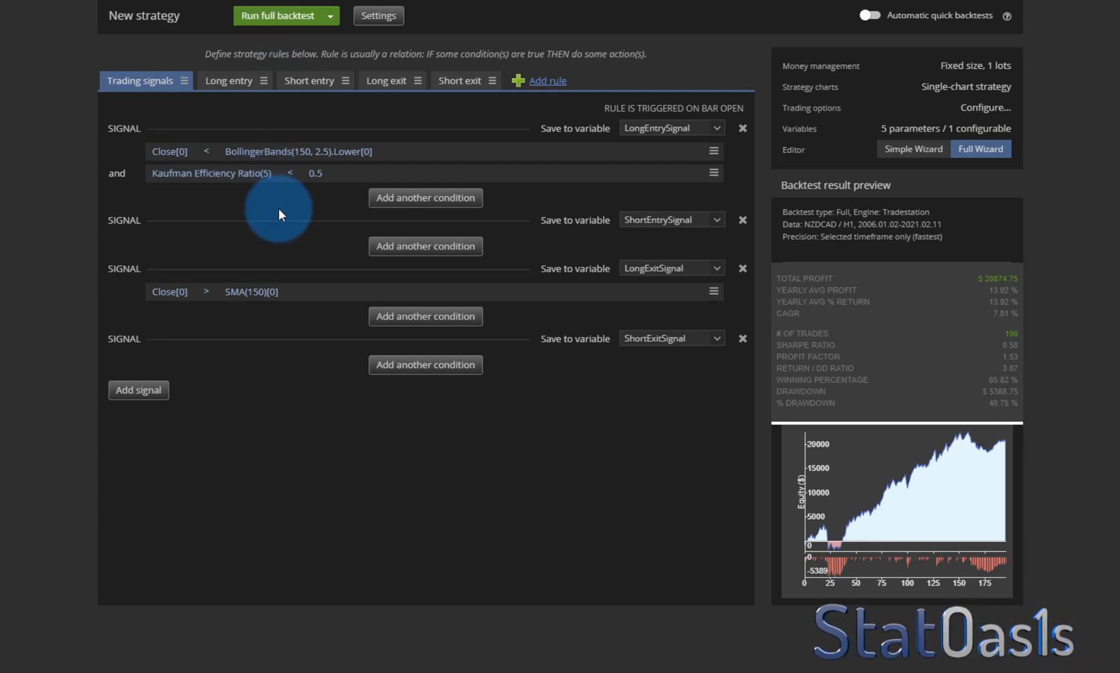
mouse_move(998, 291)
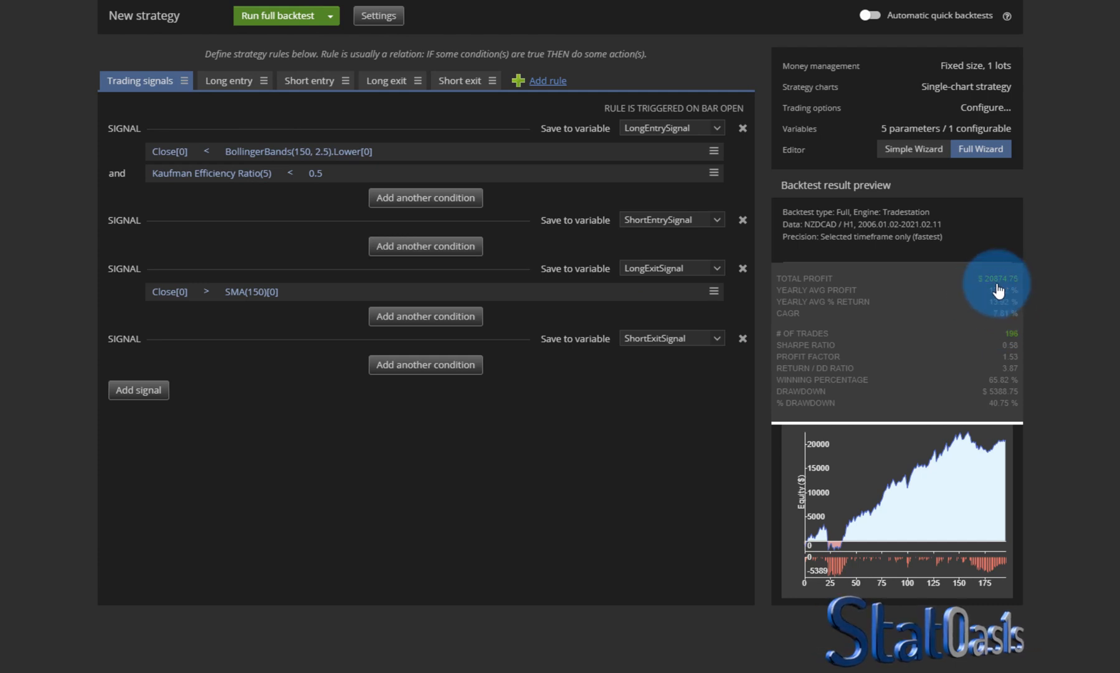
mouse_move(1029, 364)
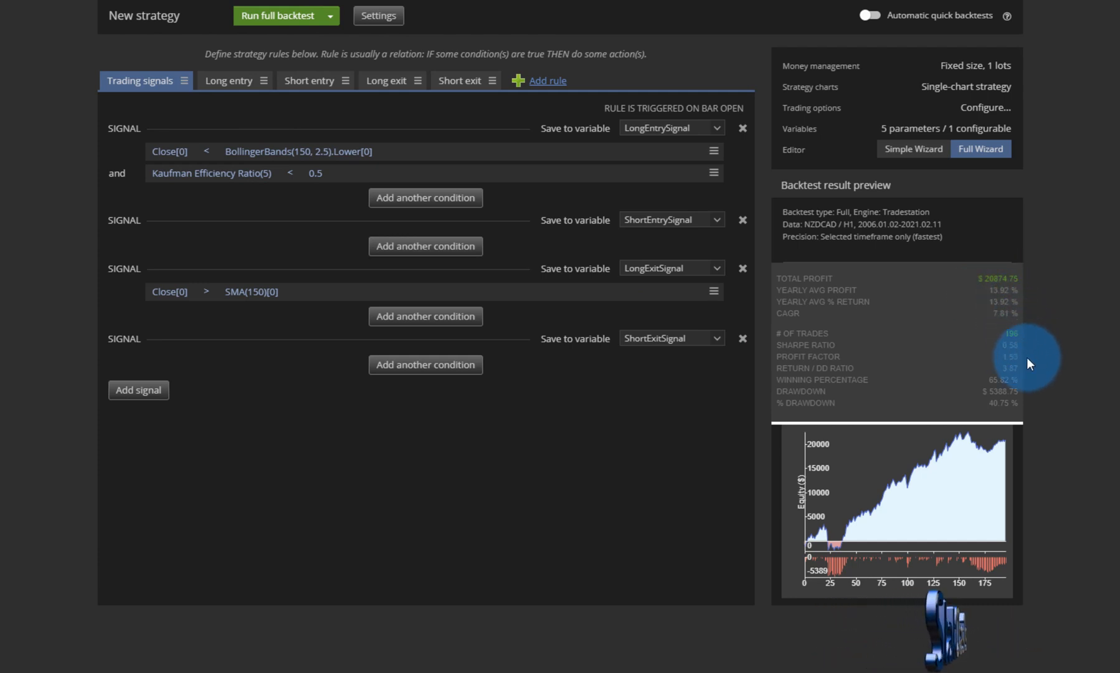
mouse_move(1057, 370)
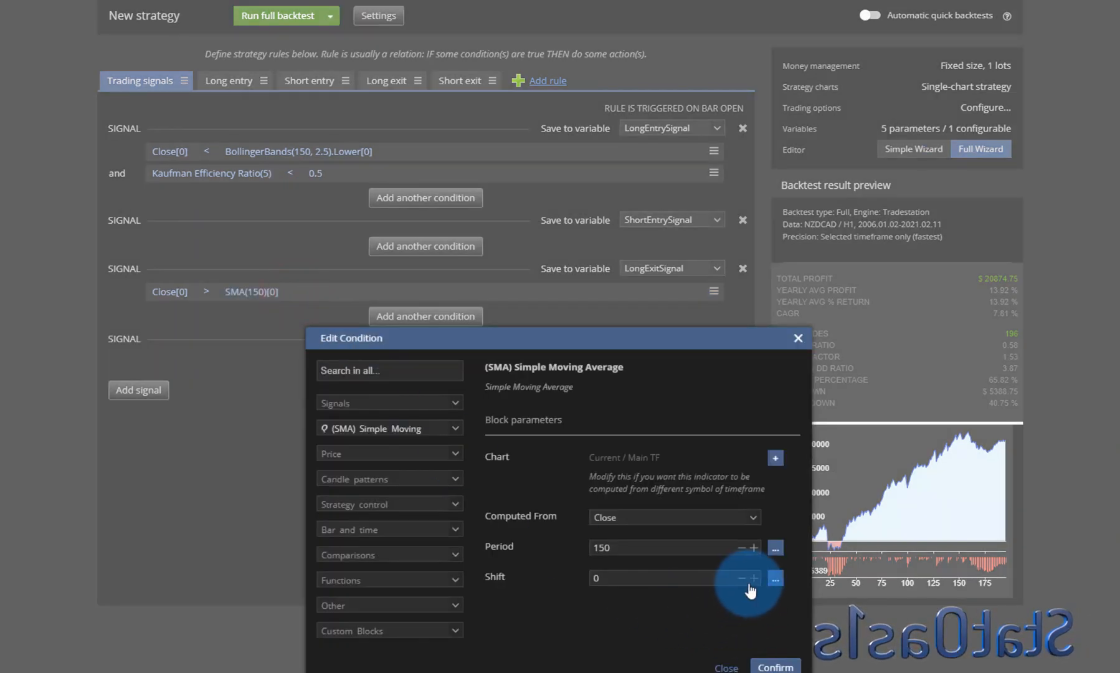
Backtest the exit SMA(150) with shift 1, then apply shift 2 for Close[0] > SMA(150)[2]
click(774, 666)
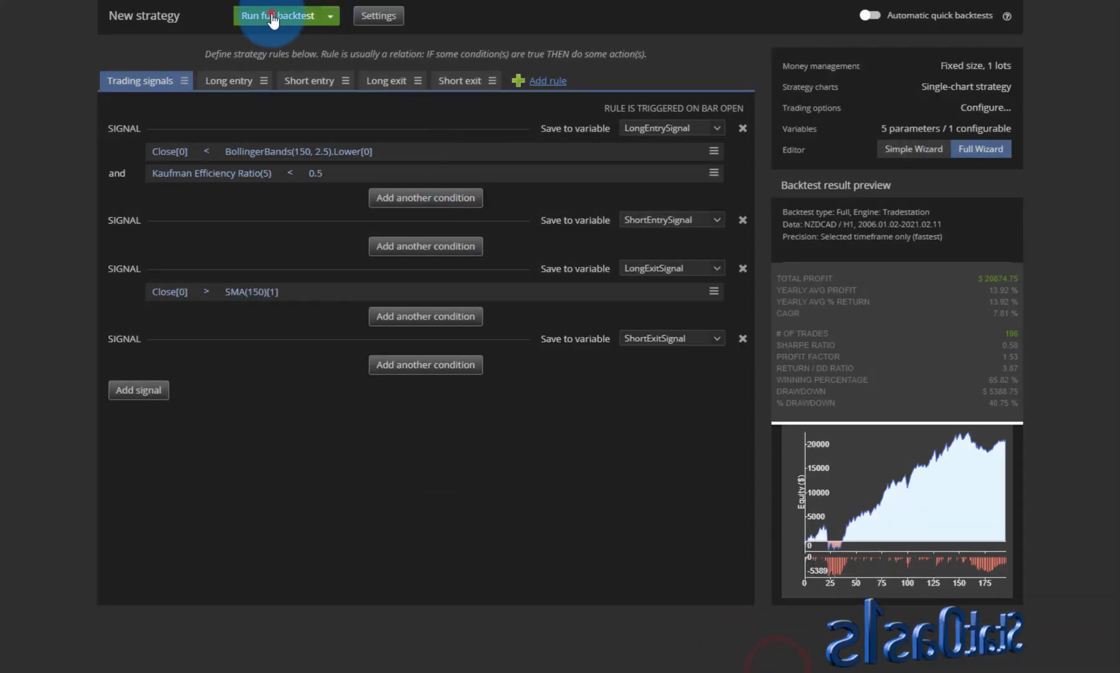
click(277, 15)
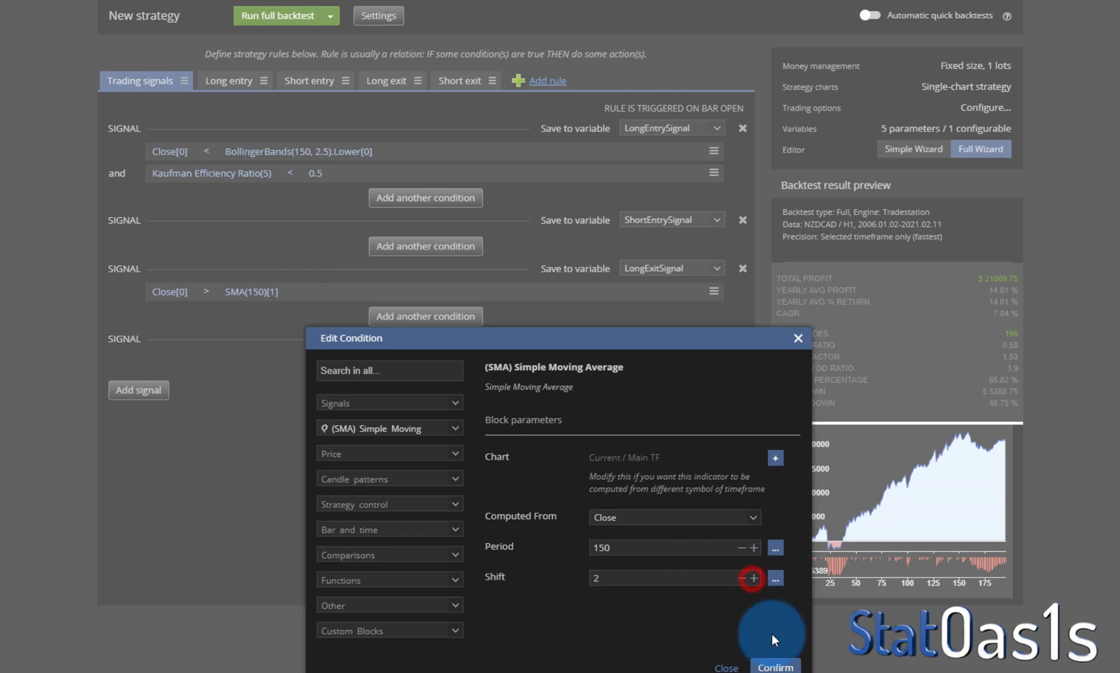
click(774, 663)
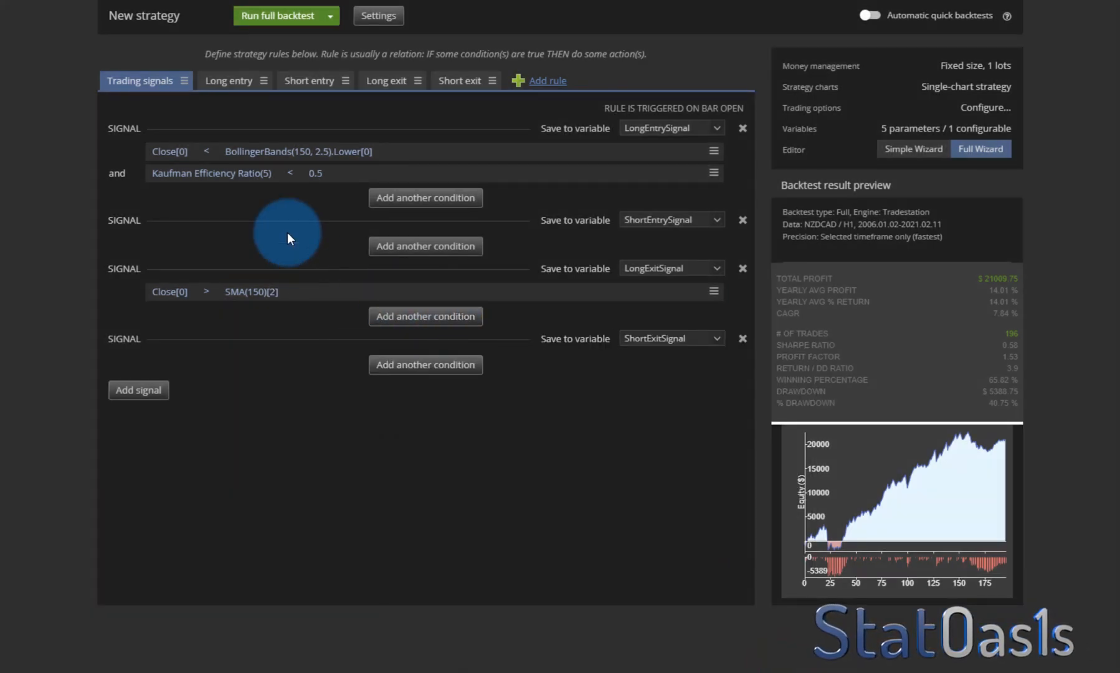
mouse_move(391, 132)
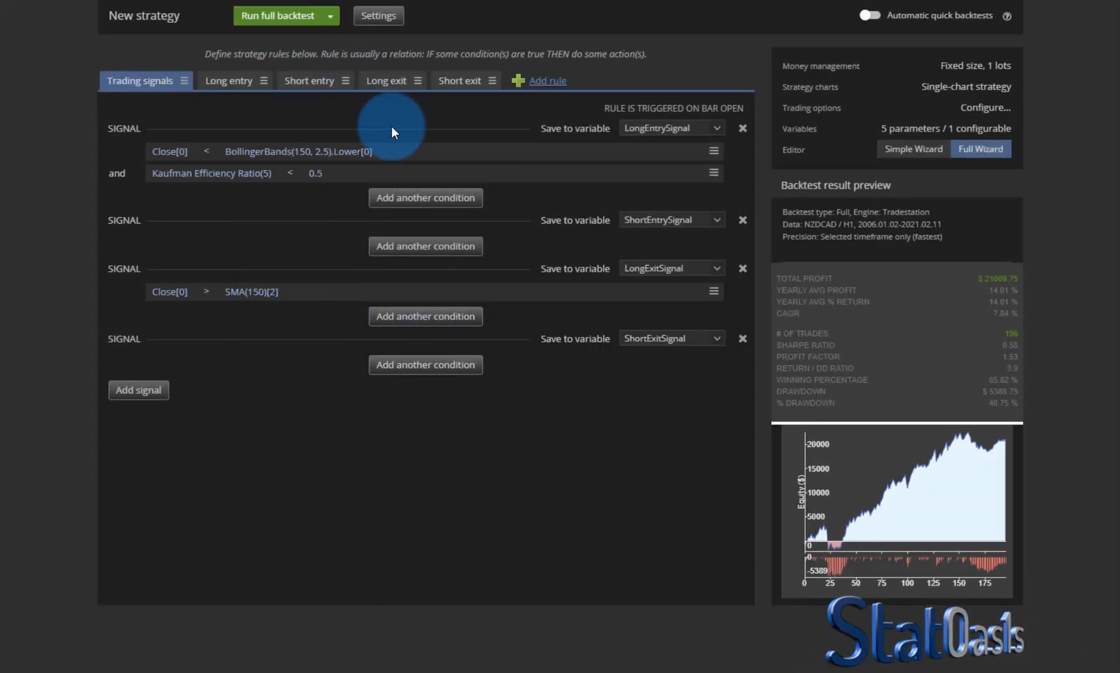
Shift the Bollinger lower band to [2] and backtest, giving $27,550.5 over 223 trades
click(297, 151)
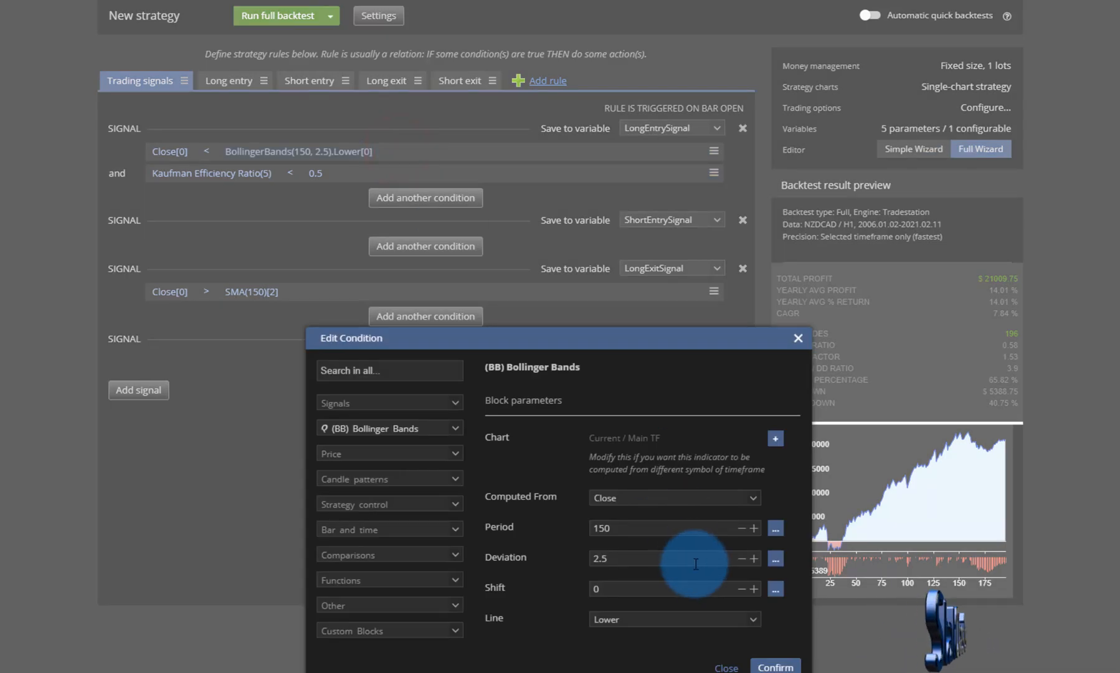
click(751, 589)
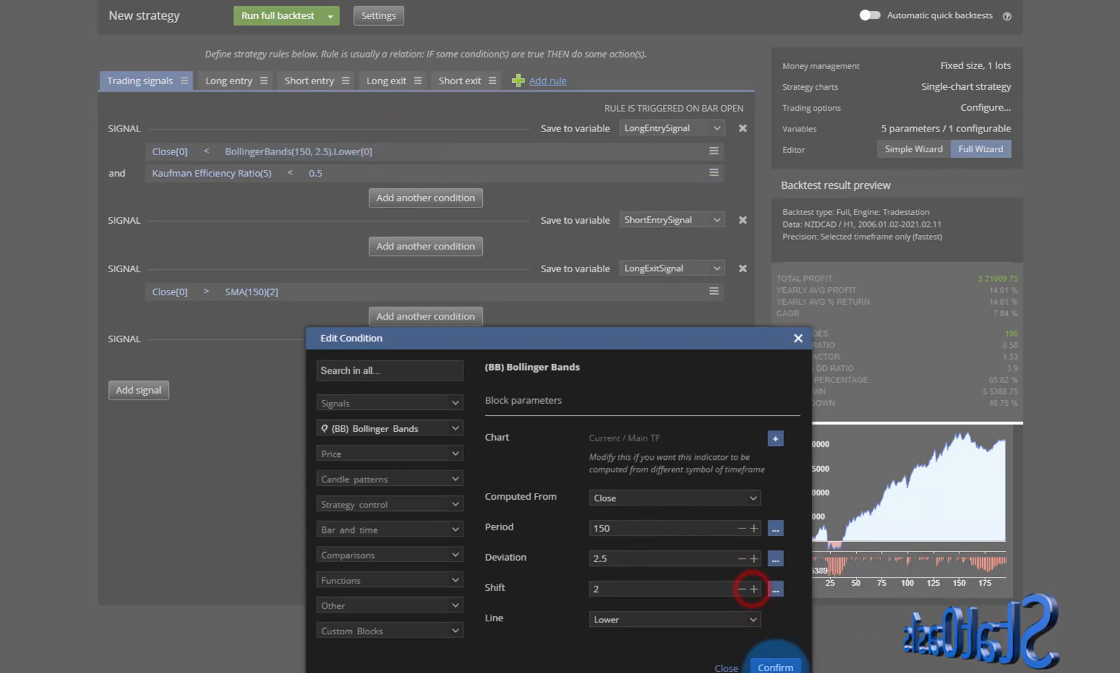
click(774, 666)
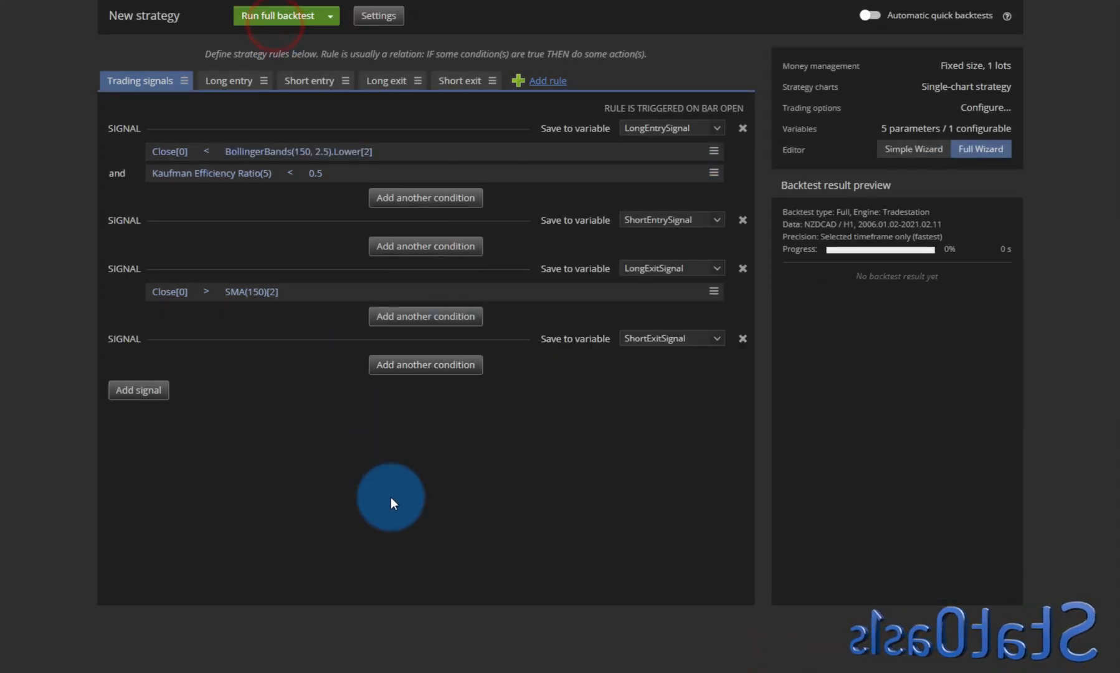
click(277, 15)
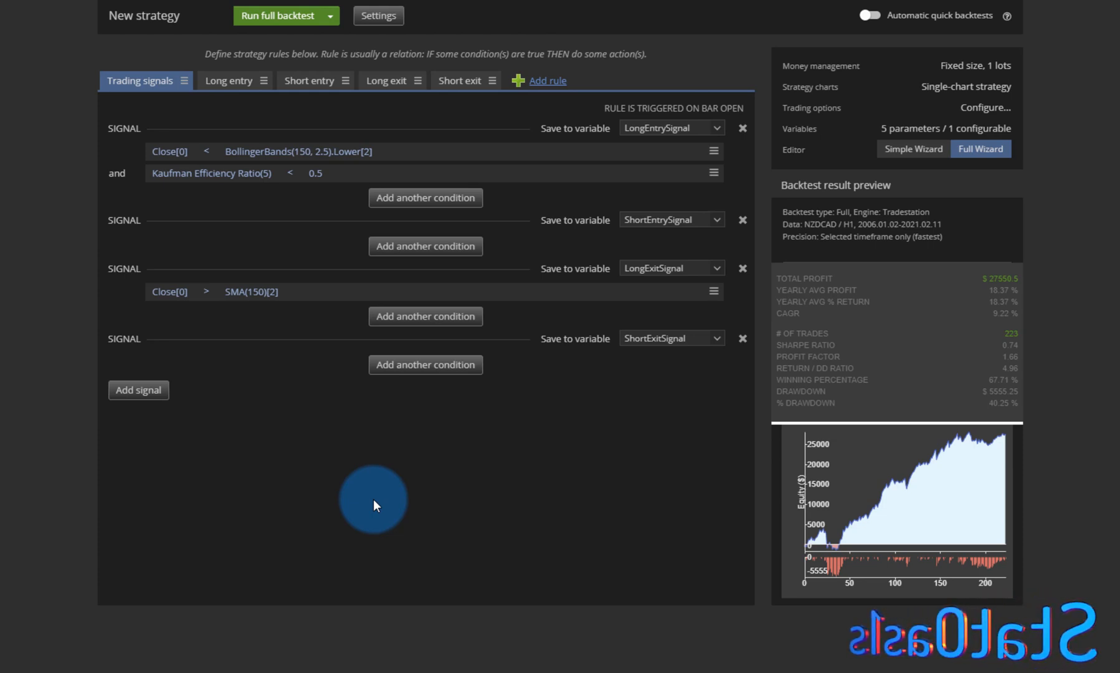
mouse_move(932, 43)
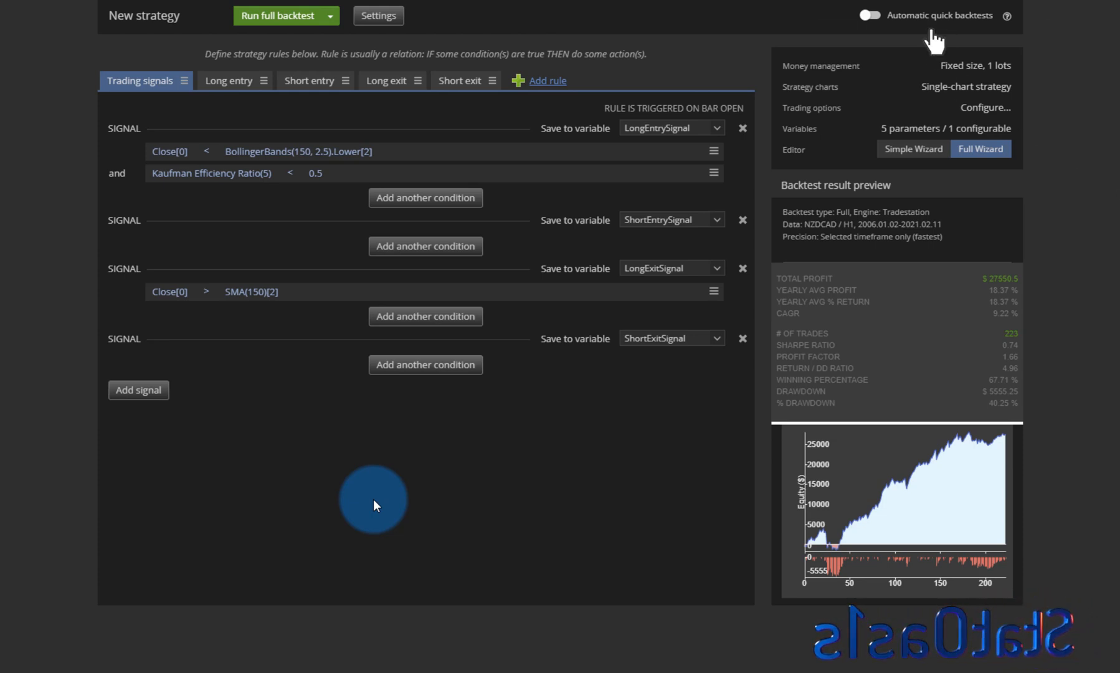